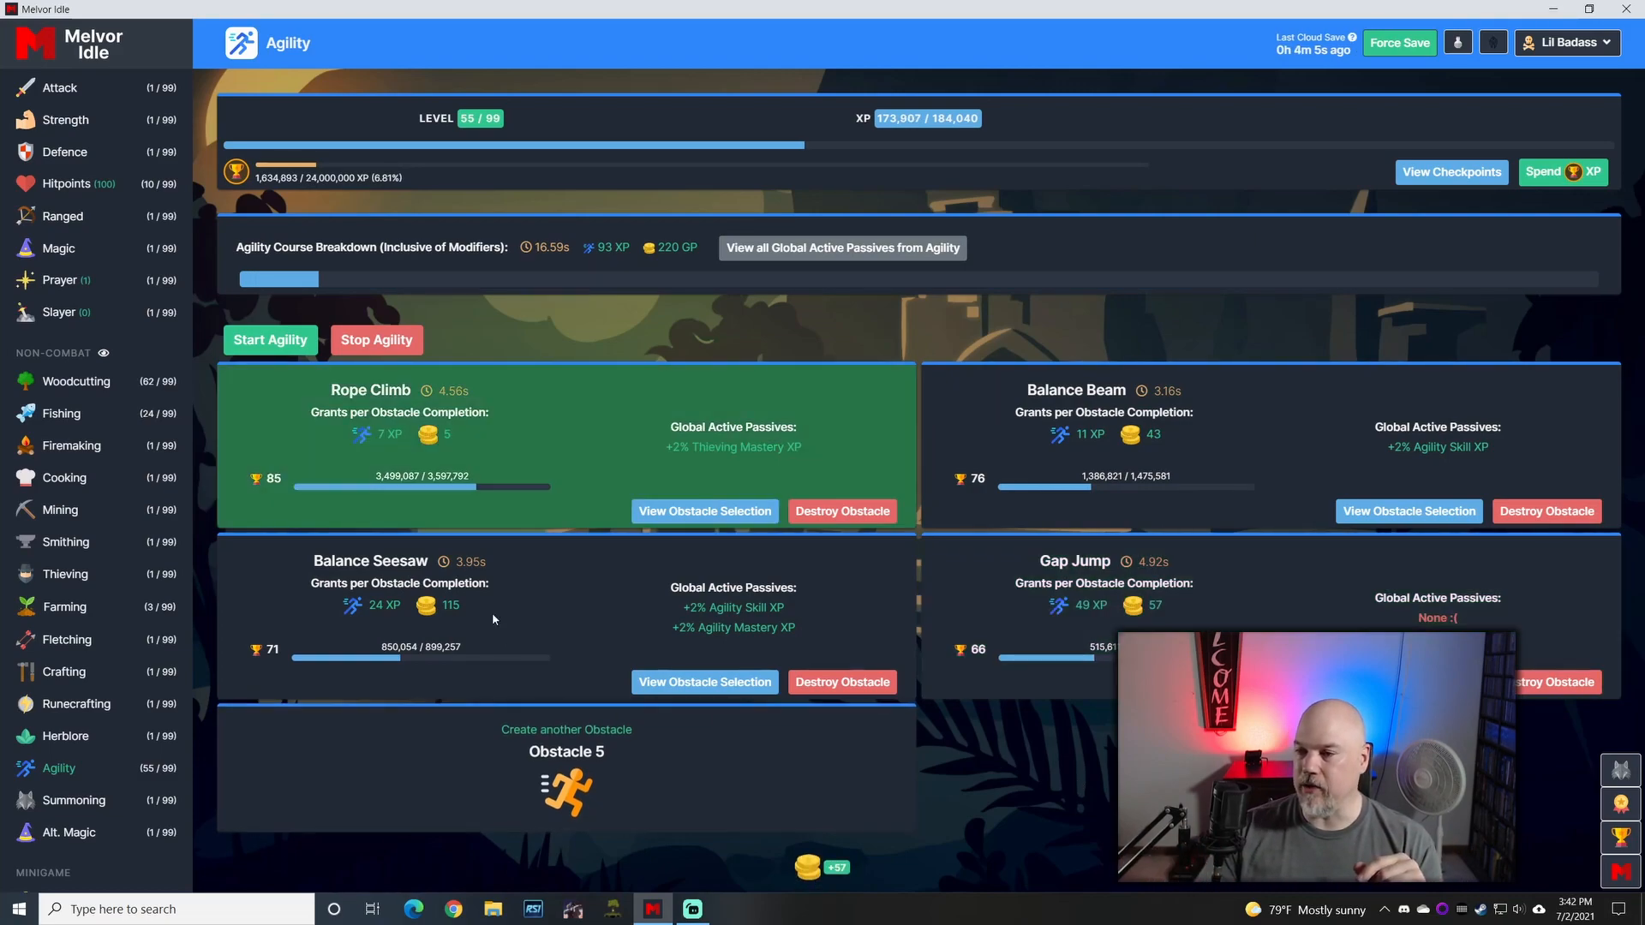
# Step: Show the Woodcutting skill page (level 82 with its tree list) from the sidebar
pyautogui.scroll(3)
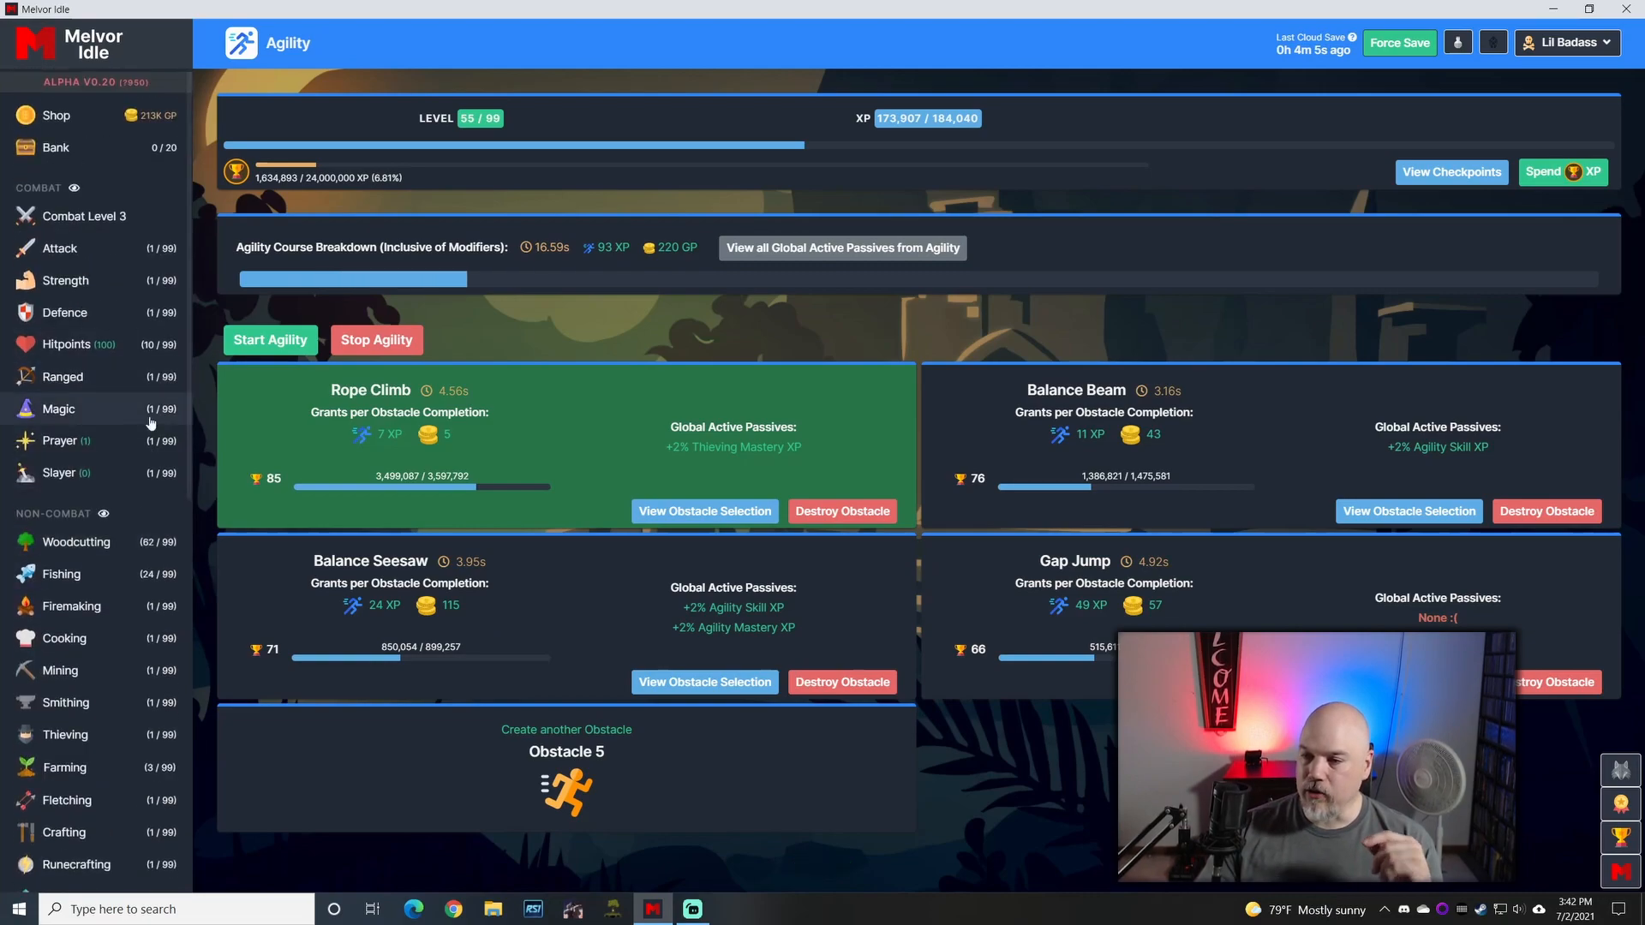
pyautogui.click(75, 542)
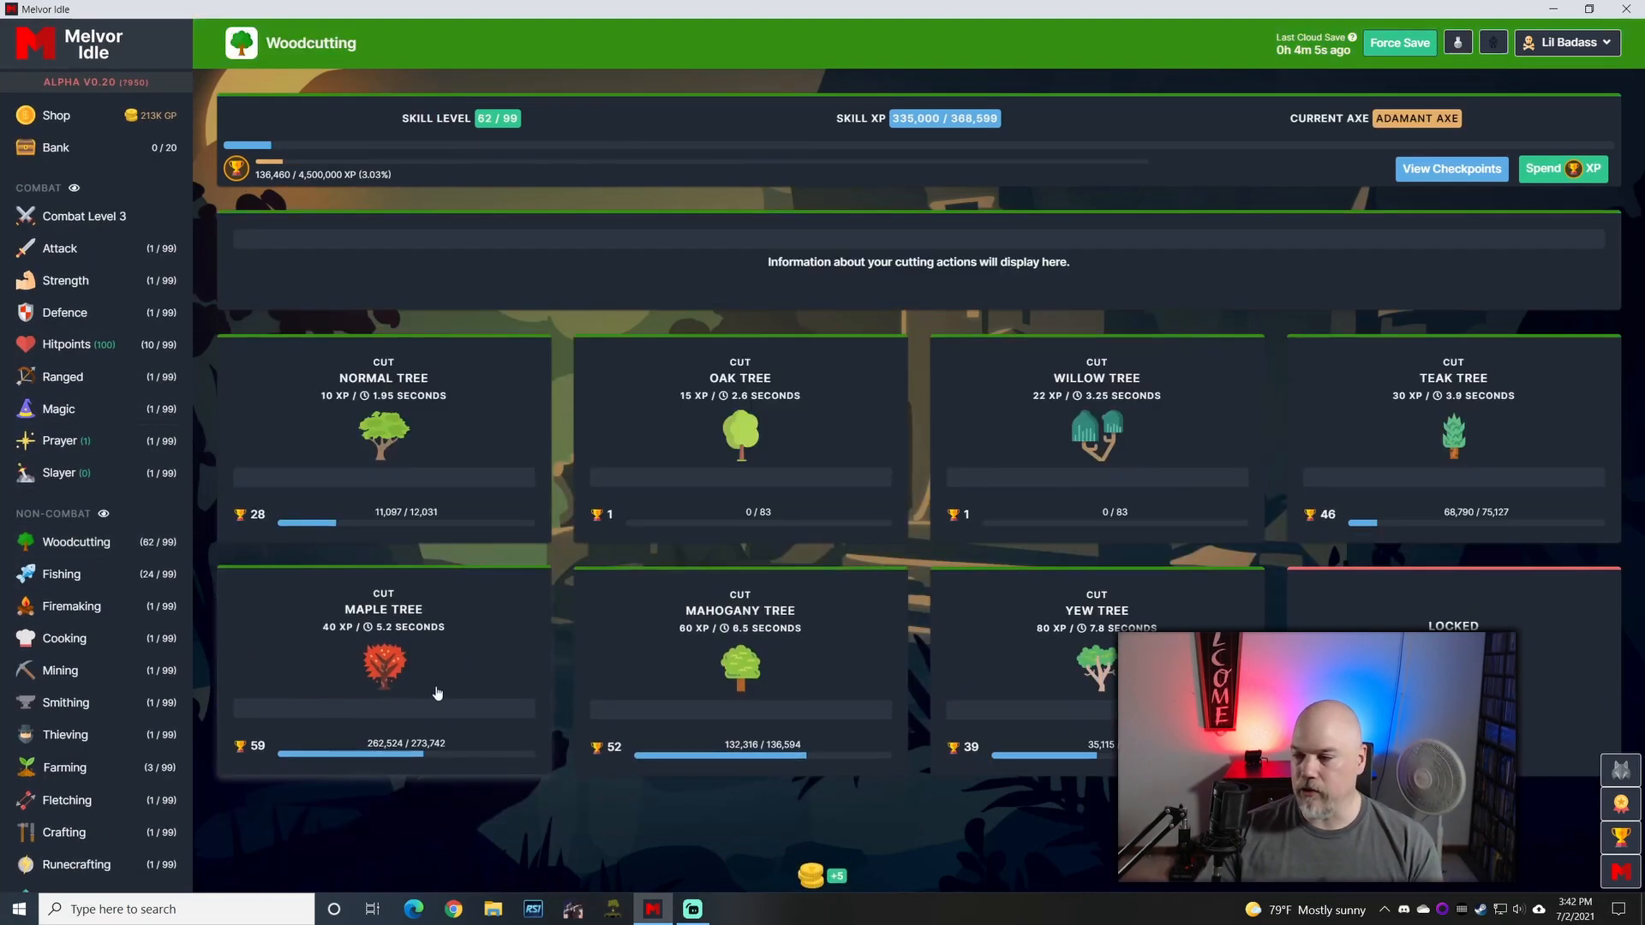
pyautogui.moveTo(553, 802)
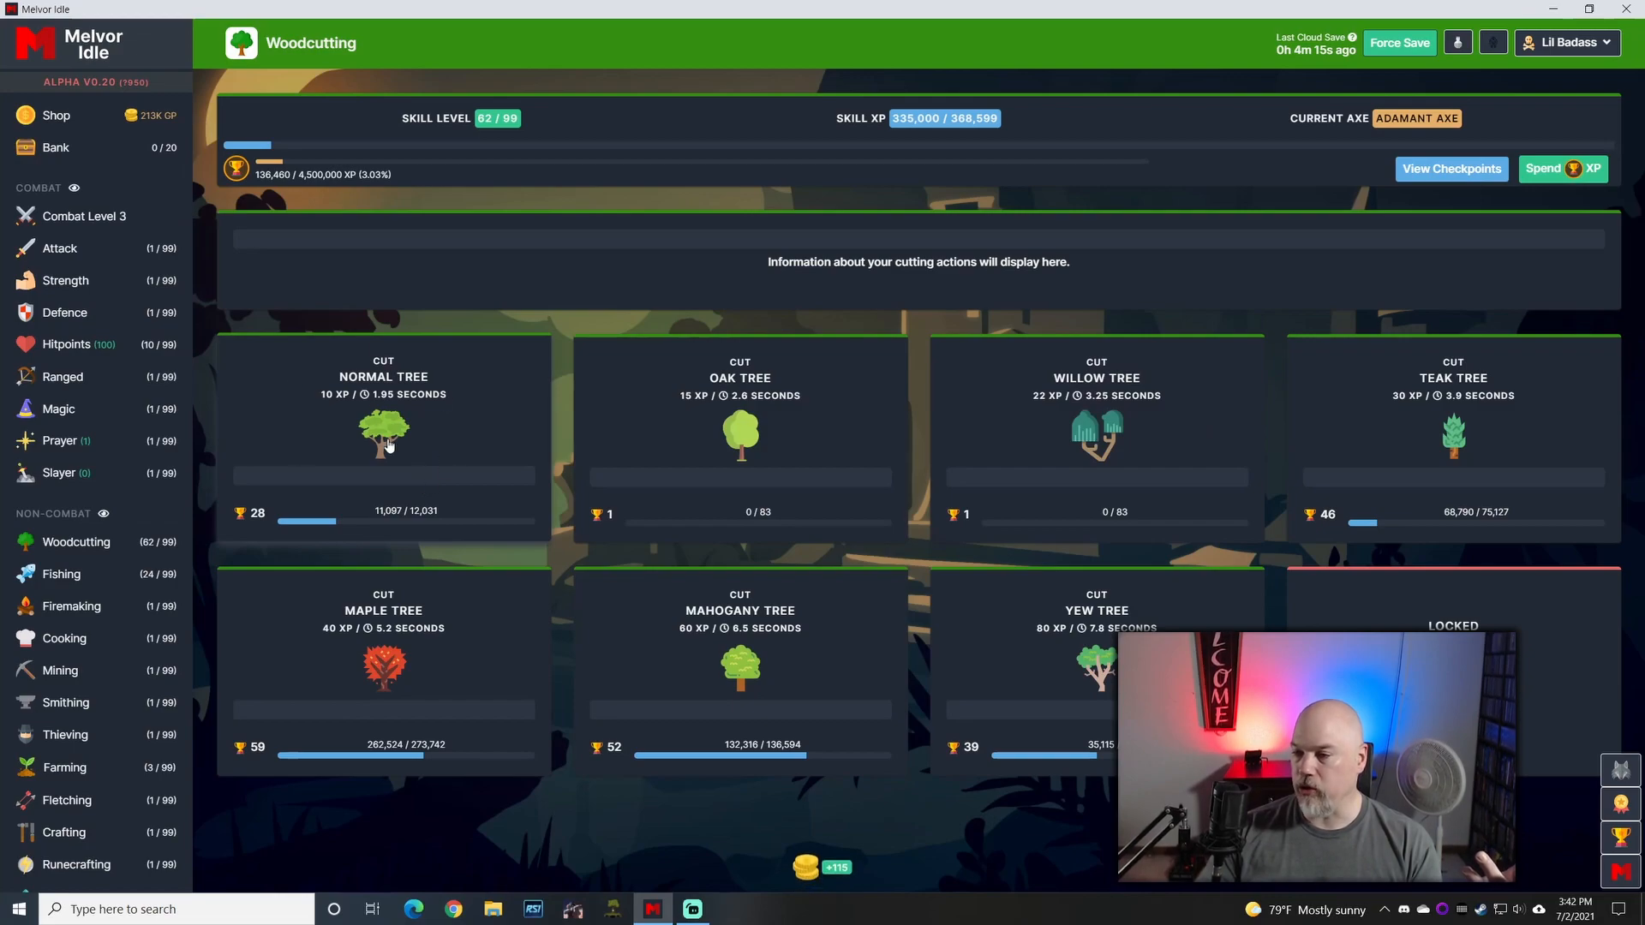
pyautogui.moveTo(364, 413)
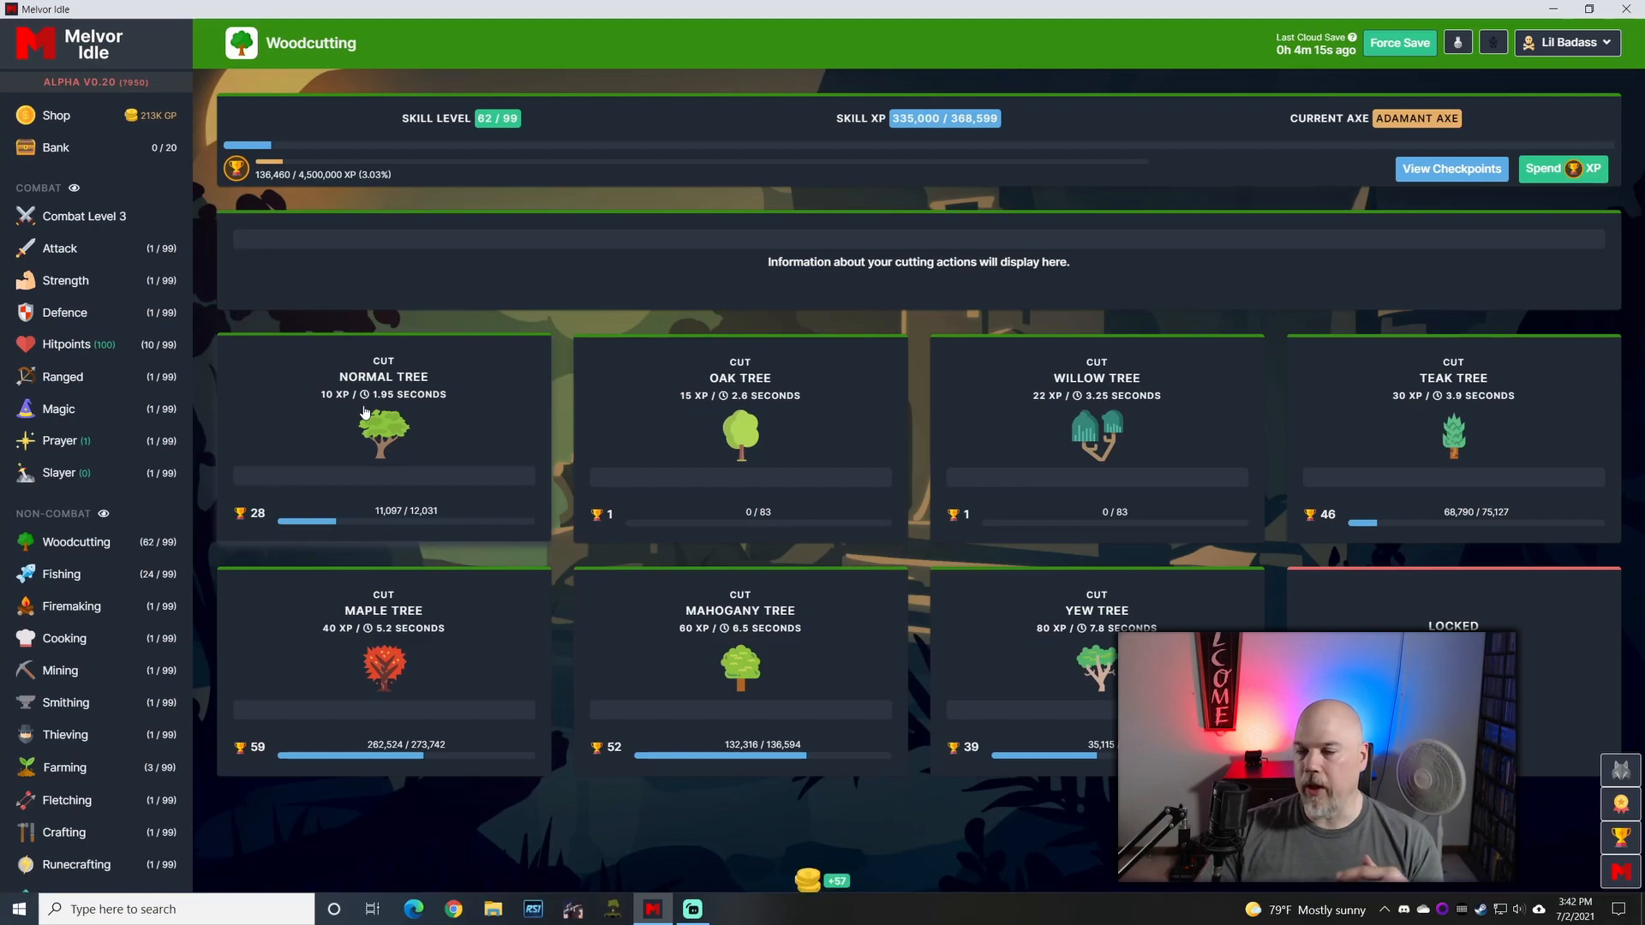
pyautogui.click(62, 574)
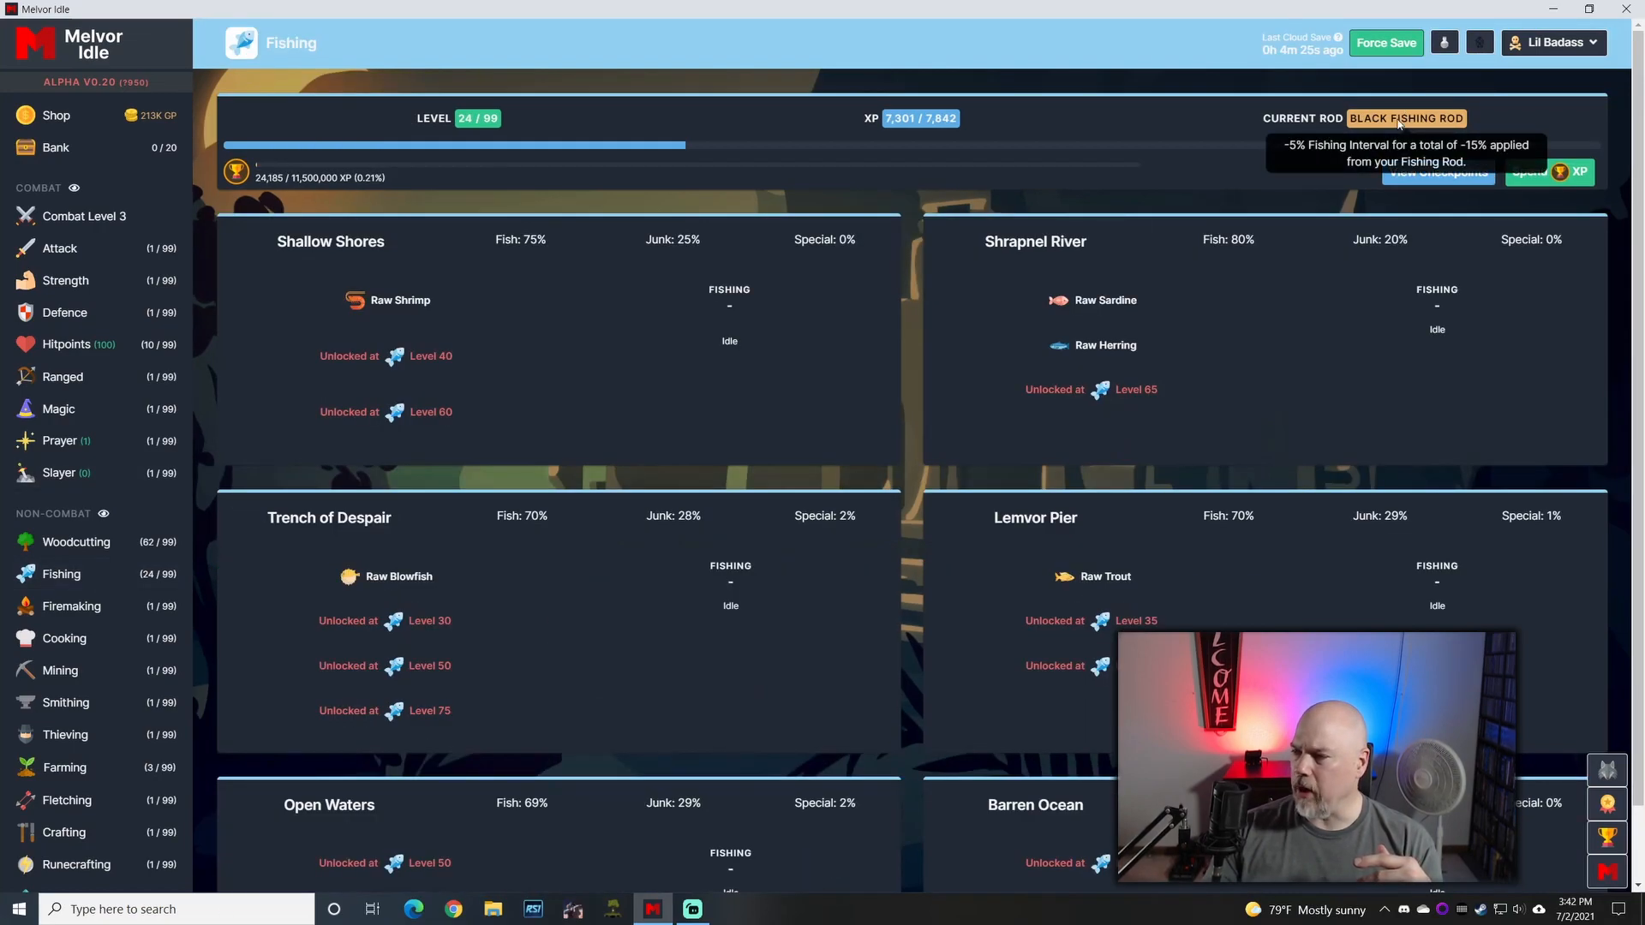
pyautogui.click(55, 115)
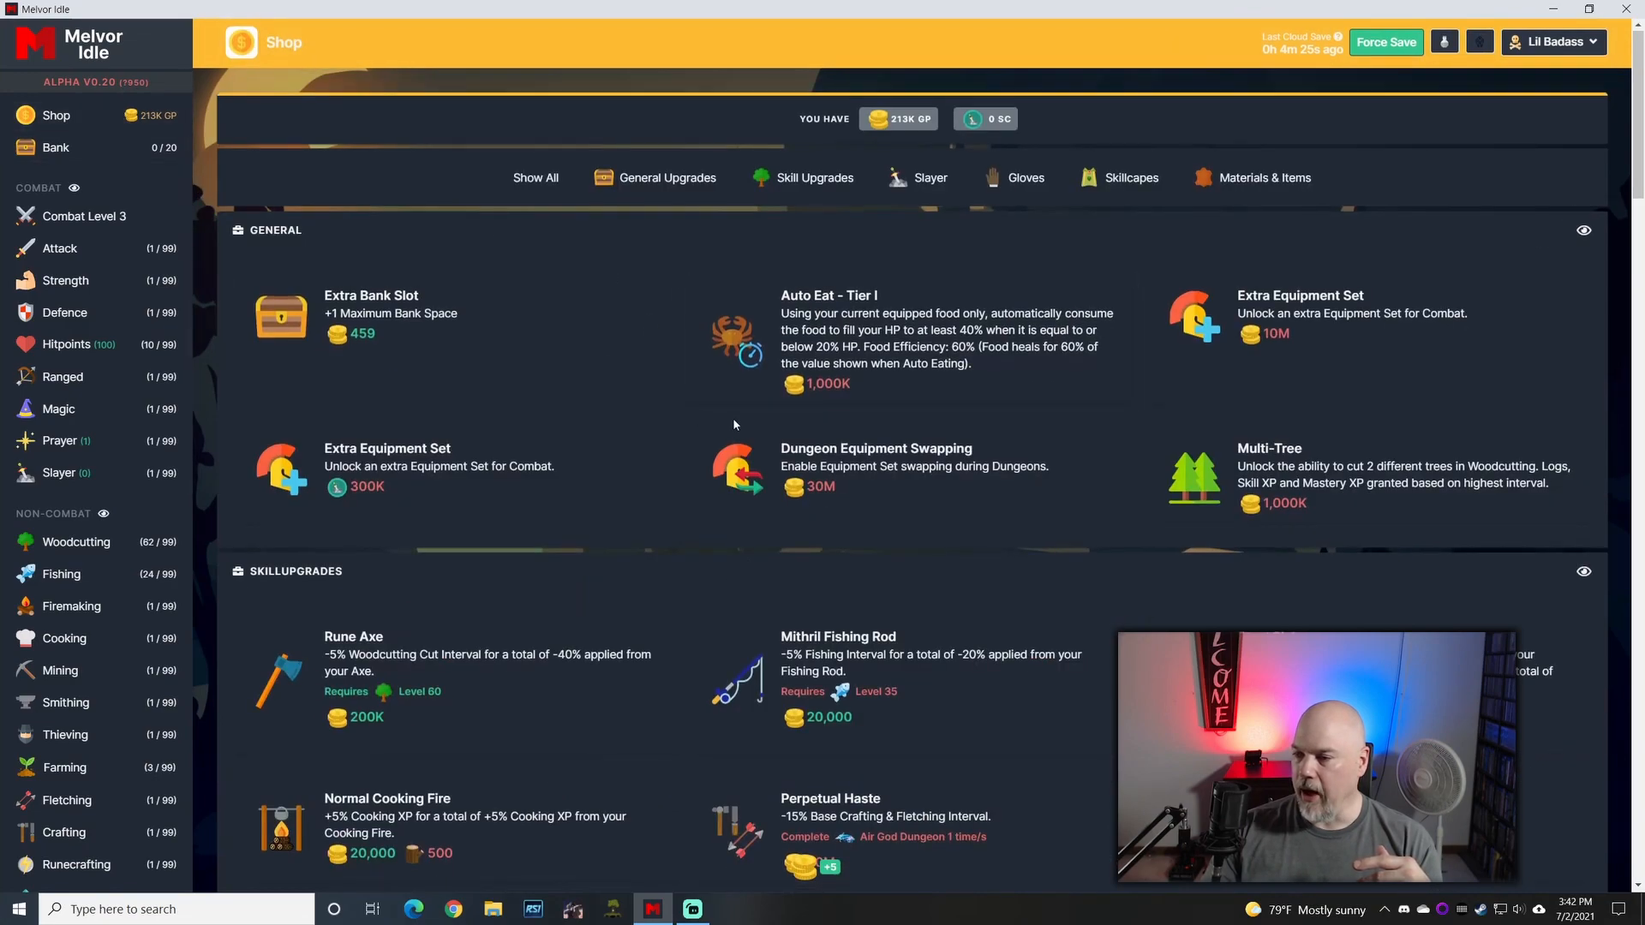
pyautogui.scroll(-3)
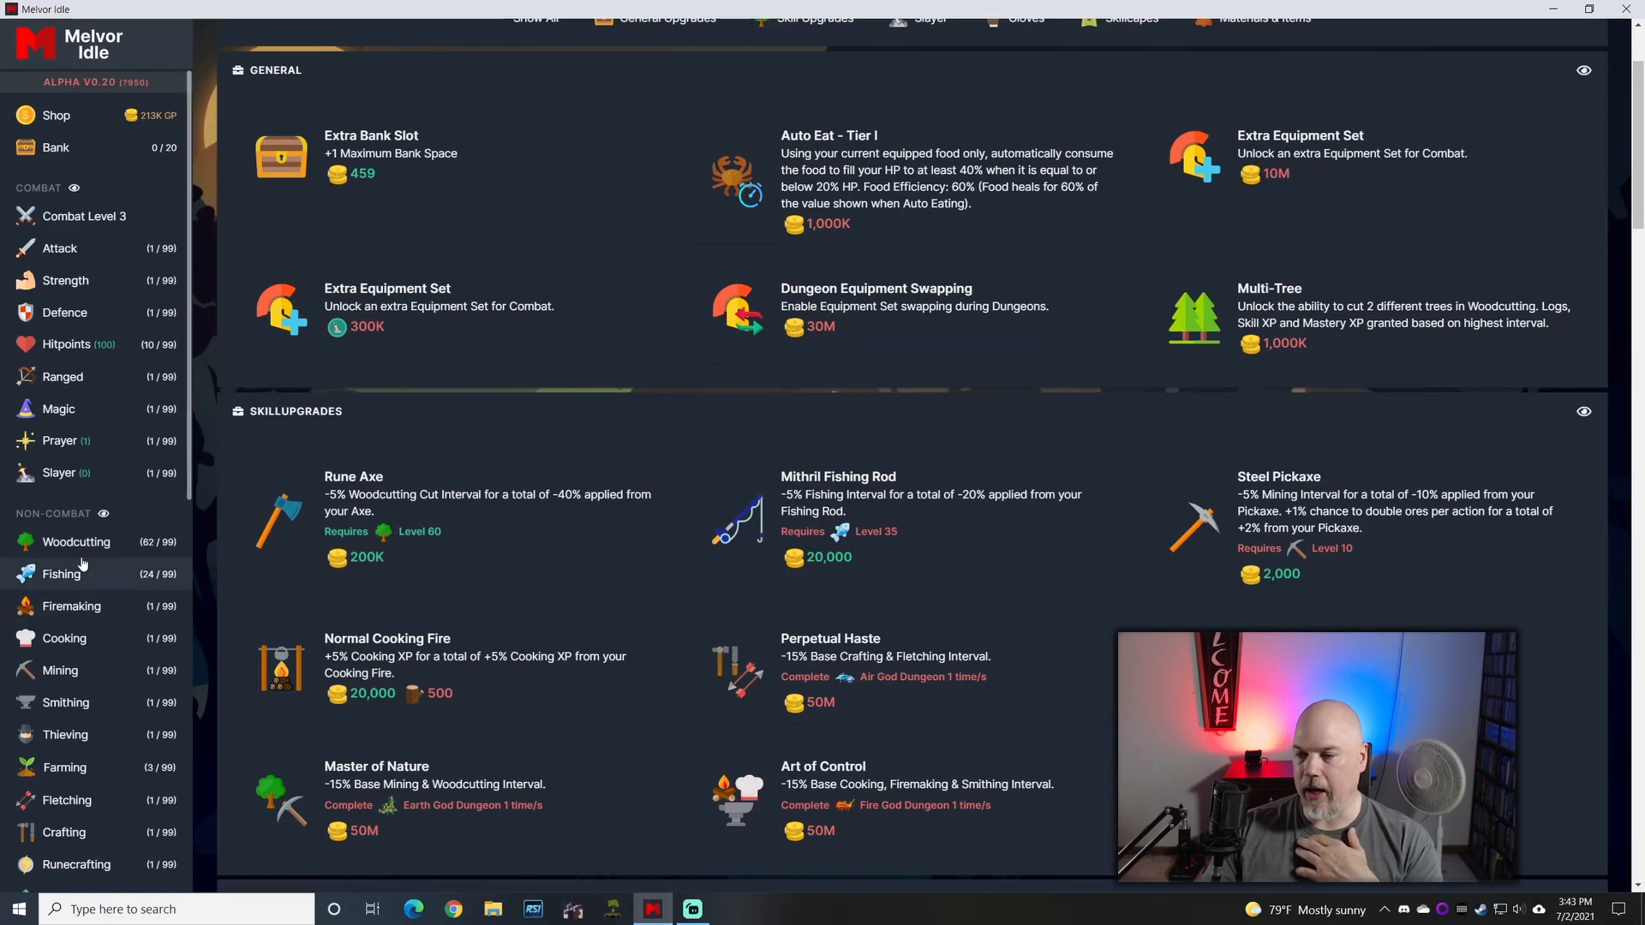
pyautogui.click(75, 541)
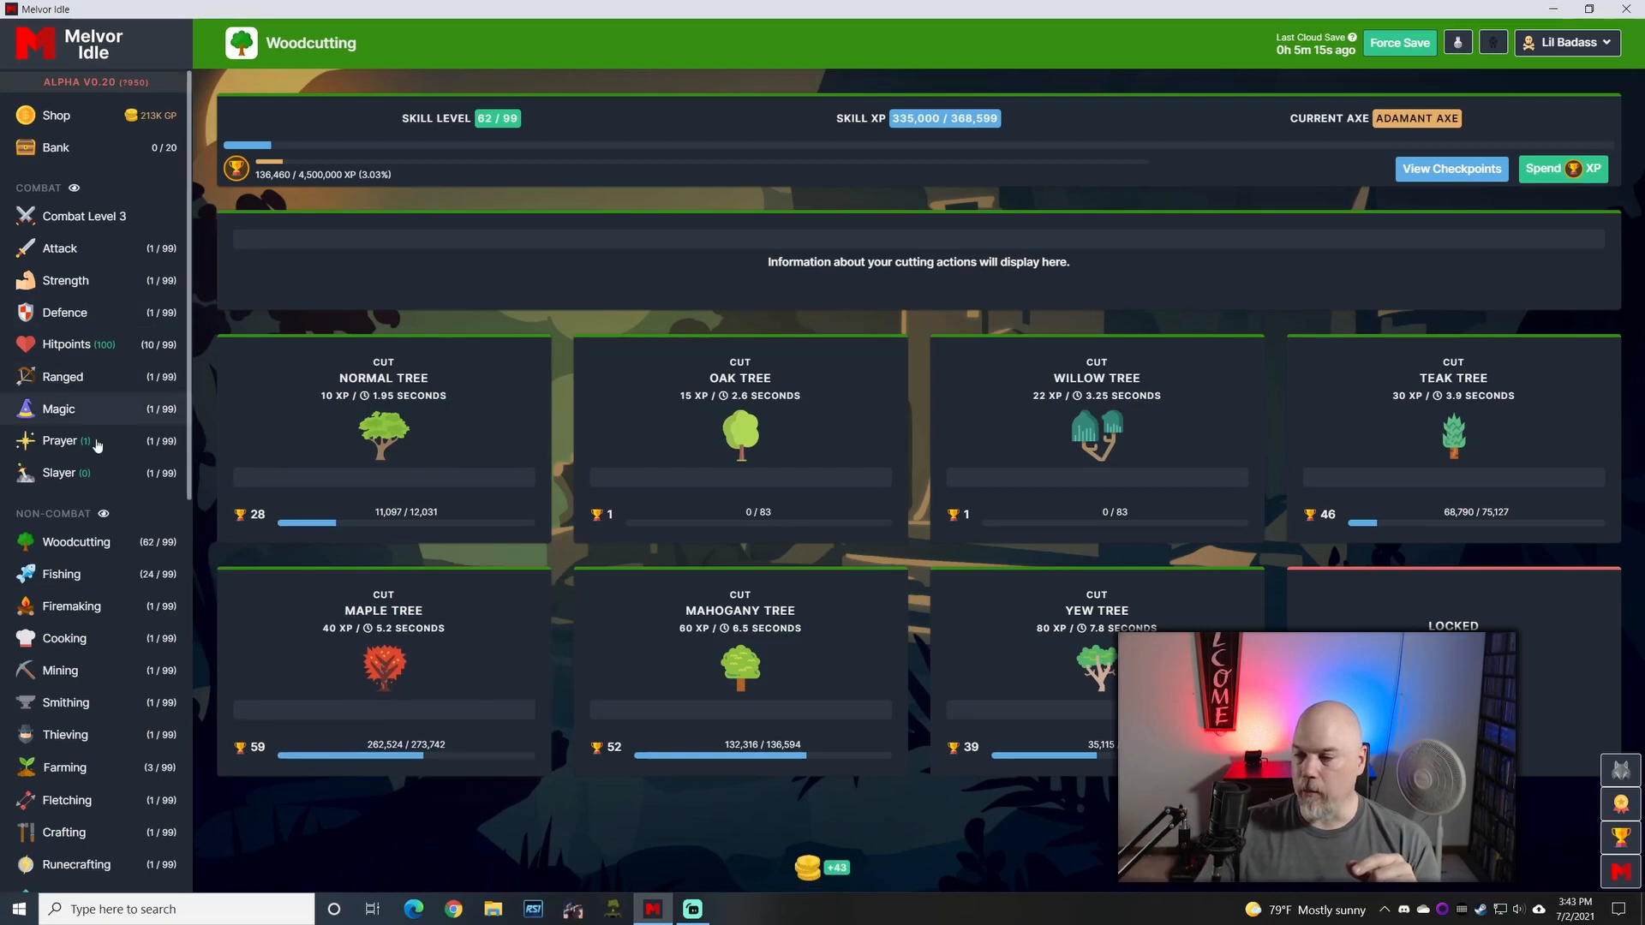
# Step: Return to the Agility course page from the sidebar
pyautogui.scroll(-3)
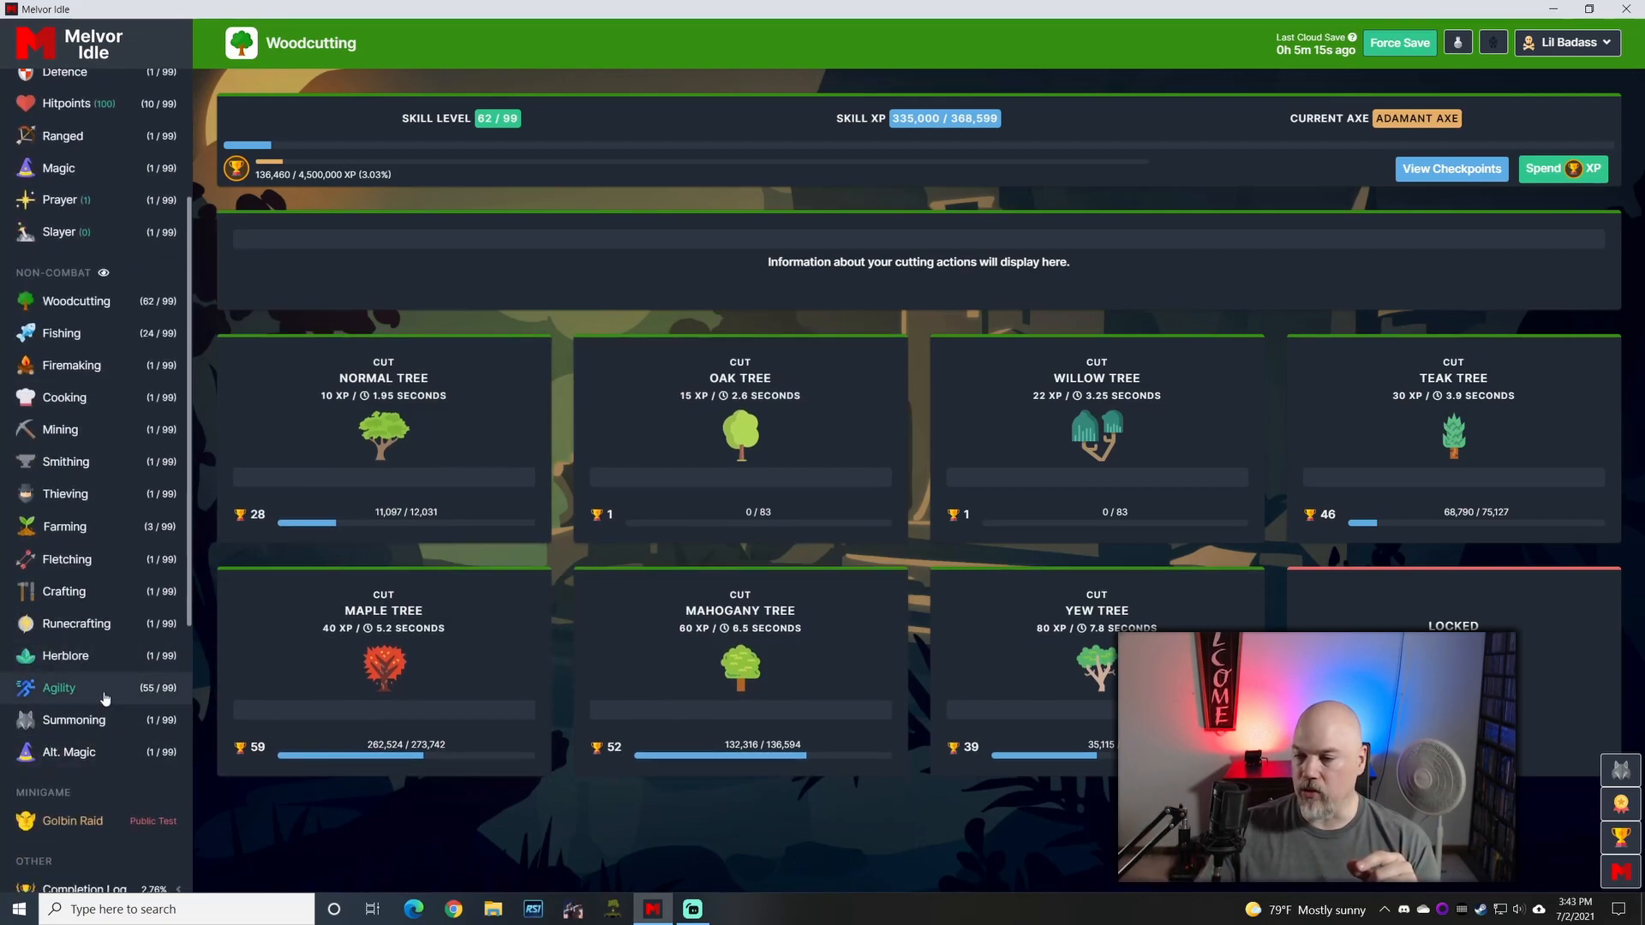
pyautogui.click(59, 687)
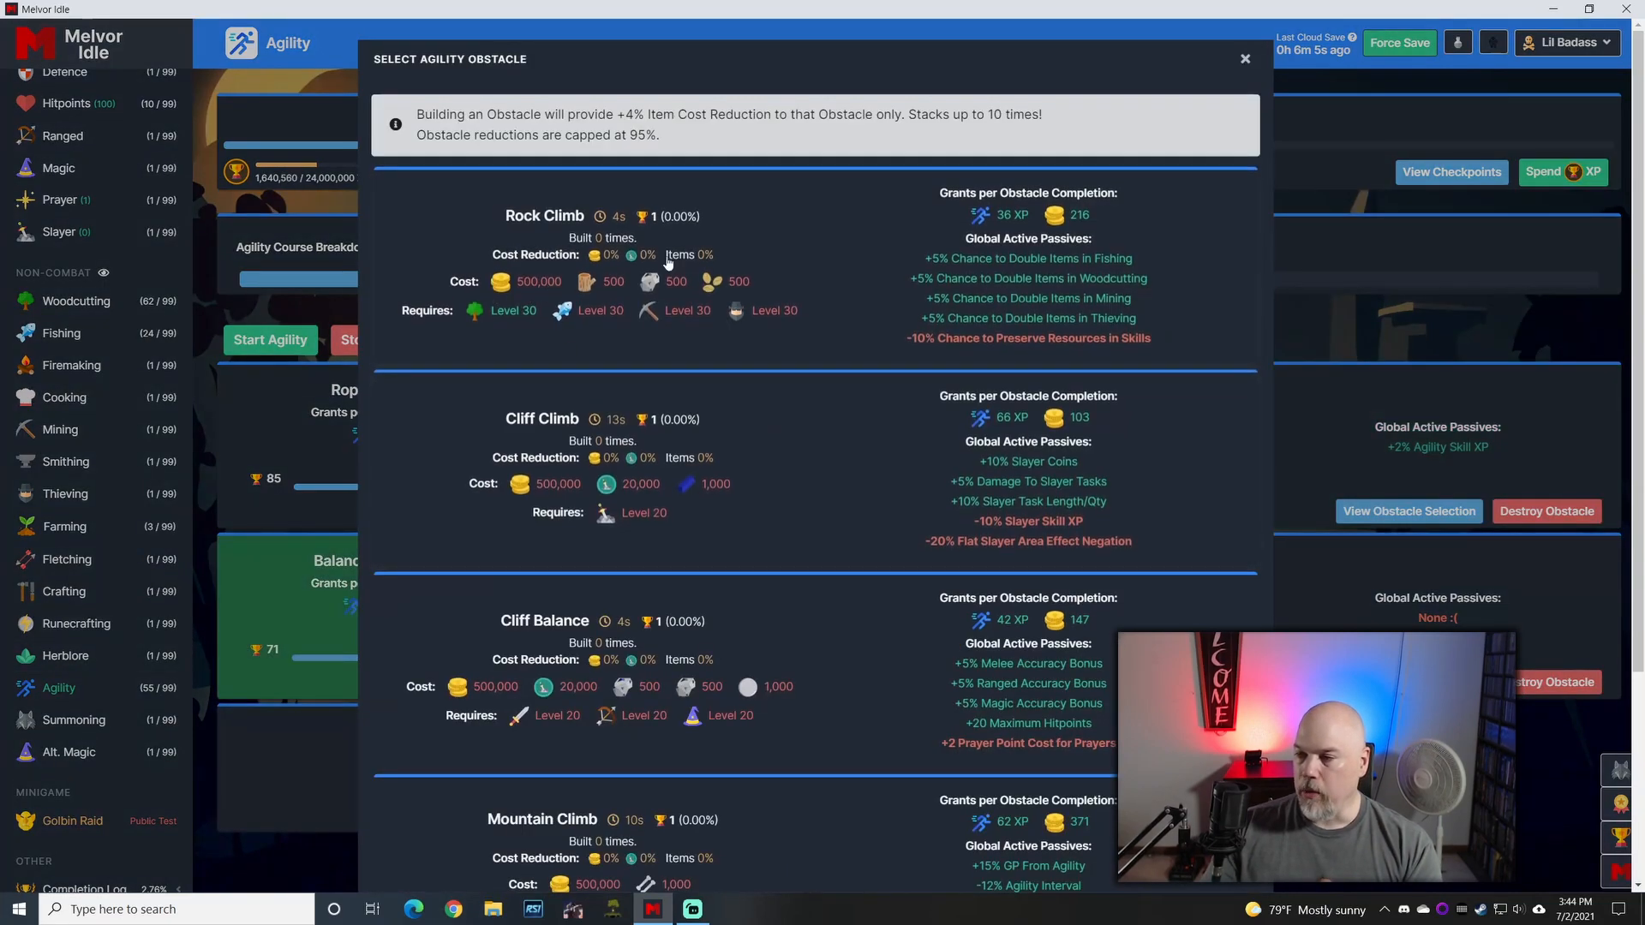
# Step: Browse further down the obstacle list to Cliff Balance, Mountain Climb and Tree Climb
pyautogui.scroll(-3)
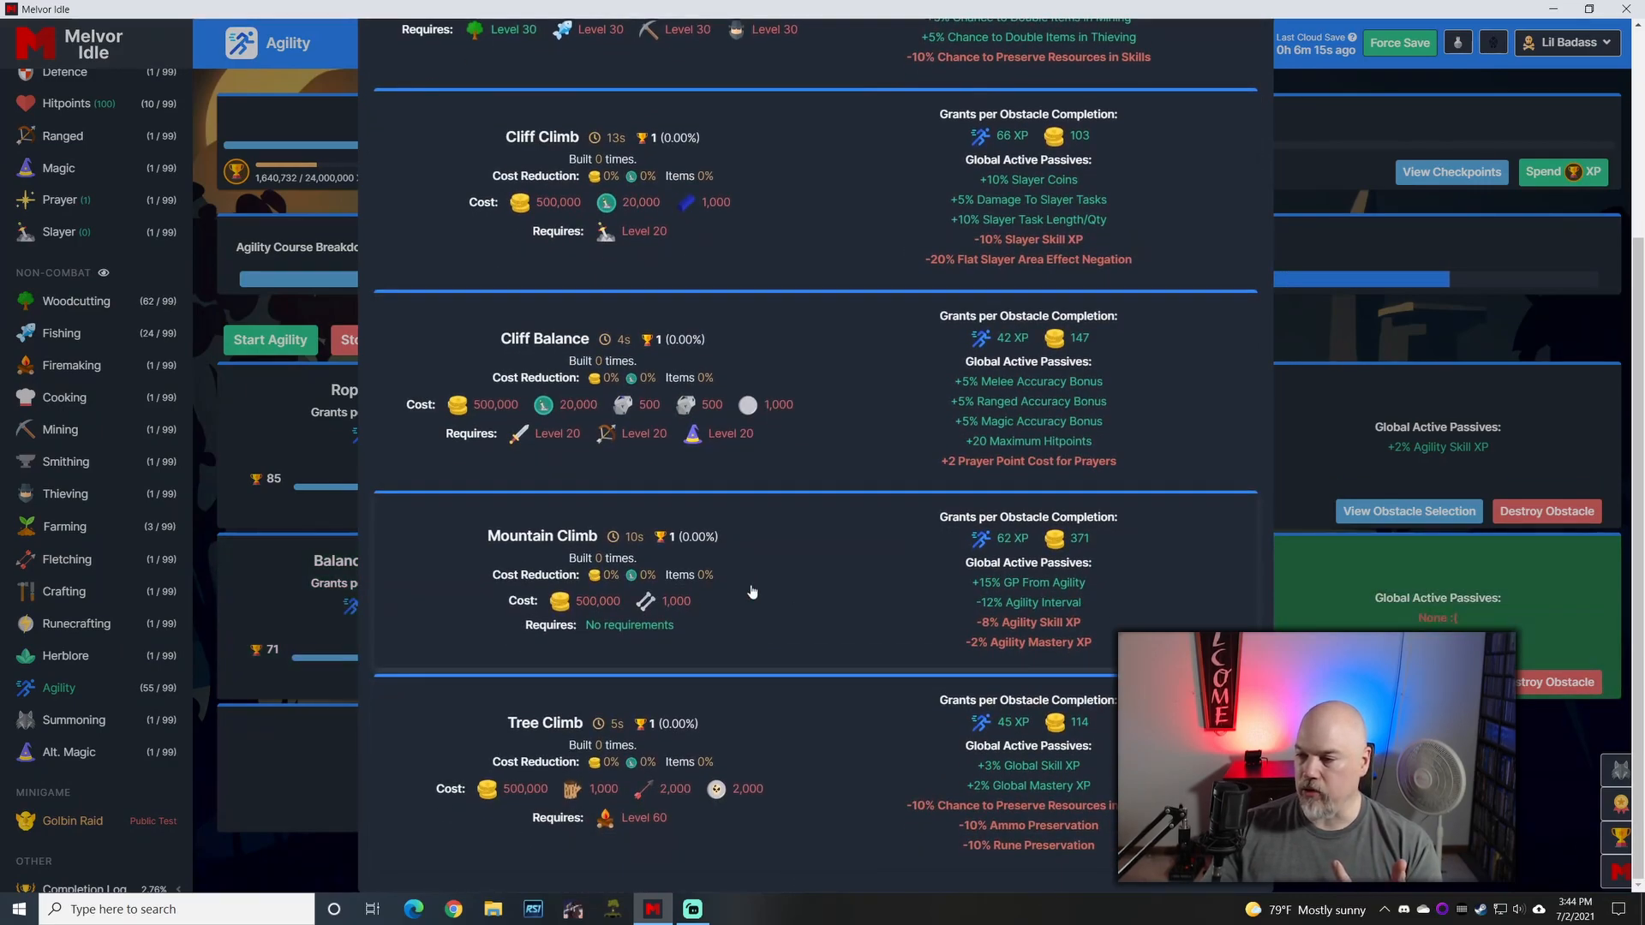
pyautogui.moveTo(646, 600)
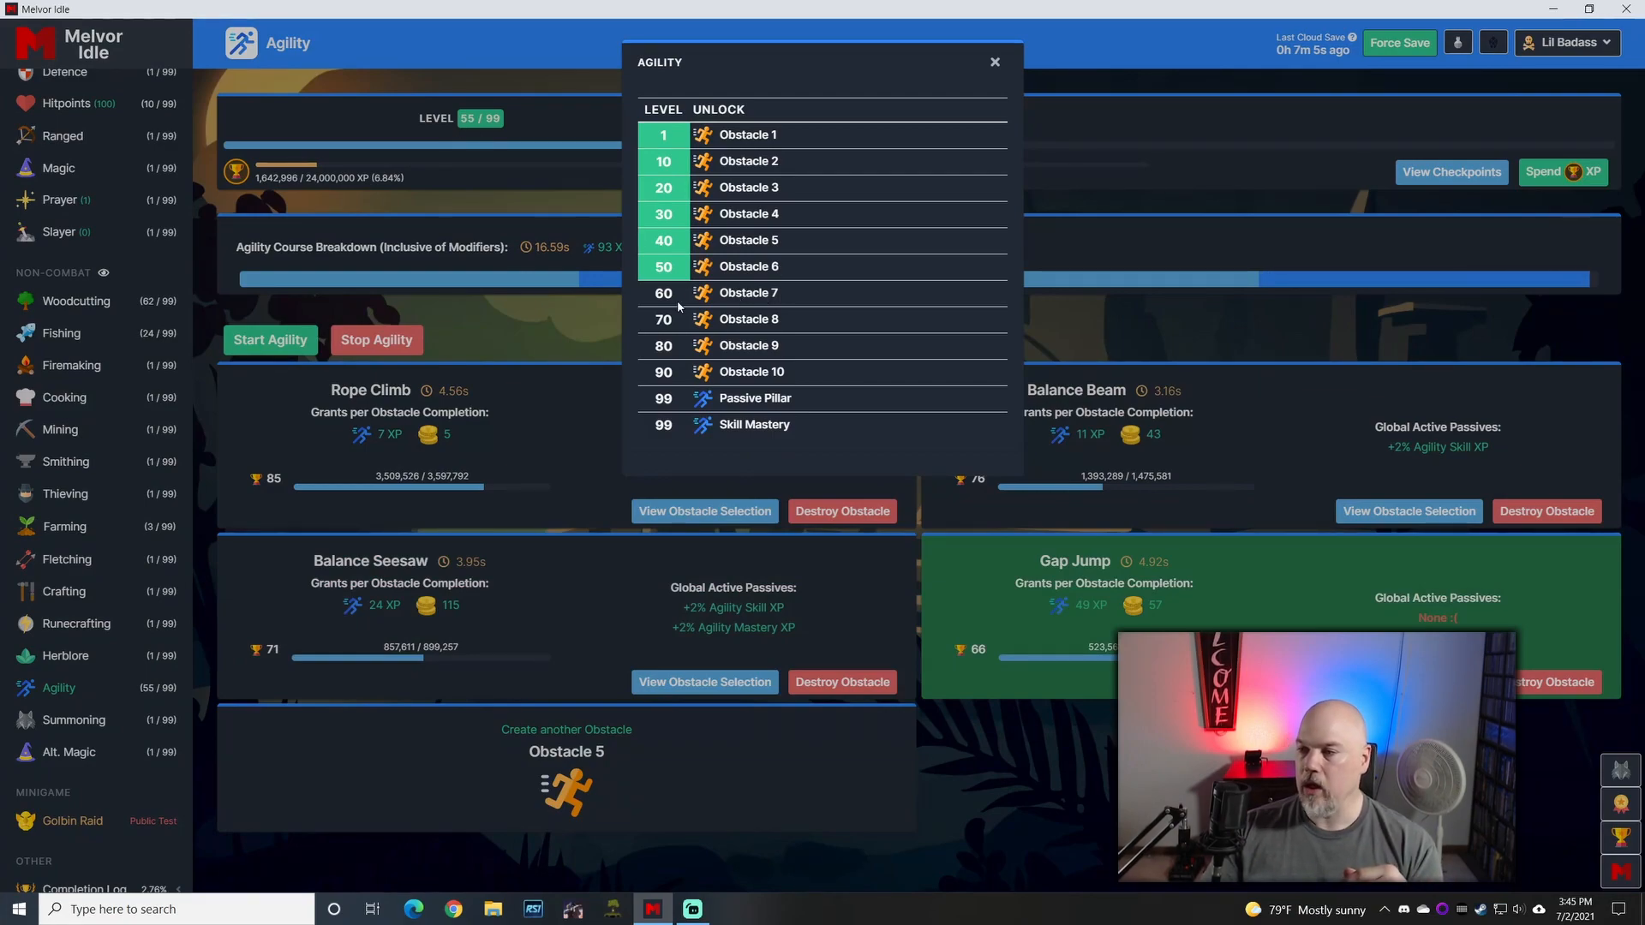
pyautogui.click(994, 62)
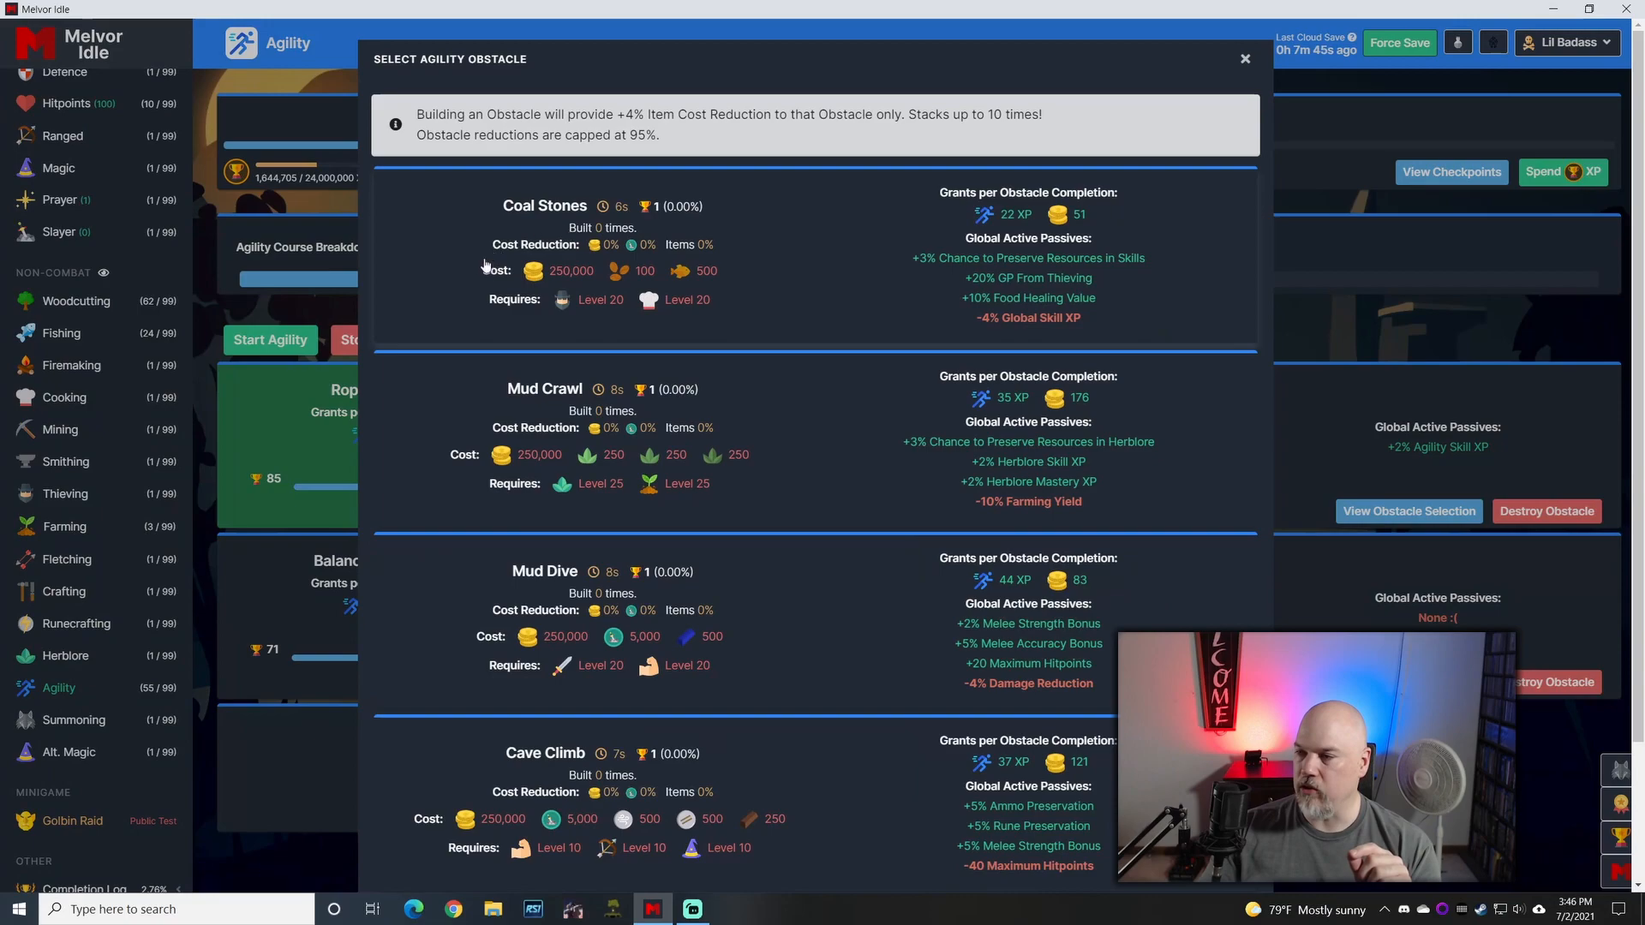
pyautogui.moveTo(1023, 323)
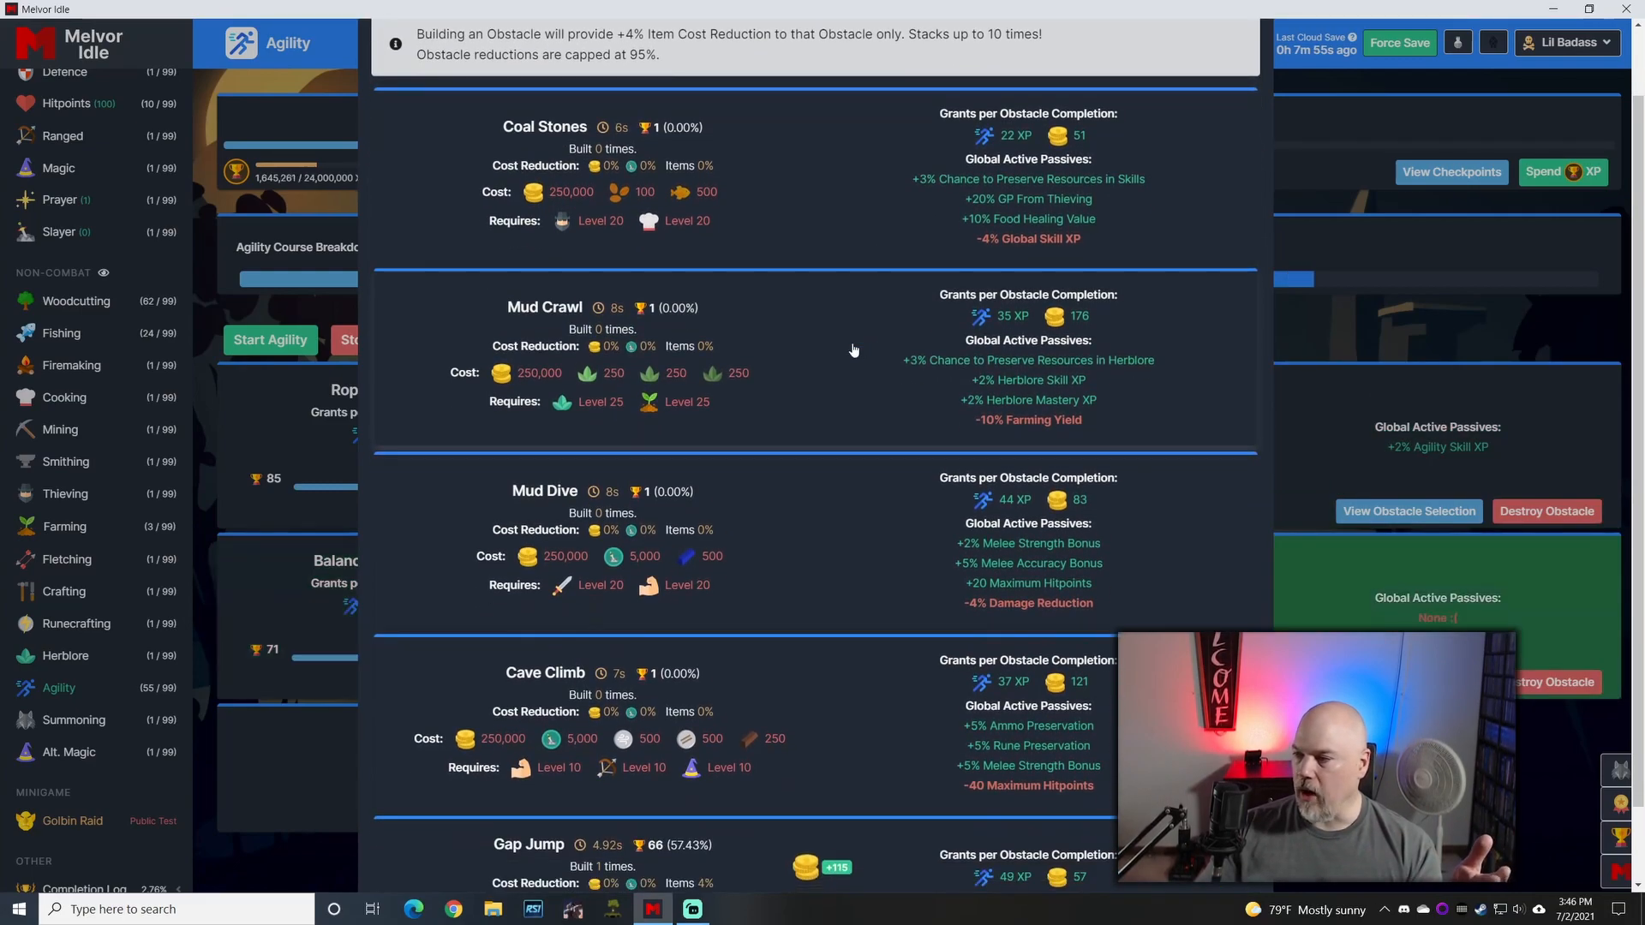
pyautogui.moveTo(1102, 380)
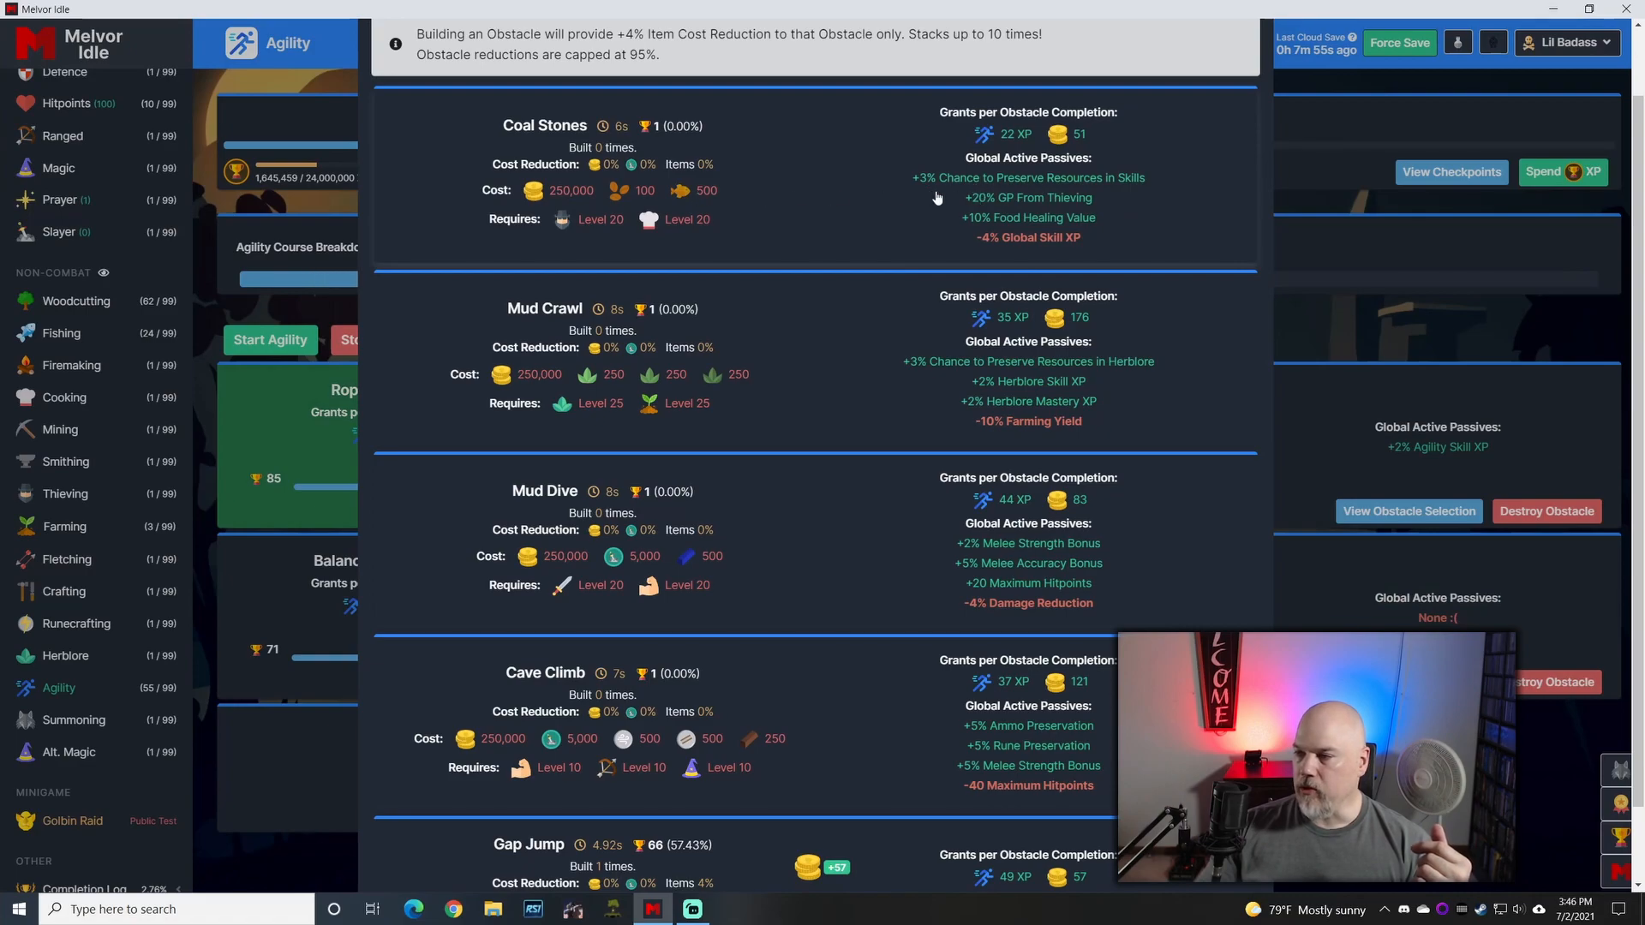
pyautogui.moveTo(1041, 236)
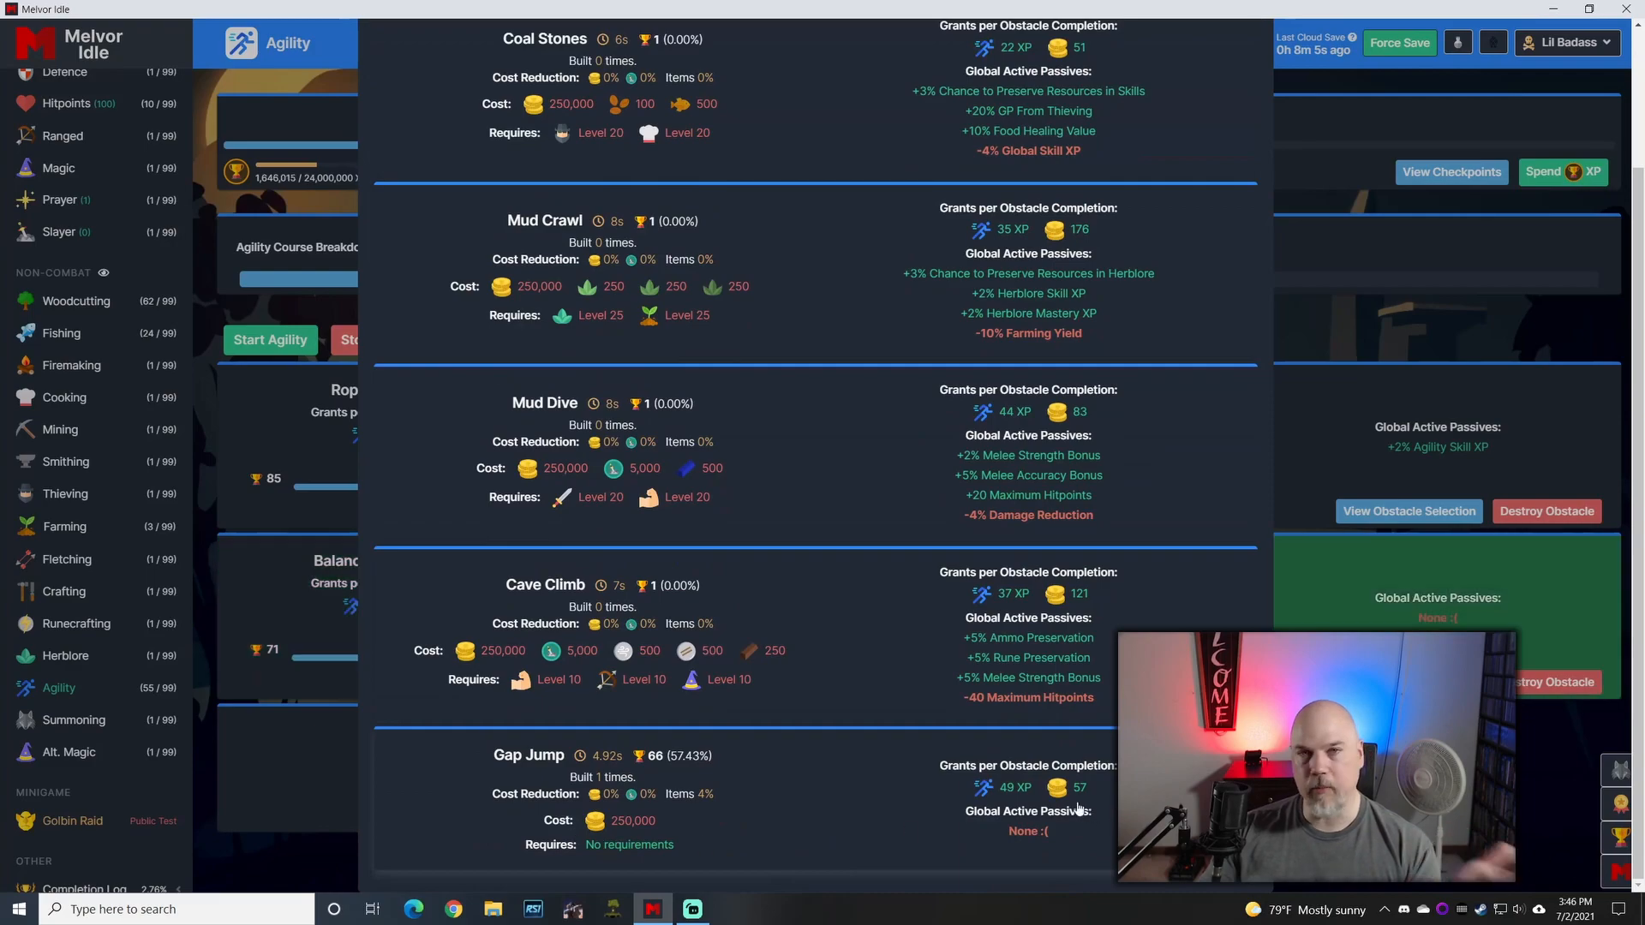
# Step: Look through the Gap Jump slot's obstacle choices and close the list without building
pyautogui.click(1409, 511)
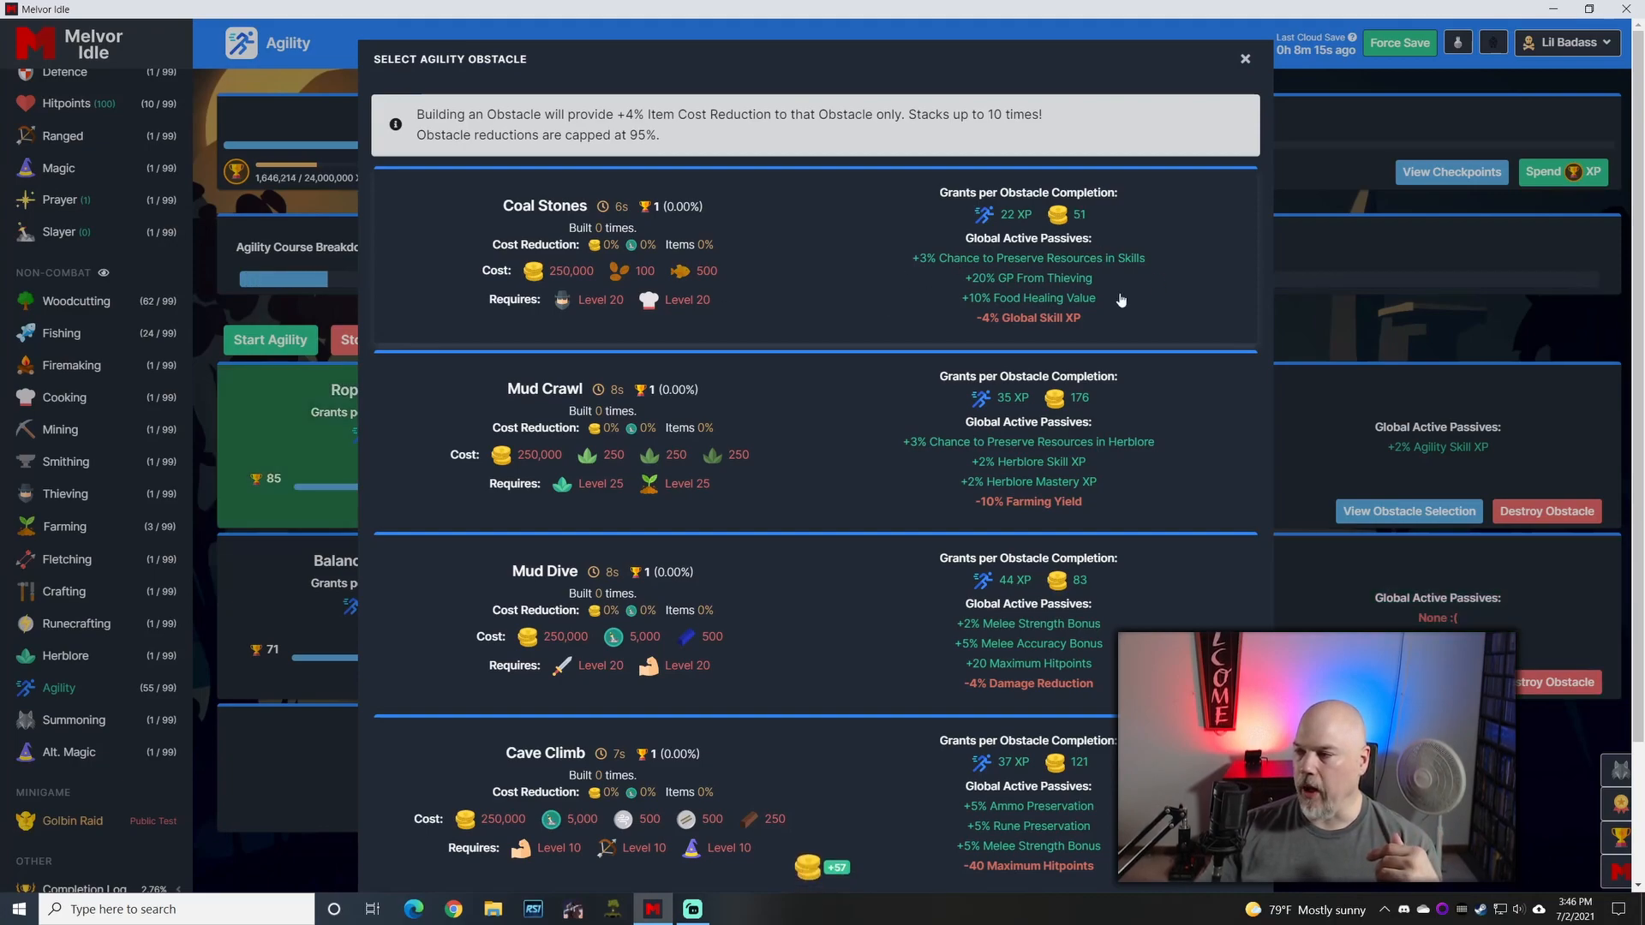
pyautogui.moveTo(999, 271)
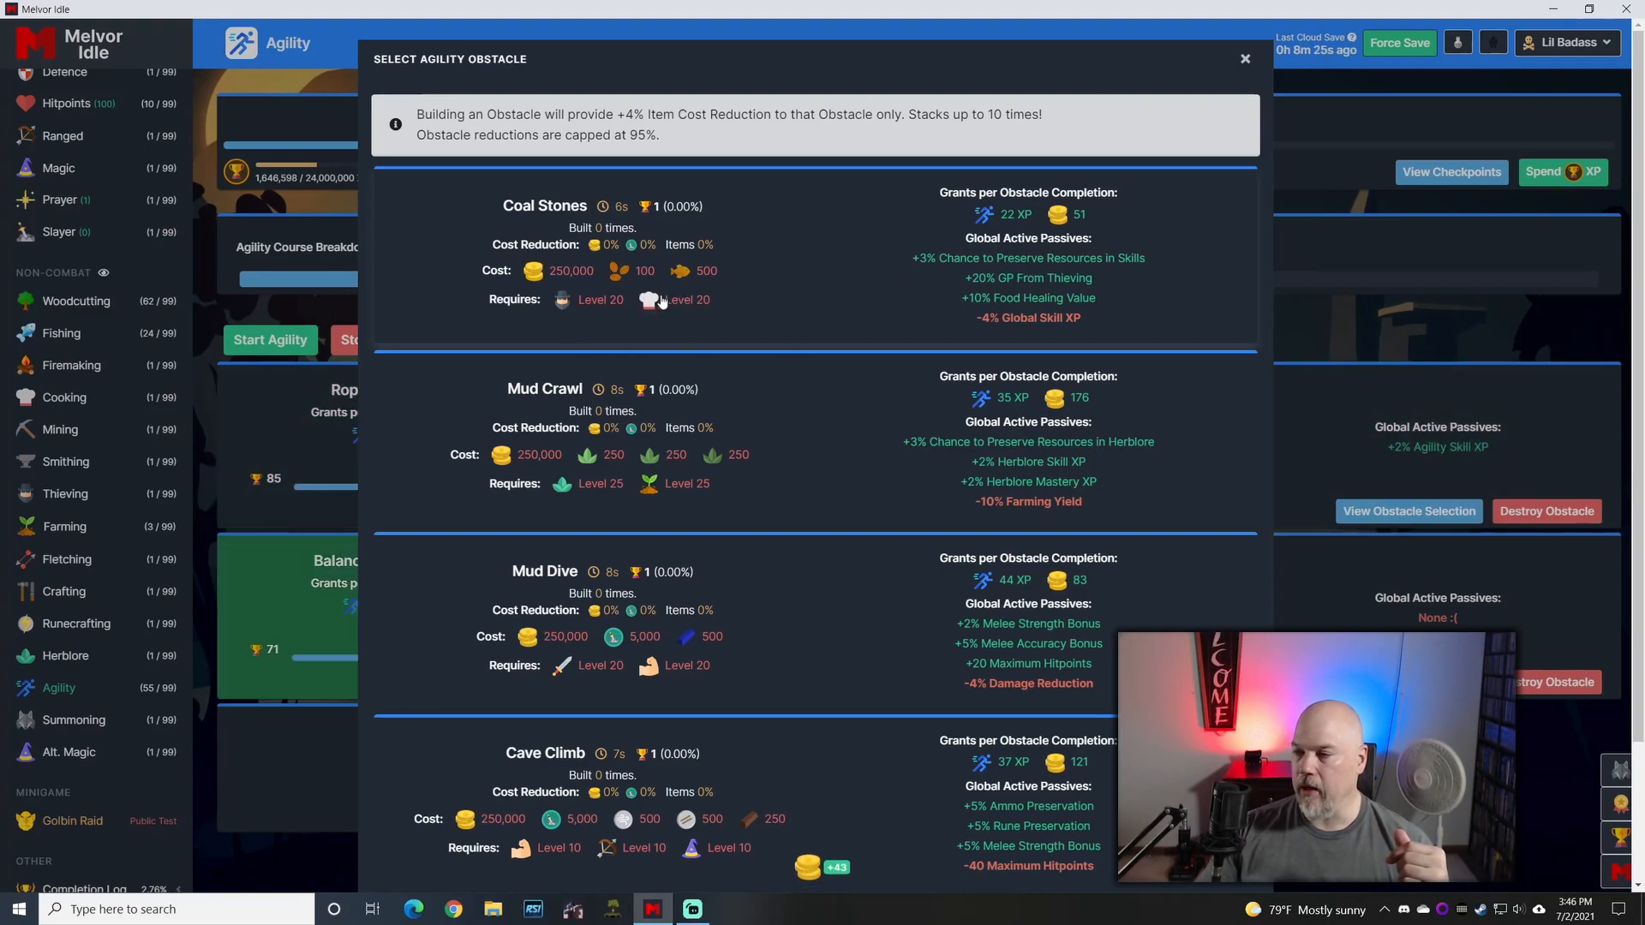
pyautogui.moveTo(618, 279)
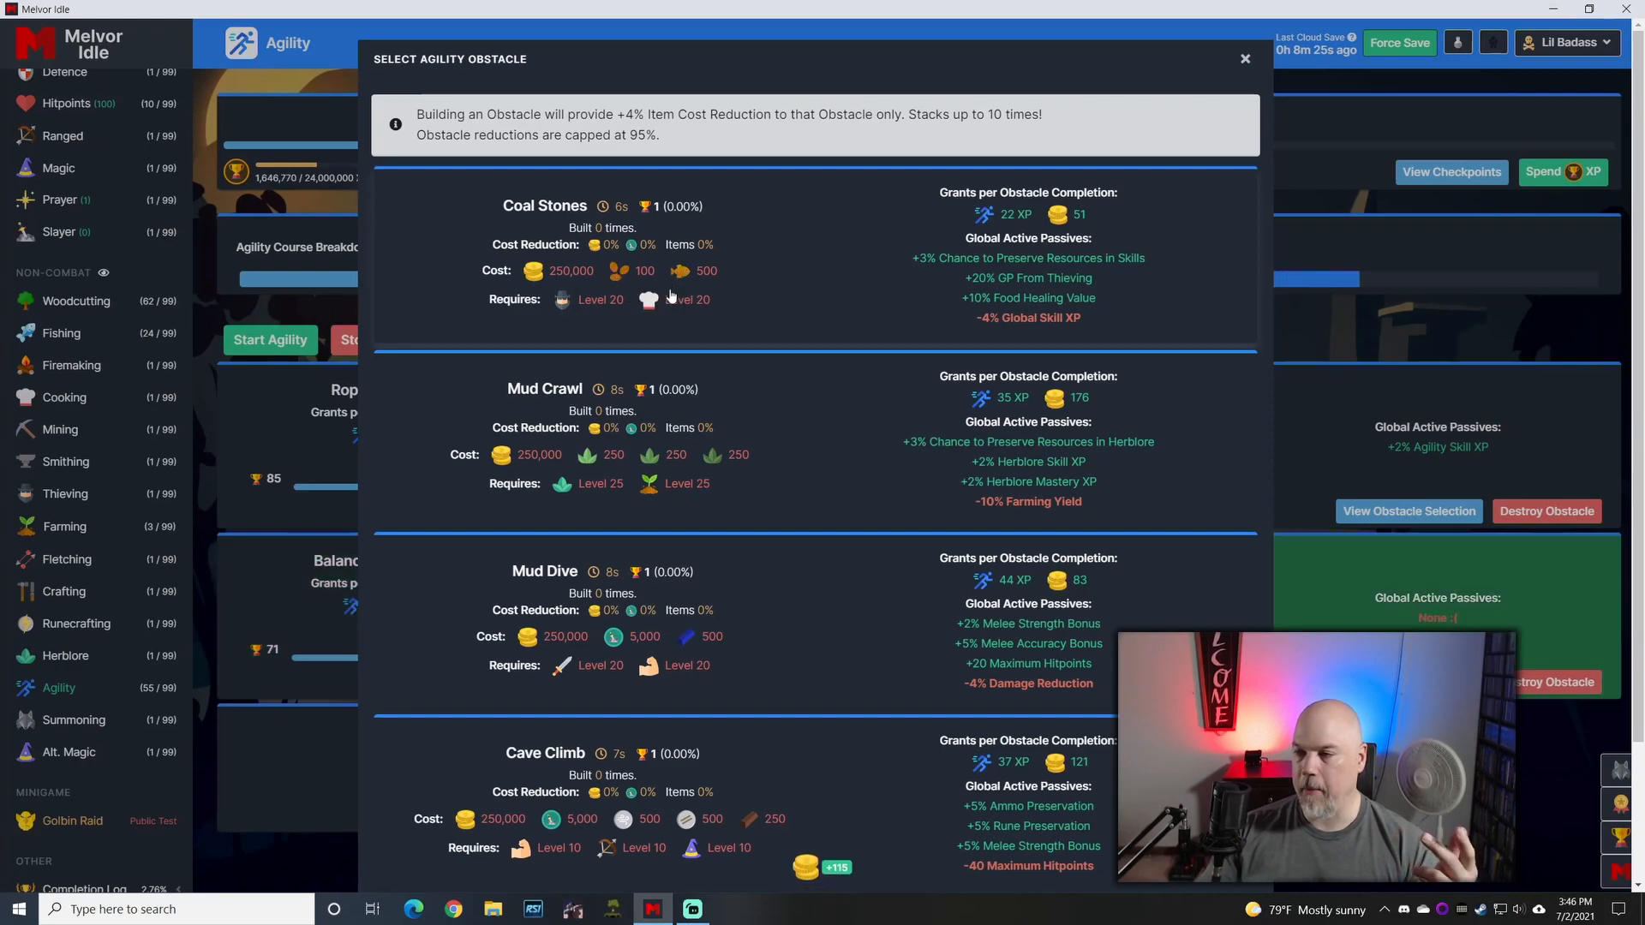
pyautogui.moveTo(618, 271)
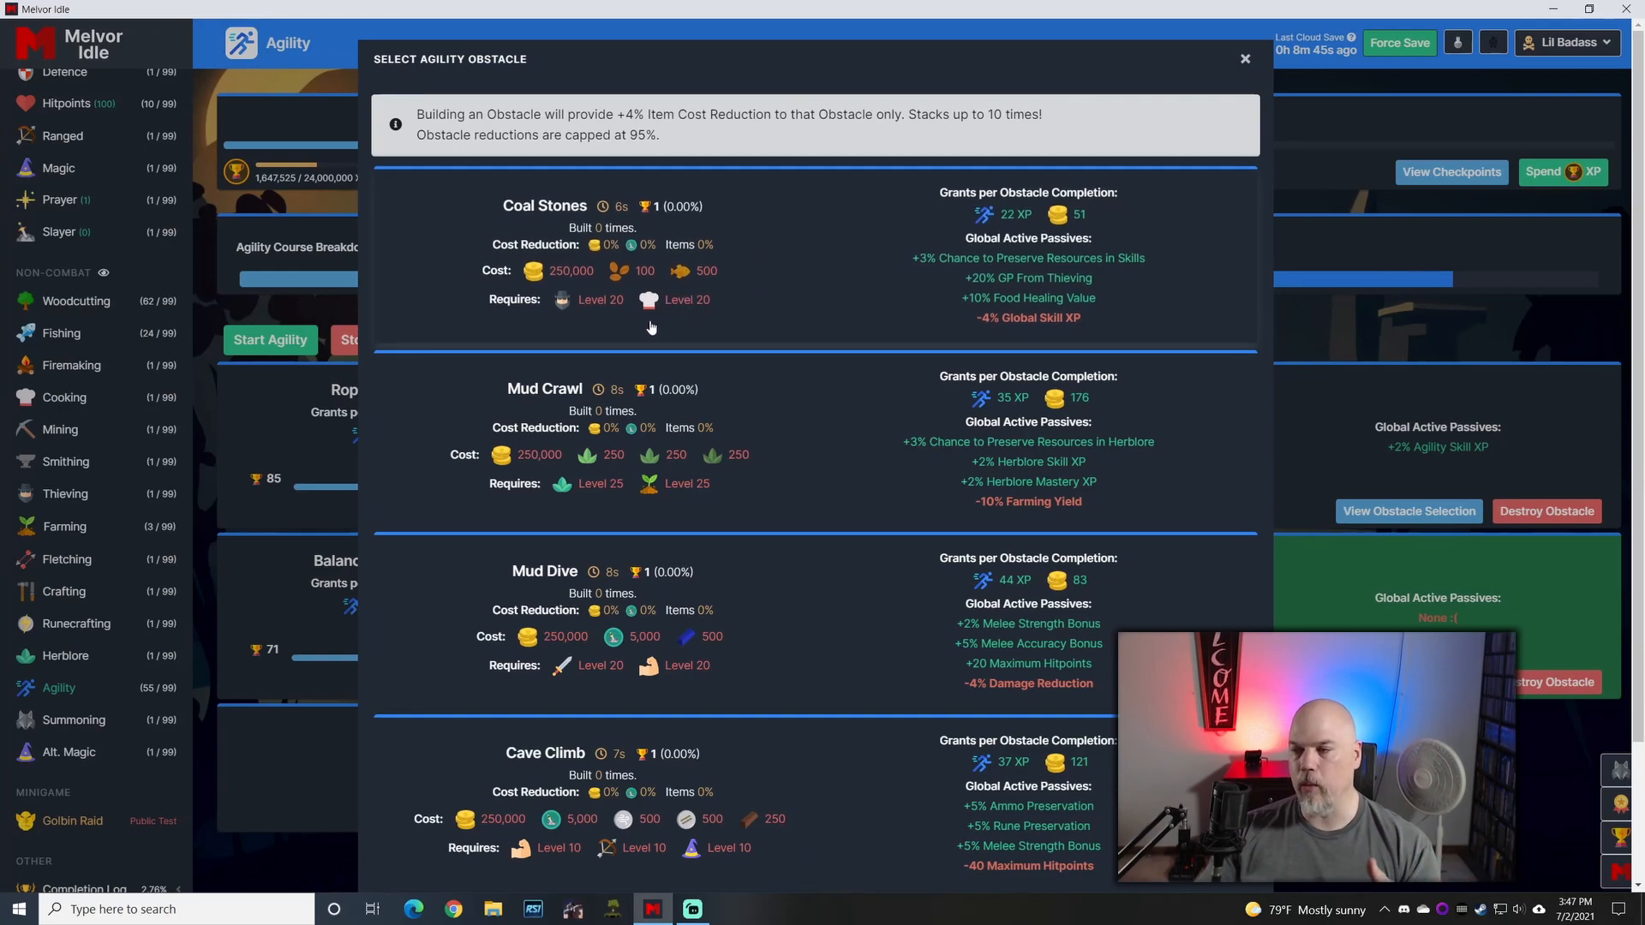
pyautogui.moveTo(1203, 269)
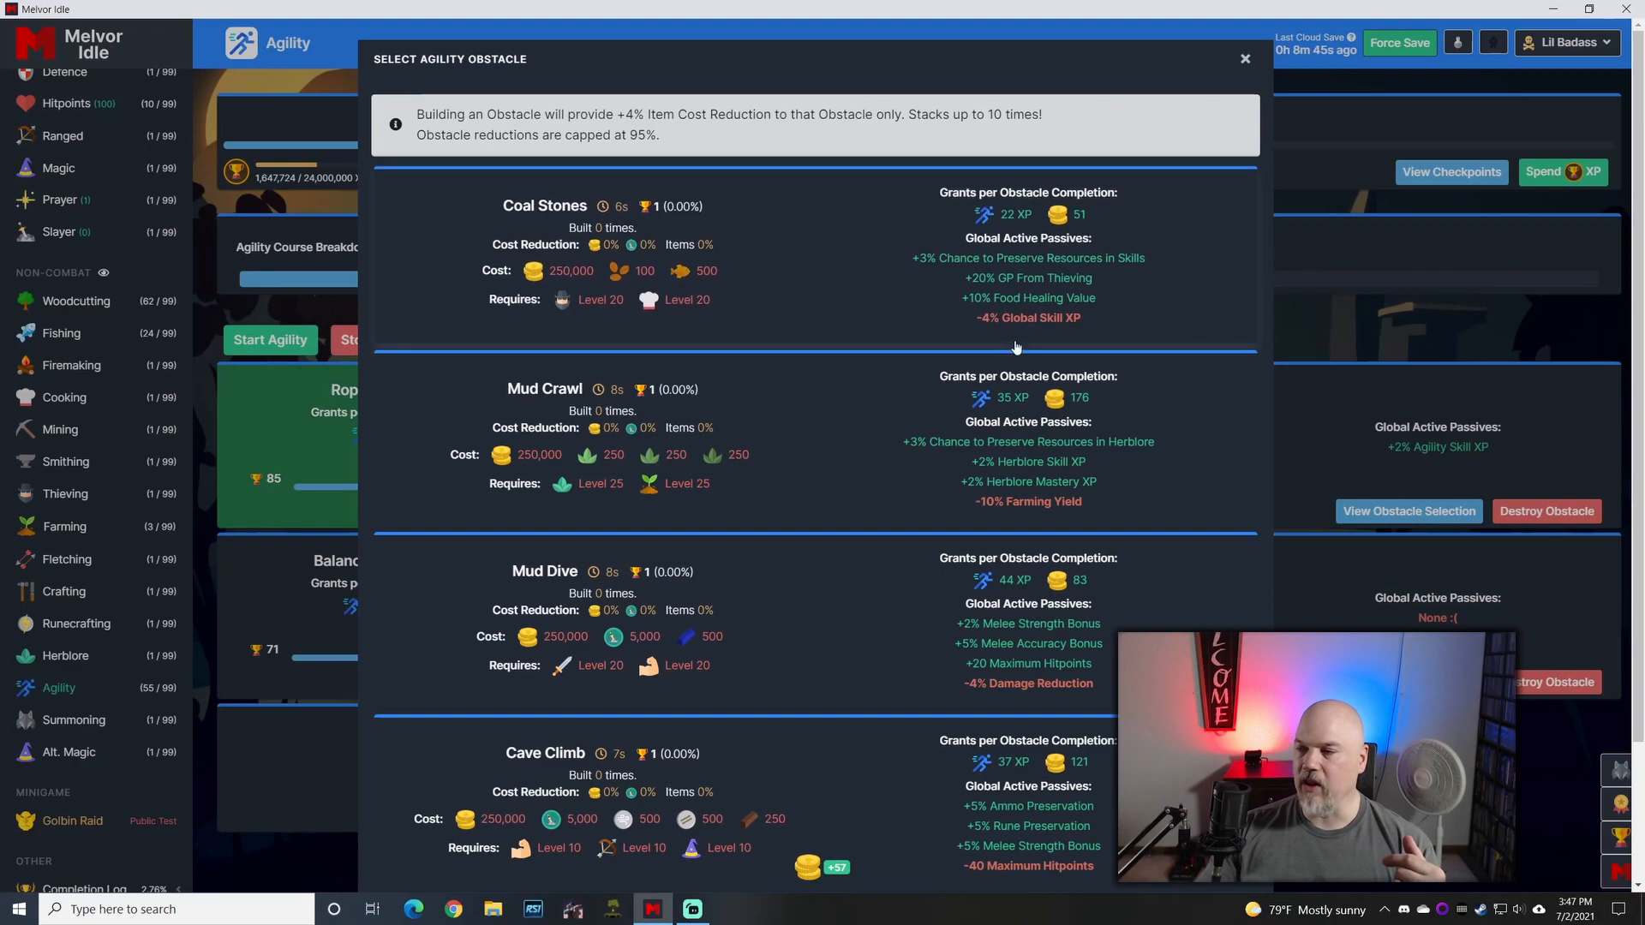
pyautogui.moveTo(1057, 296)
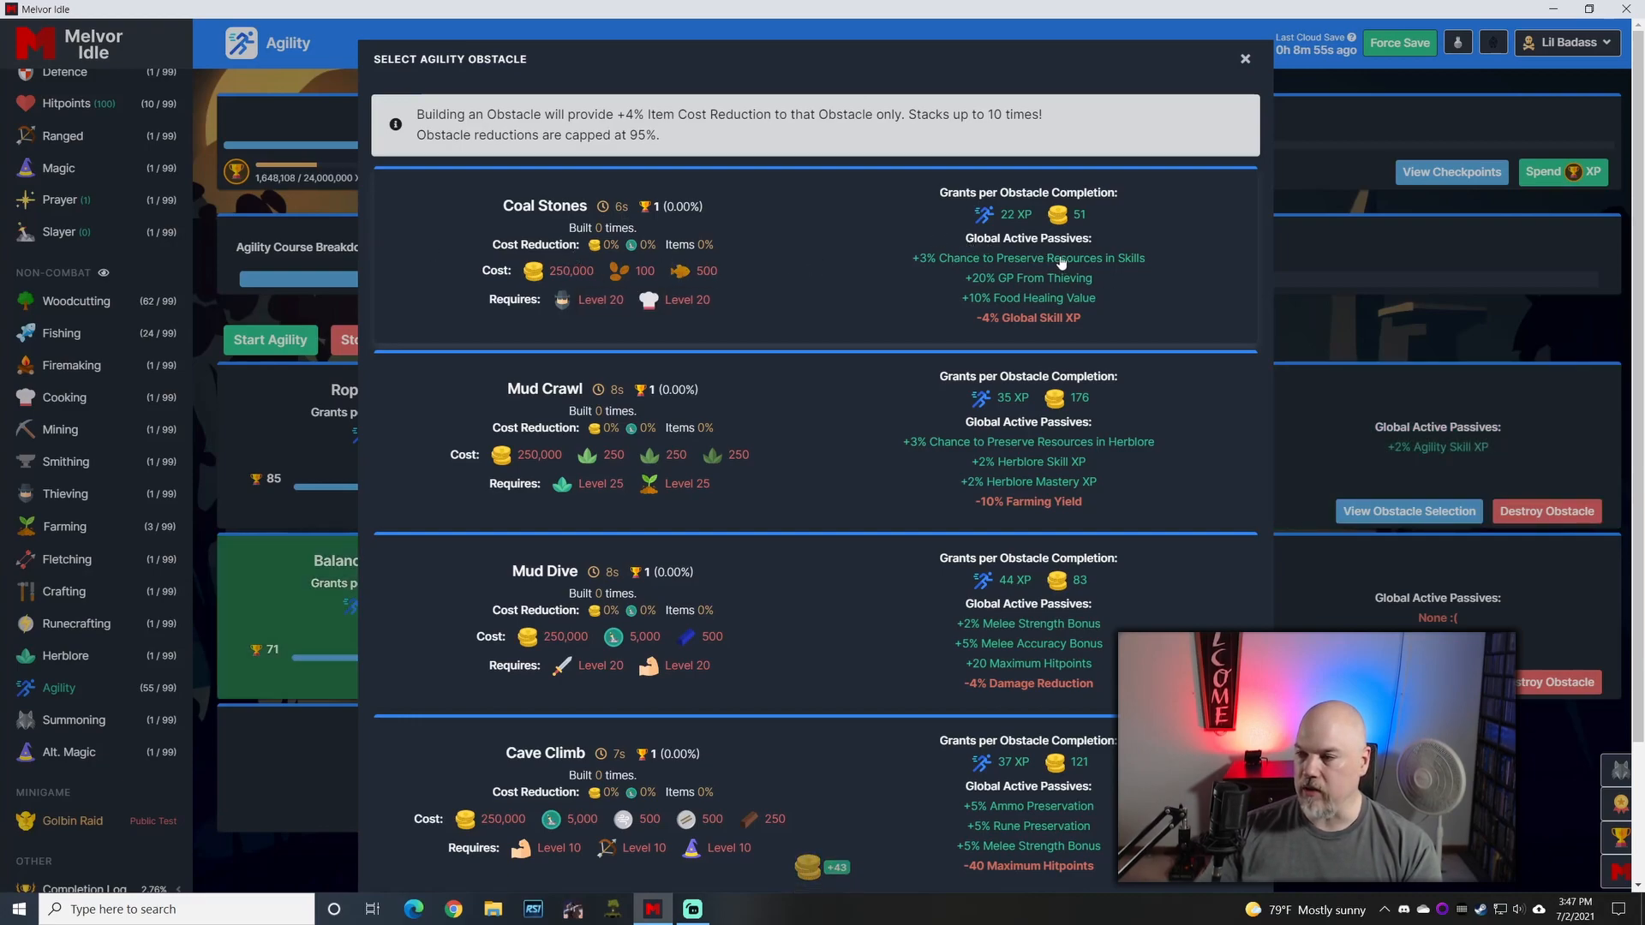
pyautogui.click(1246, 58)
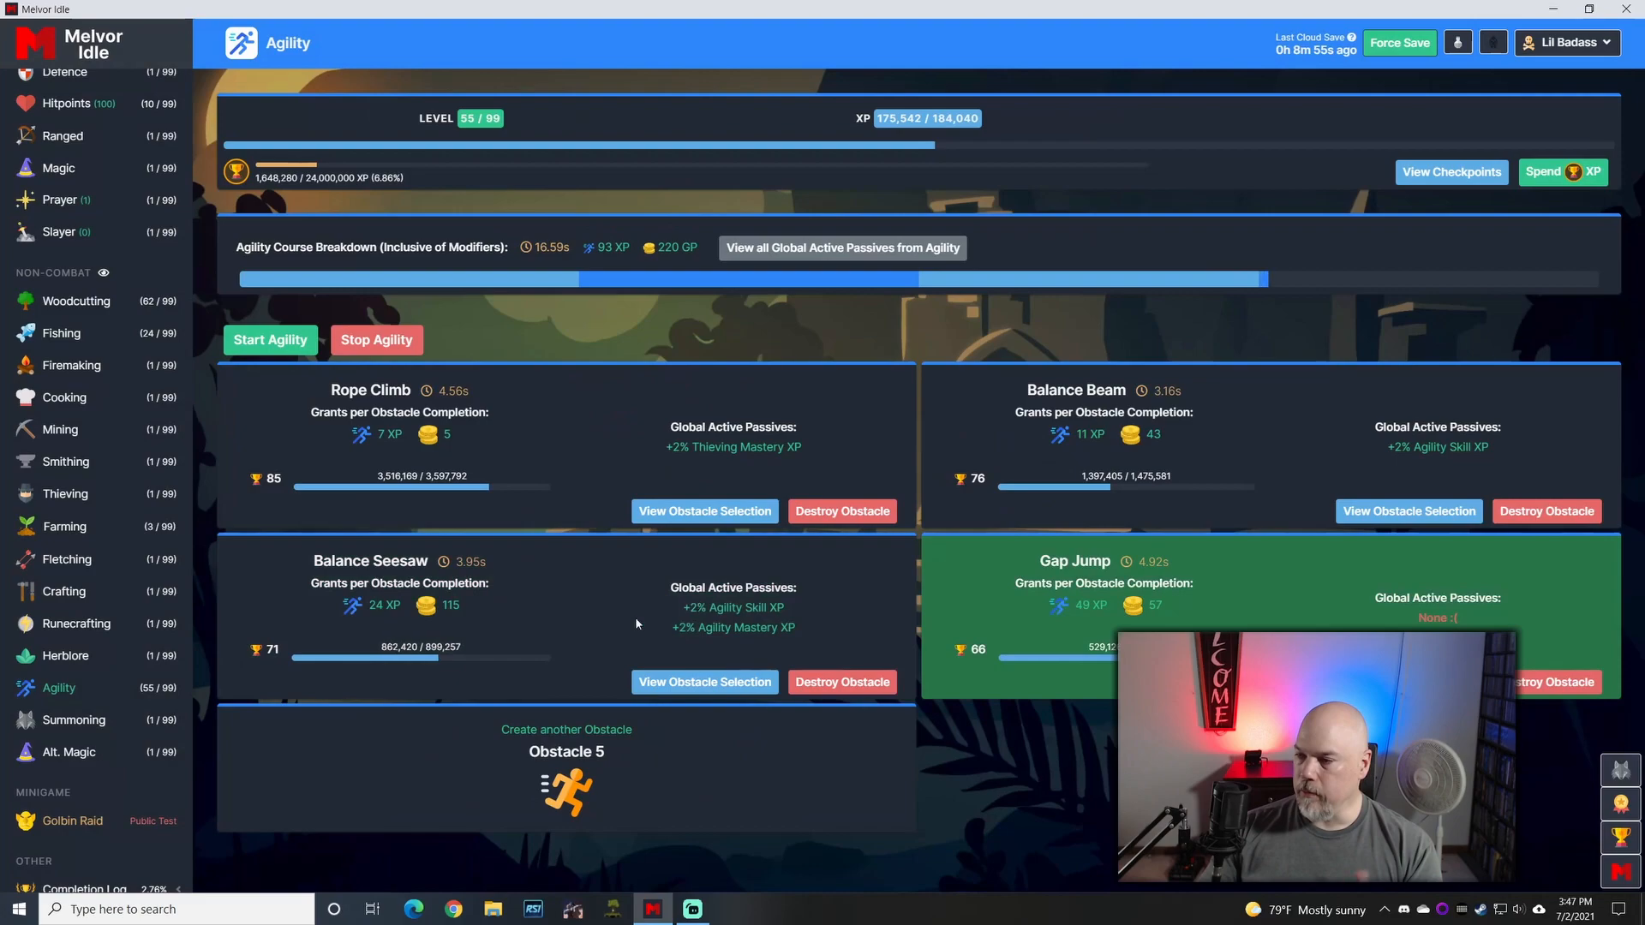
# Step: View obstacle options for Balance Seesaw, then the Gap Jump slot's Coal Stones, Mud Crawl, Mud Dive, Cave Climb
pyautogui.click(704, 682)
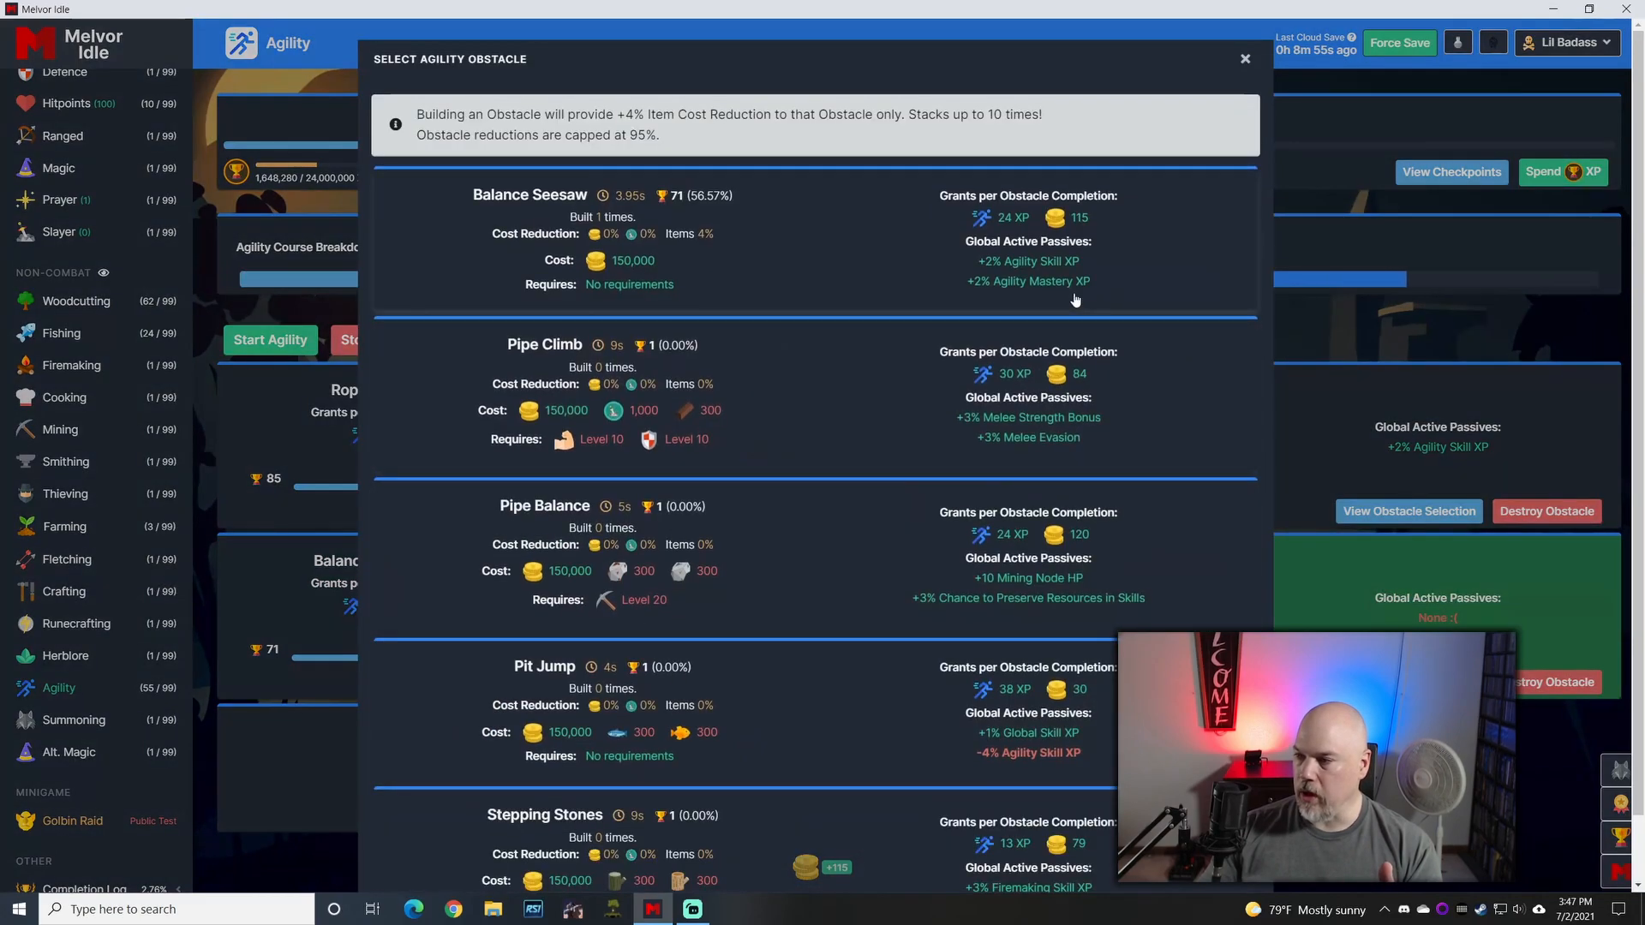
pyautogui.moveTo(1129, 286)
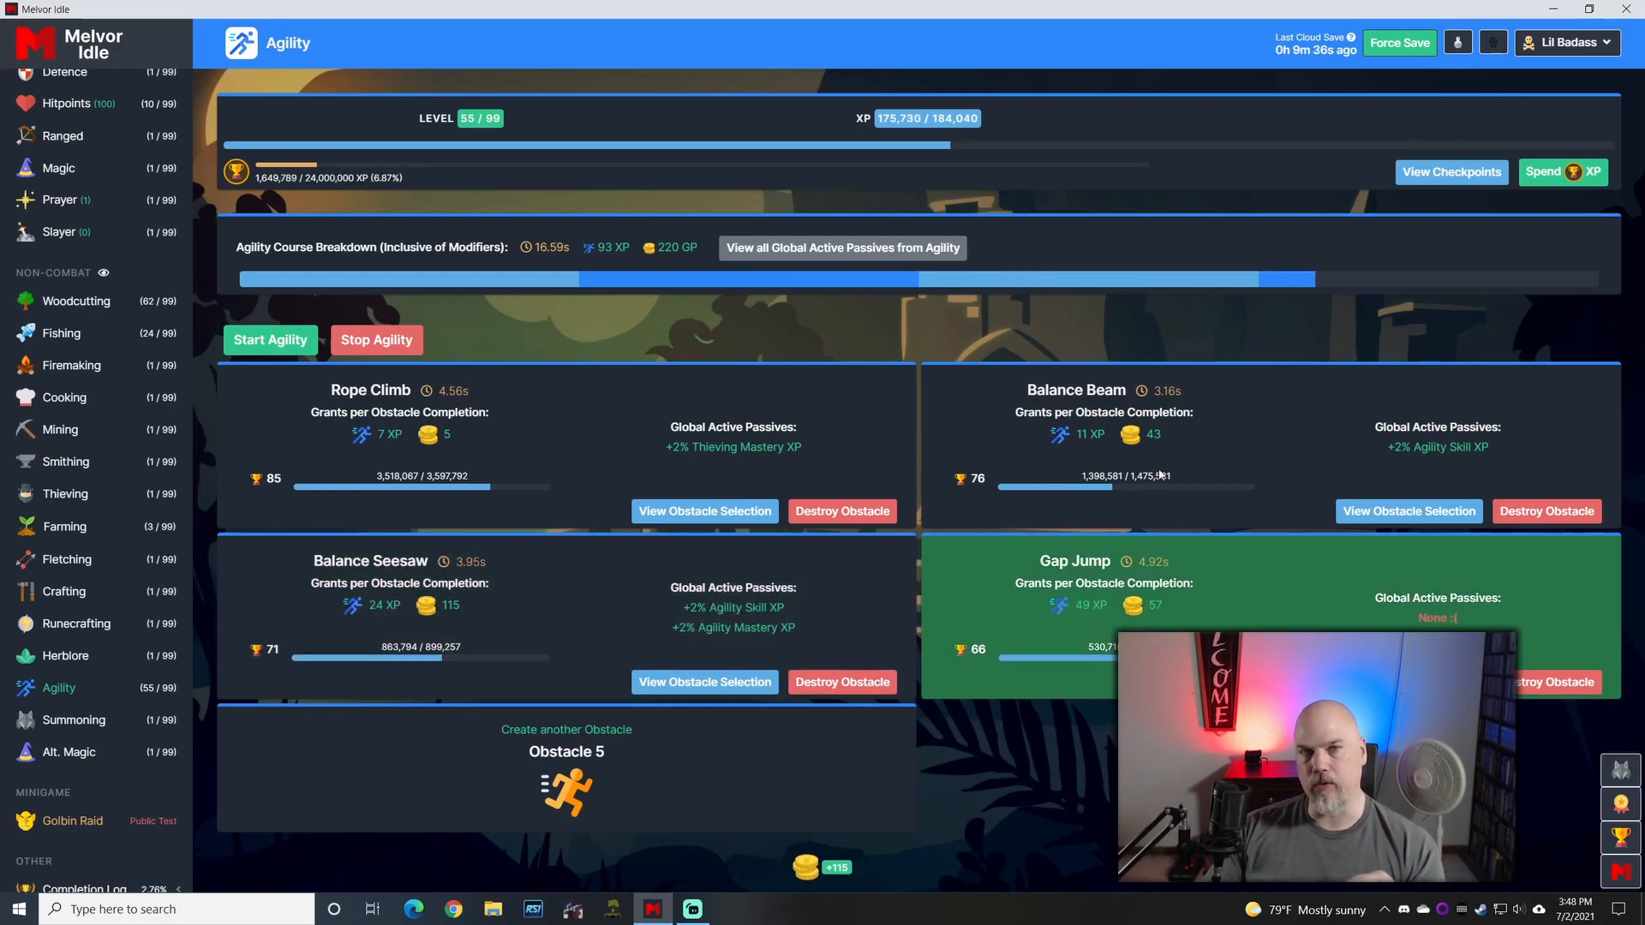
pyautogui.moveTo(1188, 456)
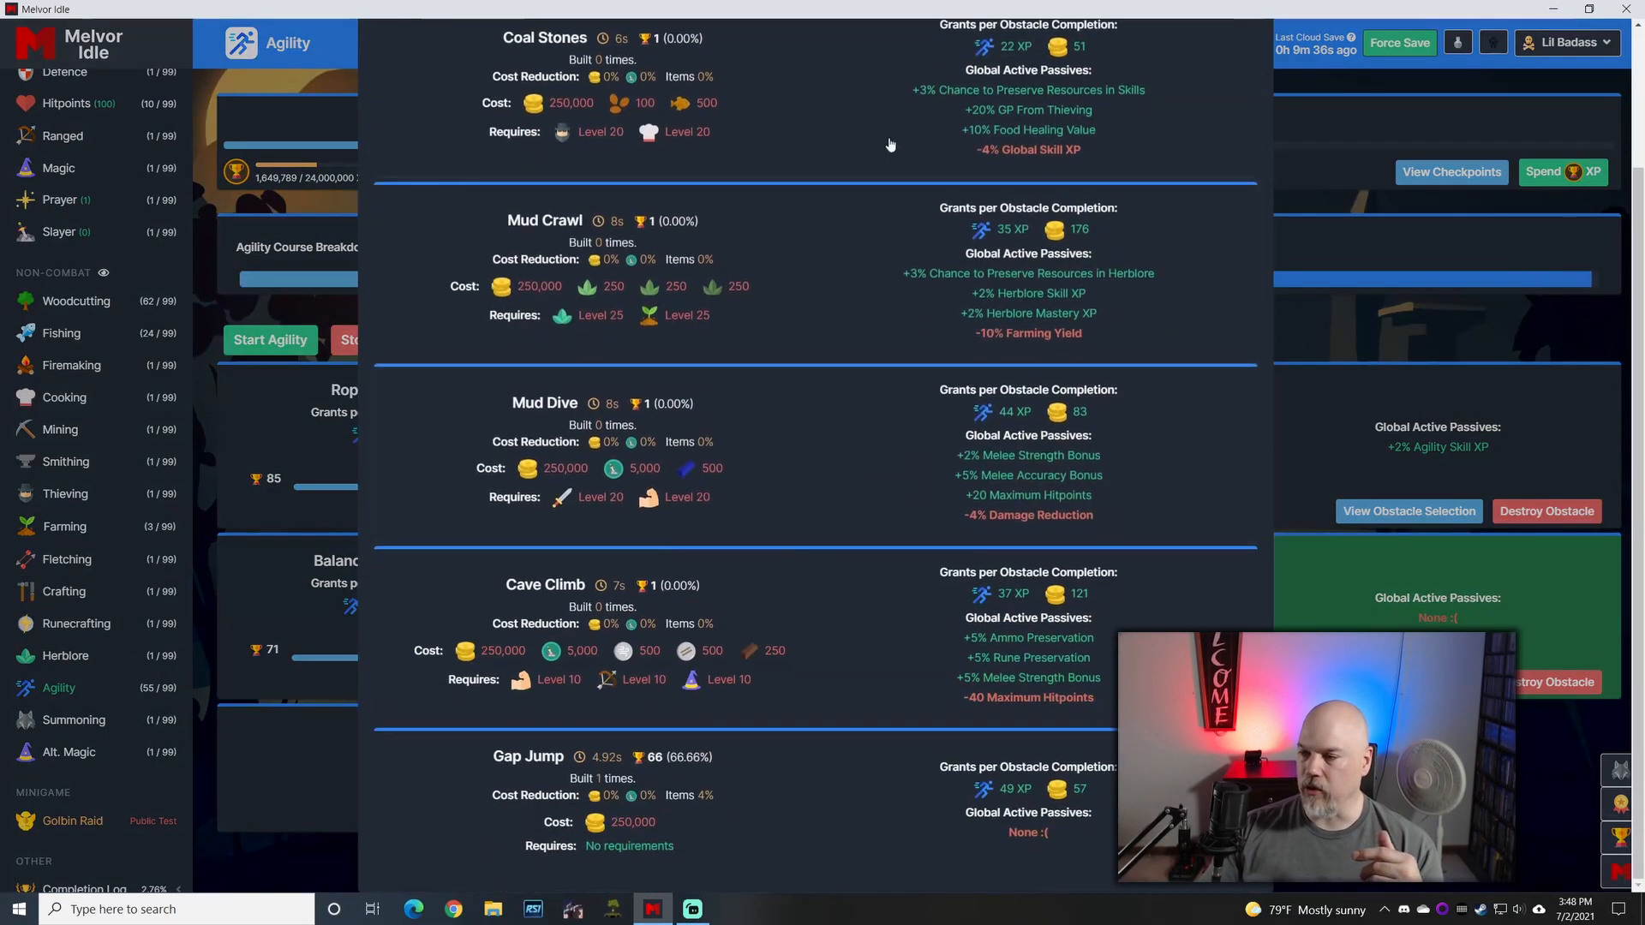
pyautogui.scroll(3)
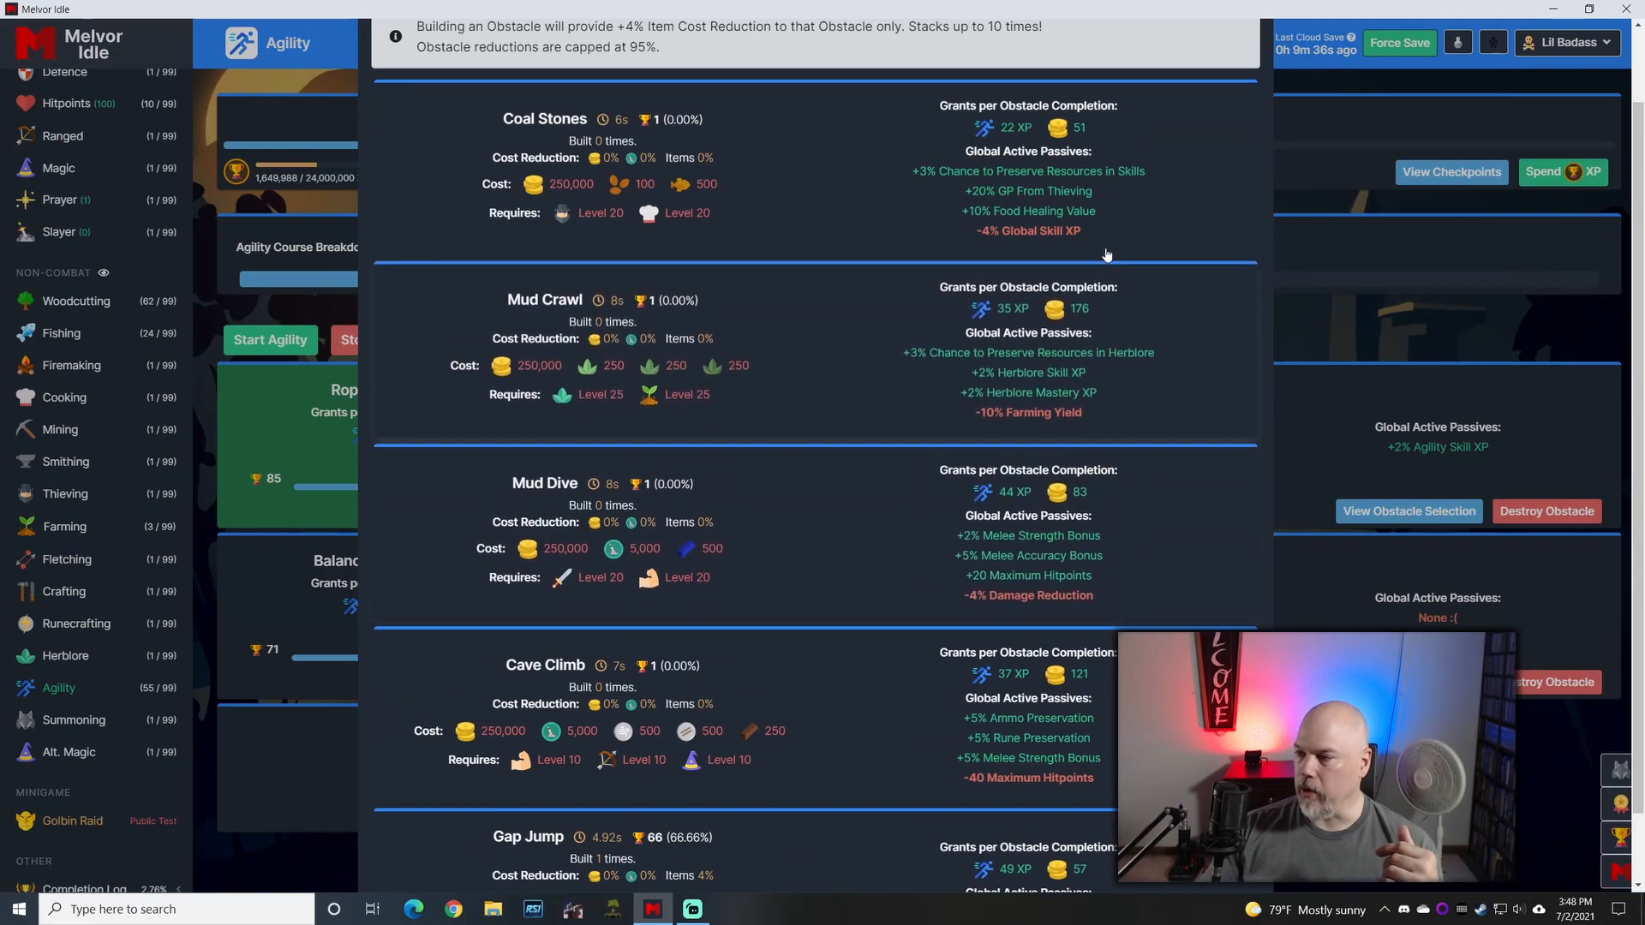
# Step: View the Balance Beam slot's options (Rope Jump, Monkey Bars) and close the list
pyautogui.click(1409, 511)
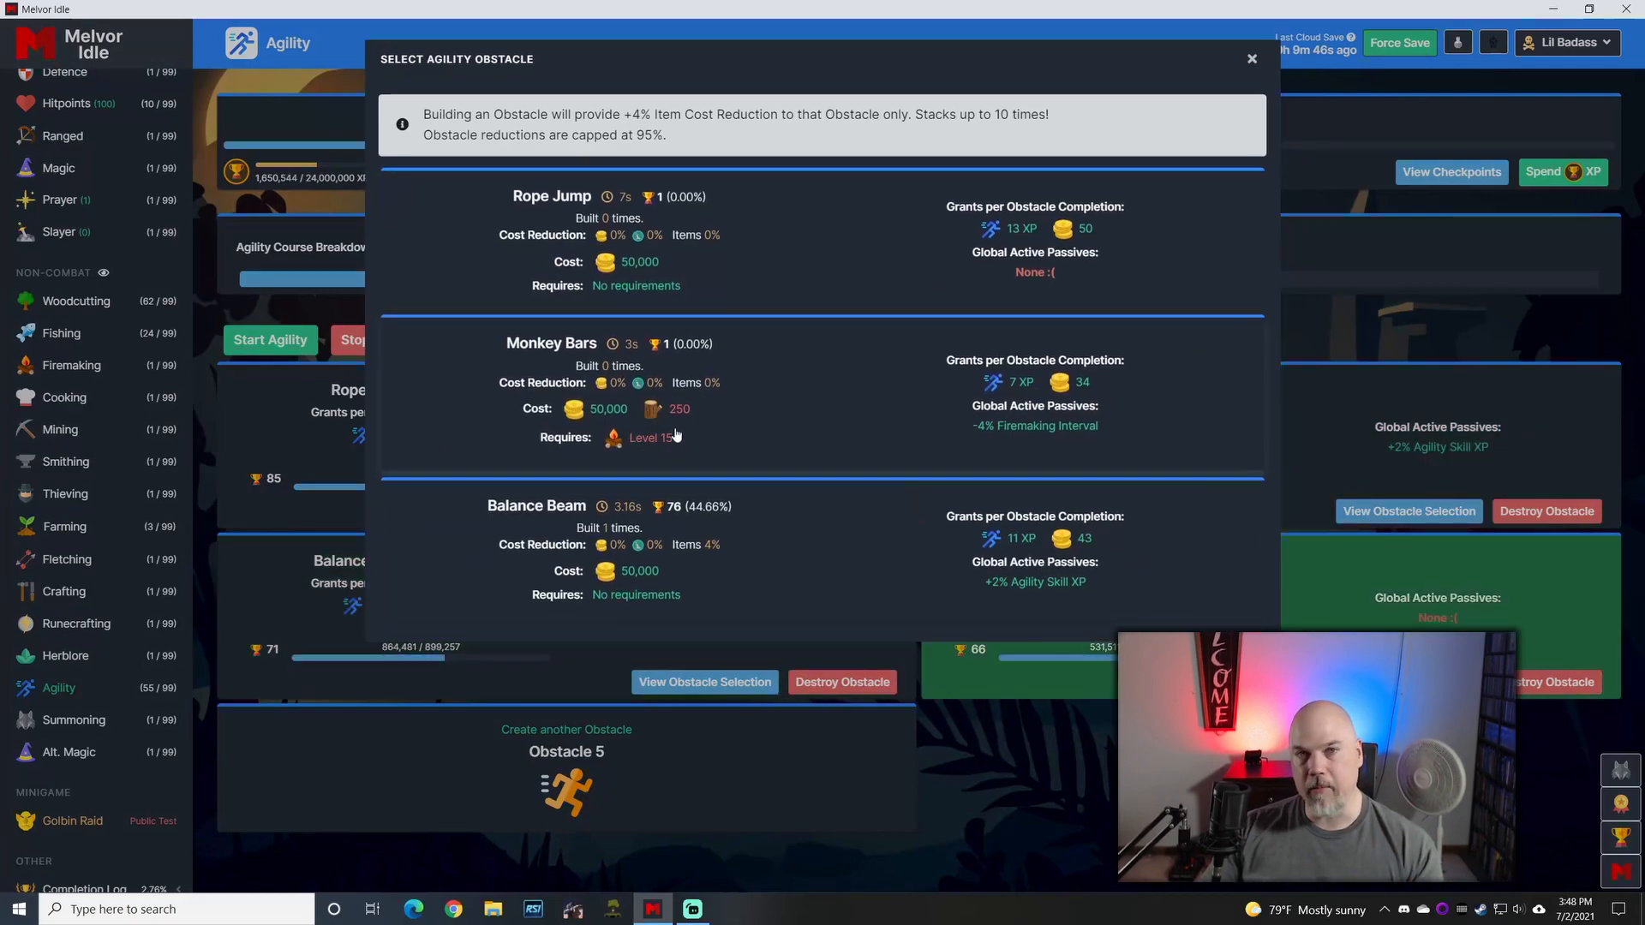
pyautogui.moveTo(1121, 534)
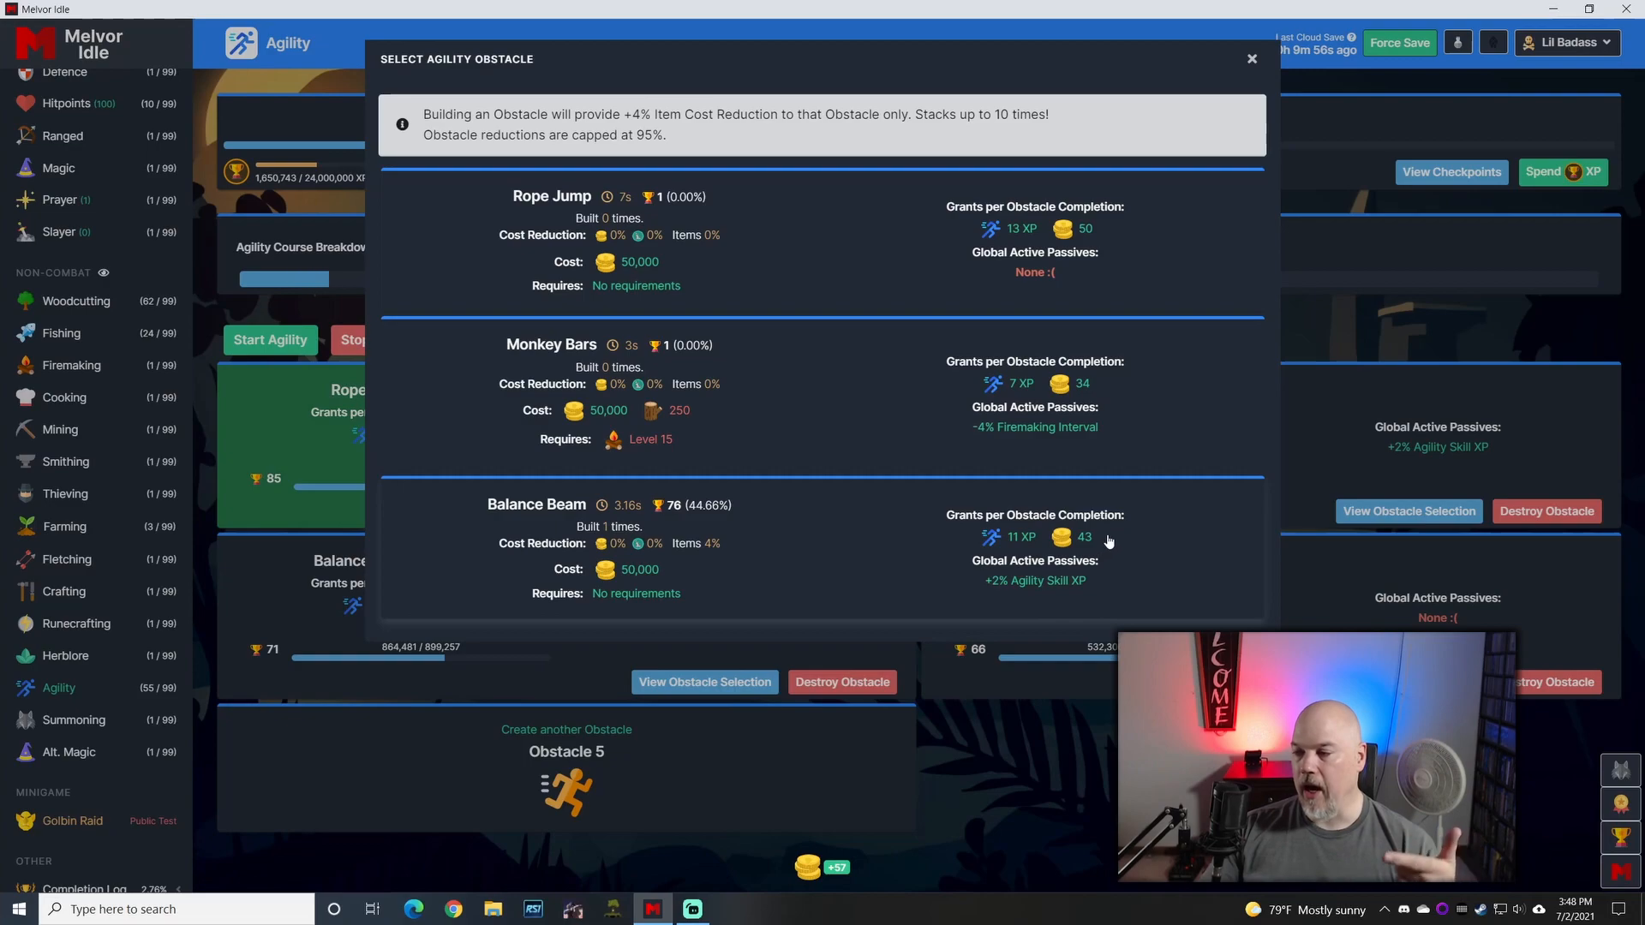
pyautogui.moveTo(1105, 564)
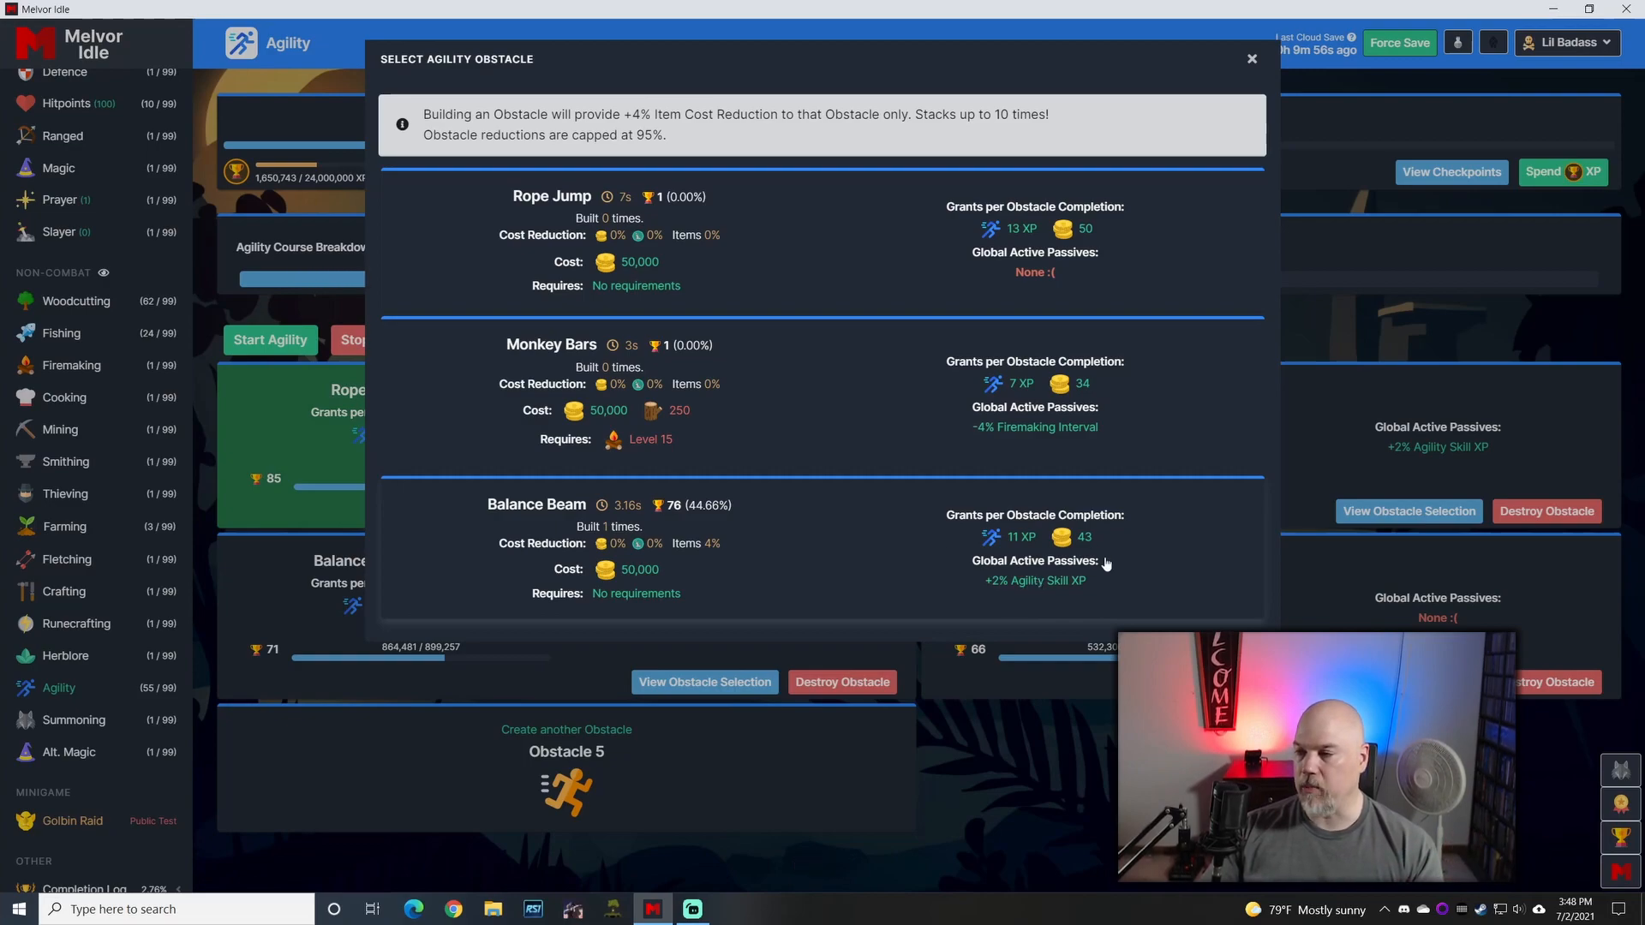
pyautogui.click(1251, 59)
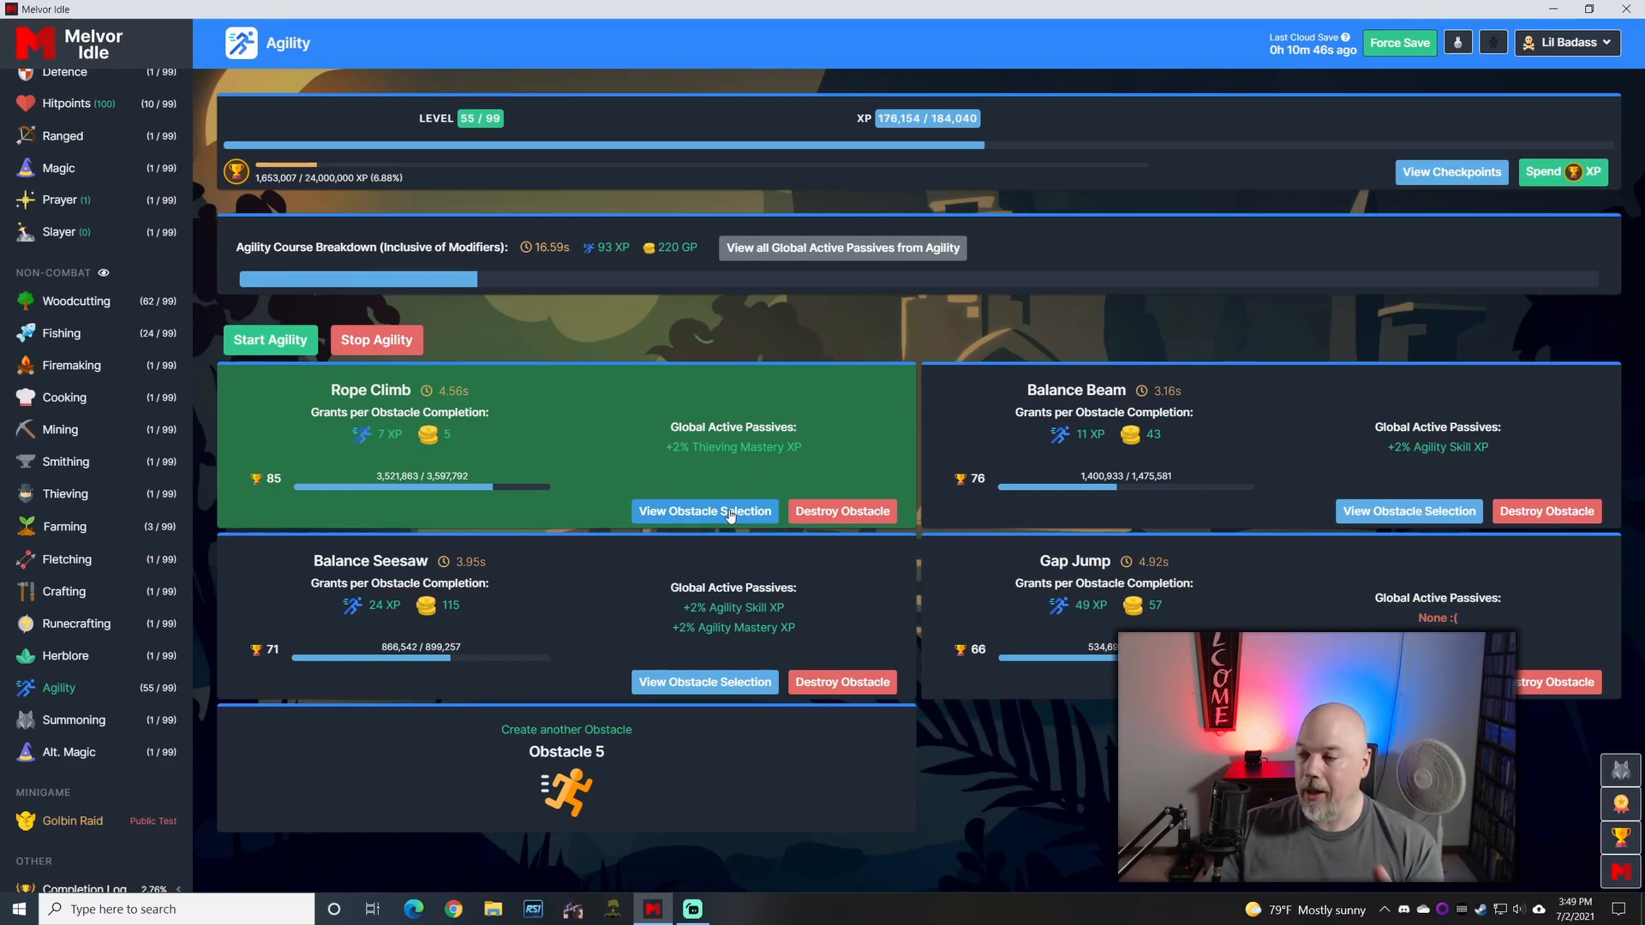
pyautogui.click(704, 511)
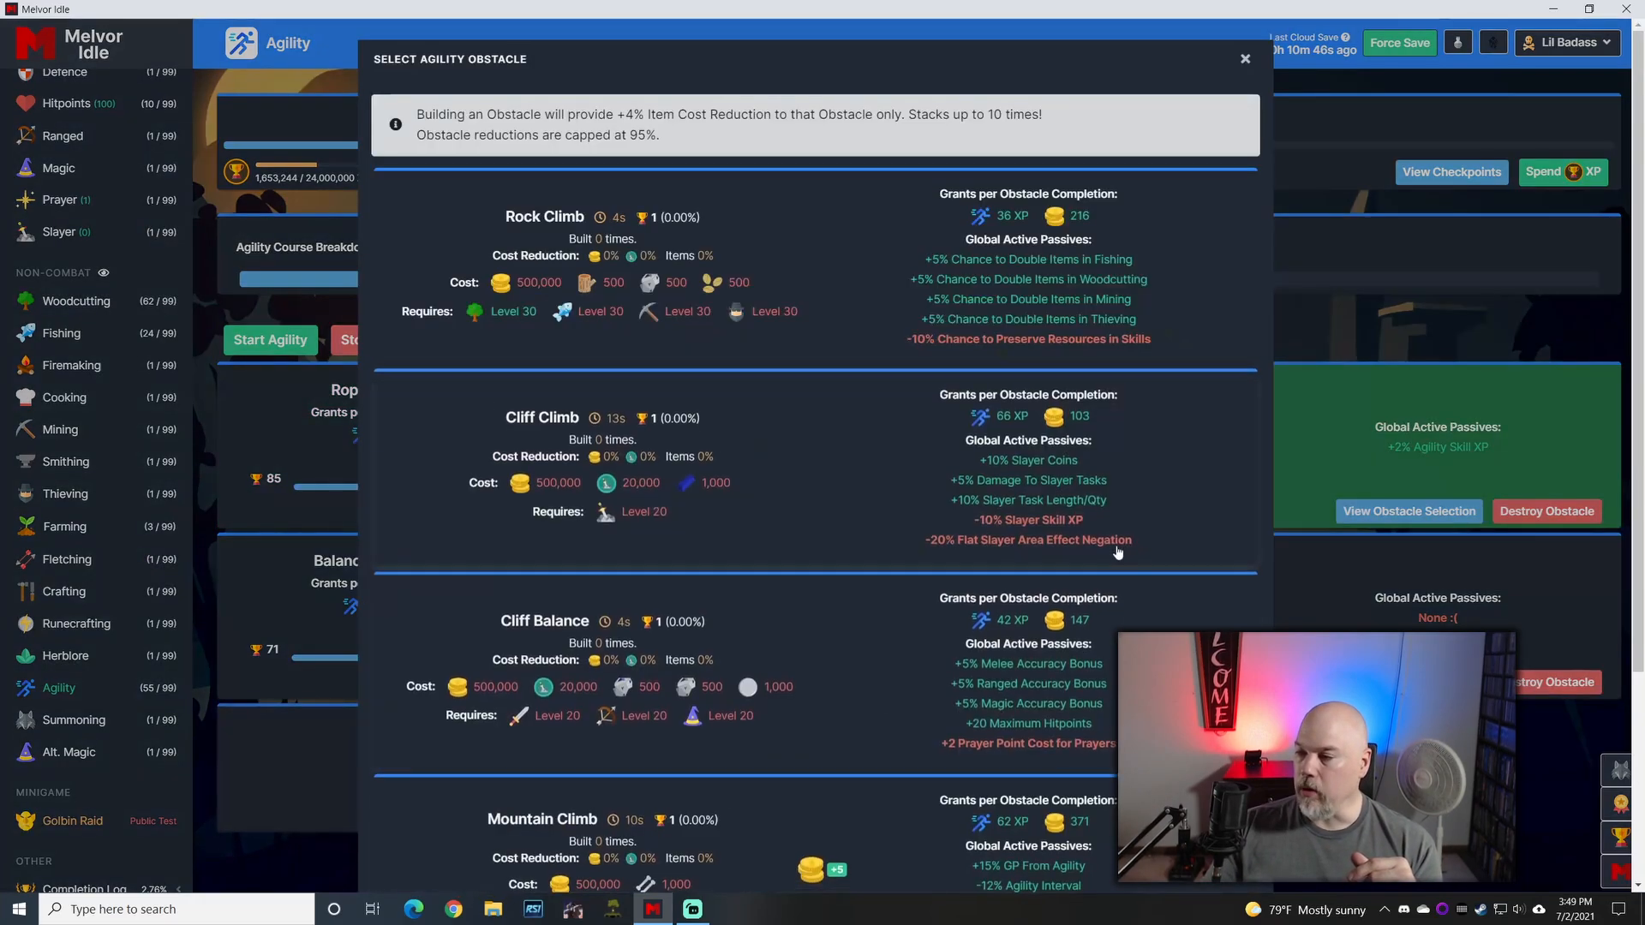
pyautogui.scroll(-3)
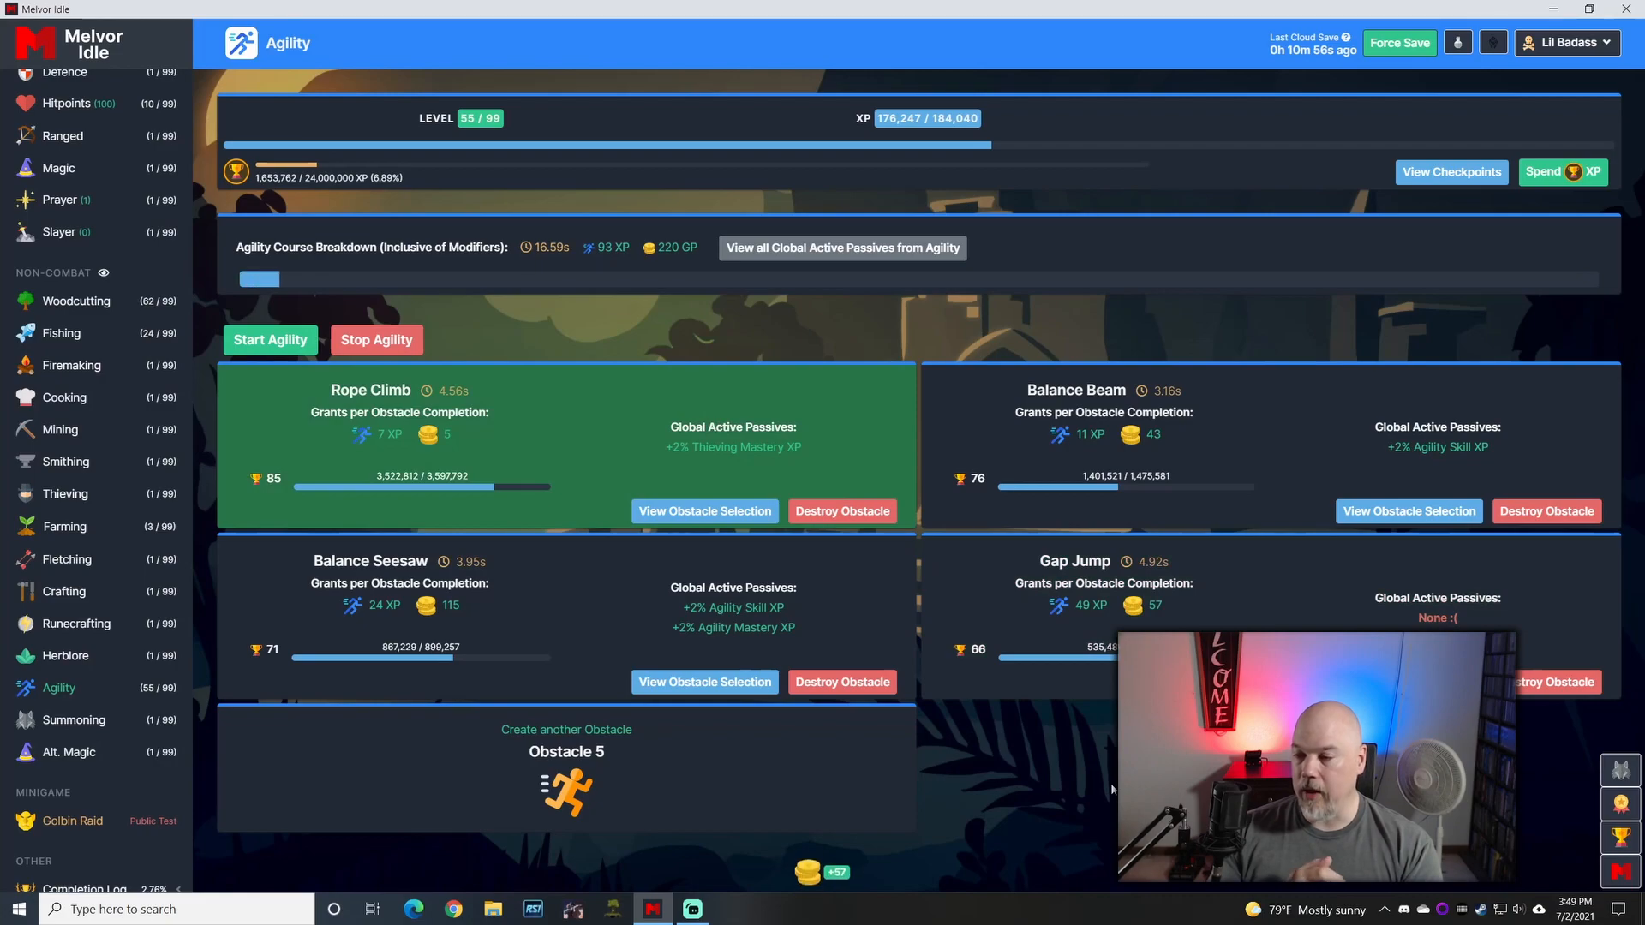
pyautogui.scroll(3)
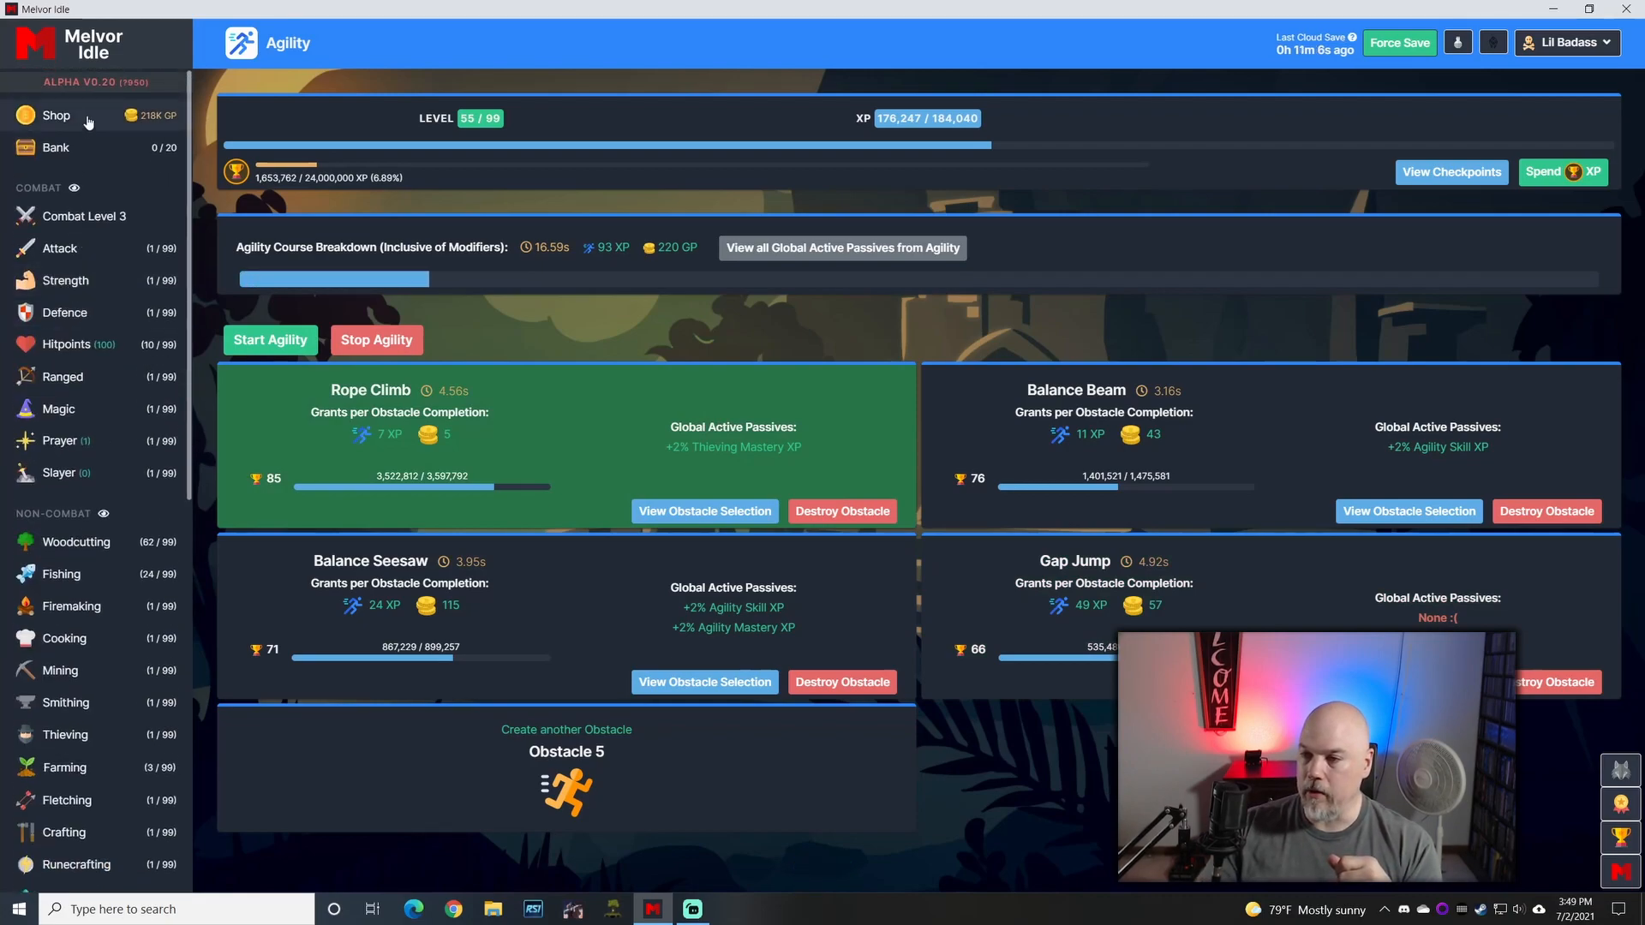
# Step: Glance at the Shop's materials, then switch to the Herblore skill page at level 1
pyautogui.click(55, 115)
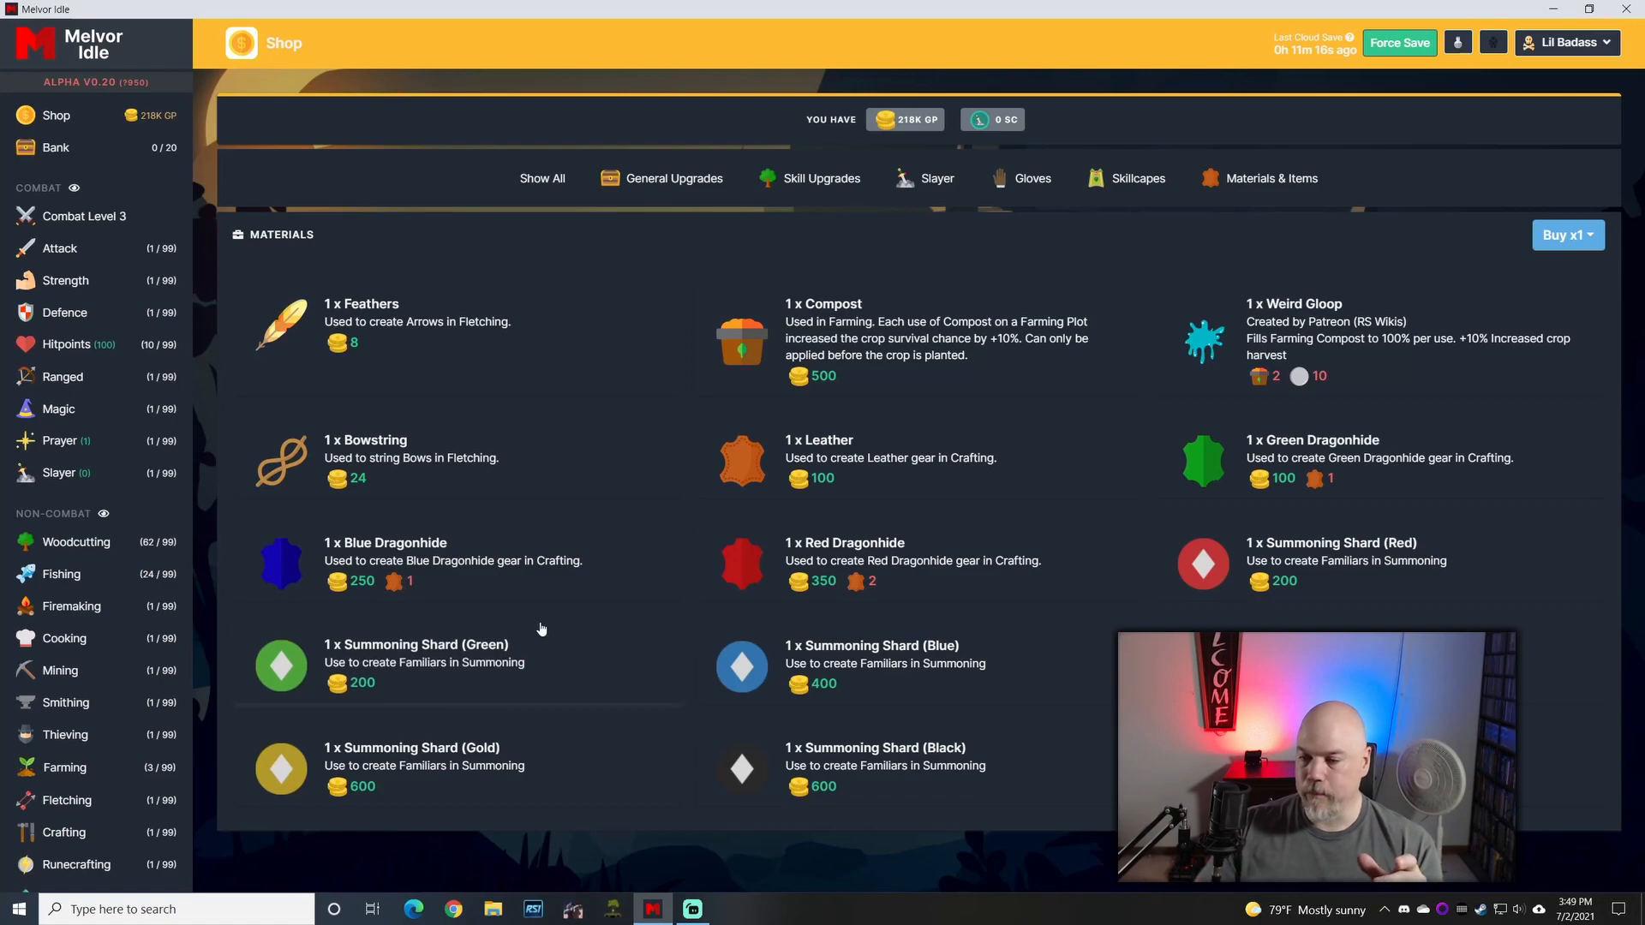
pyautogui.scroll(-3)
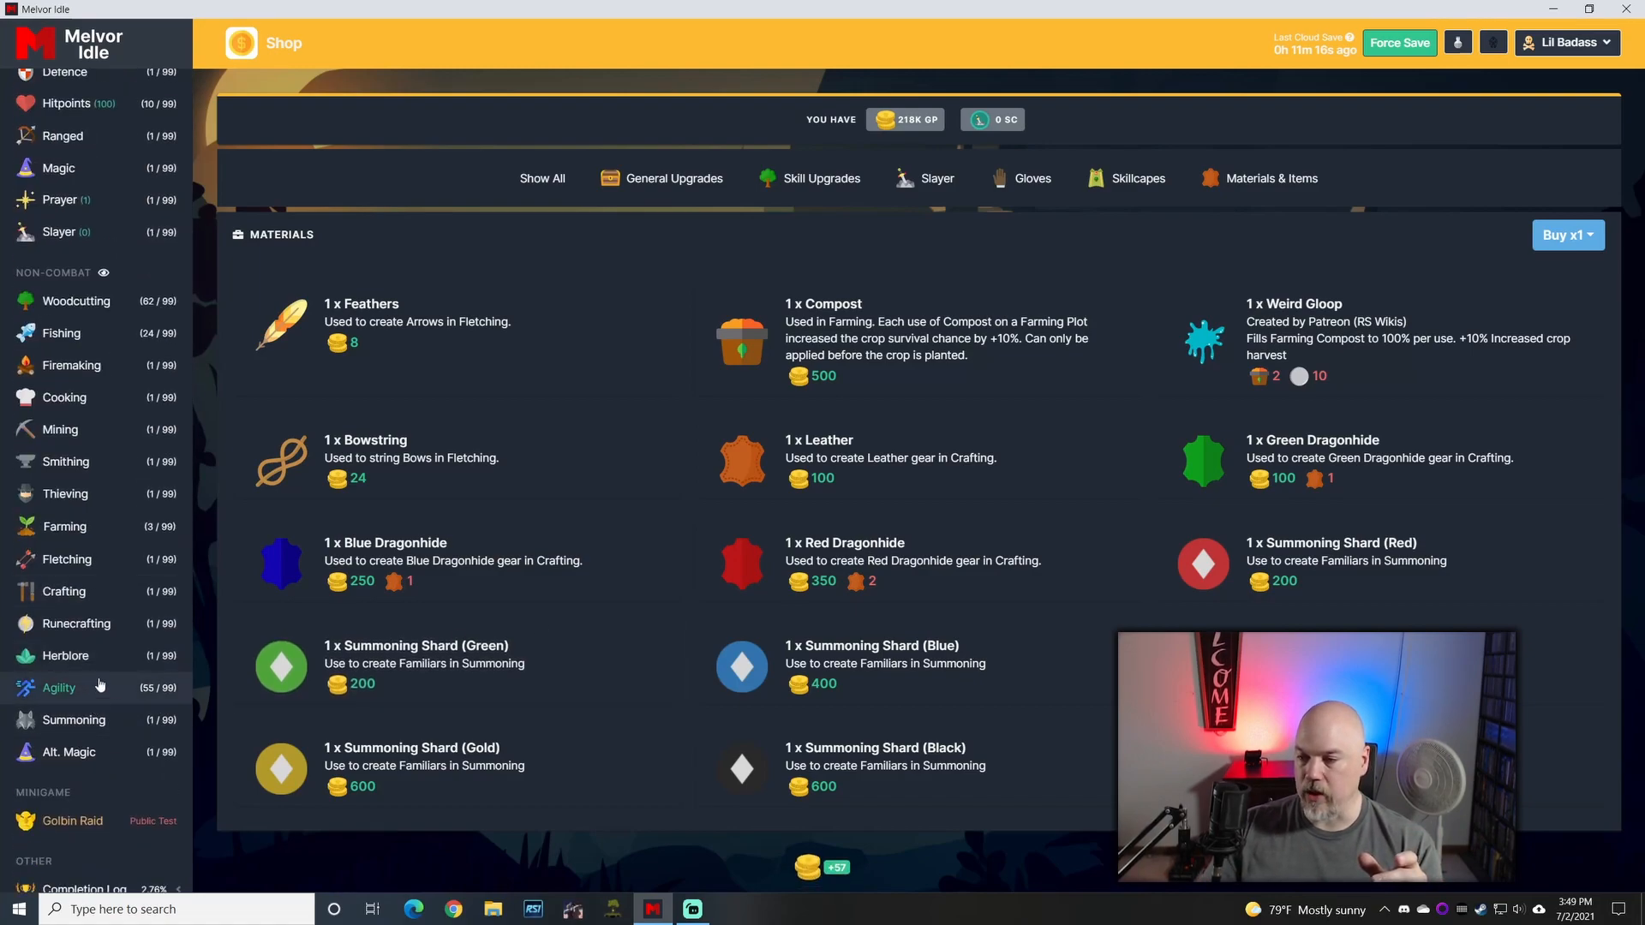
pyautogui.click(67, 654)
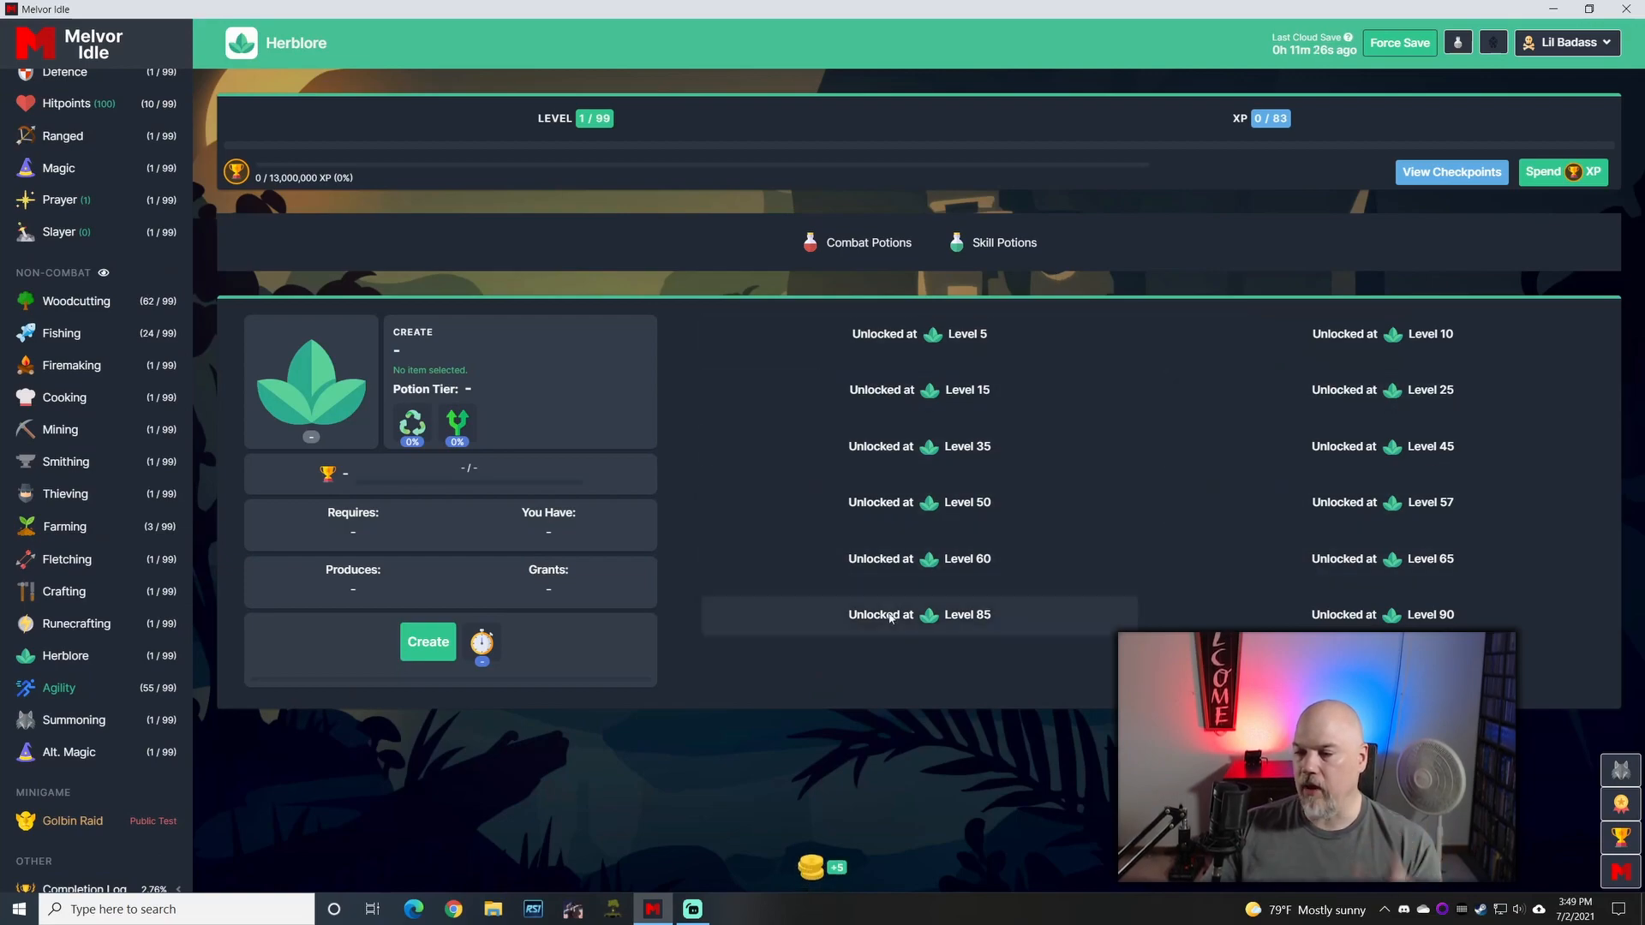
pyautogui.moveTo(516, 689)
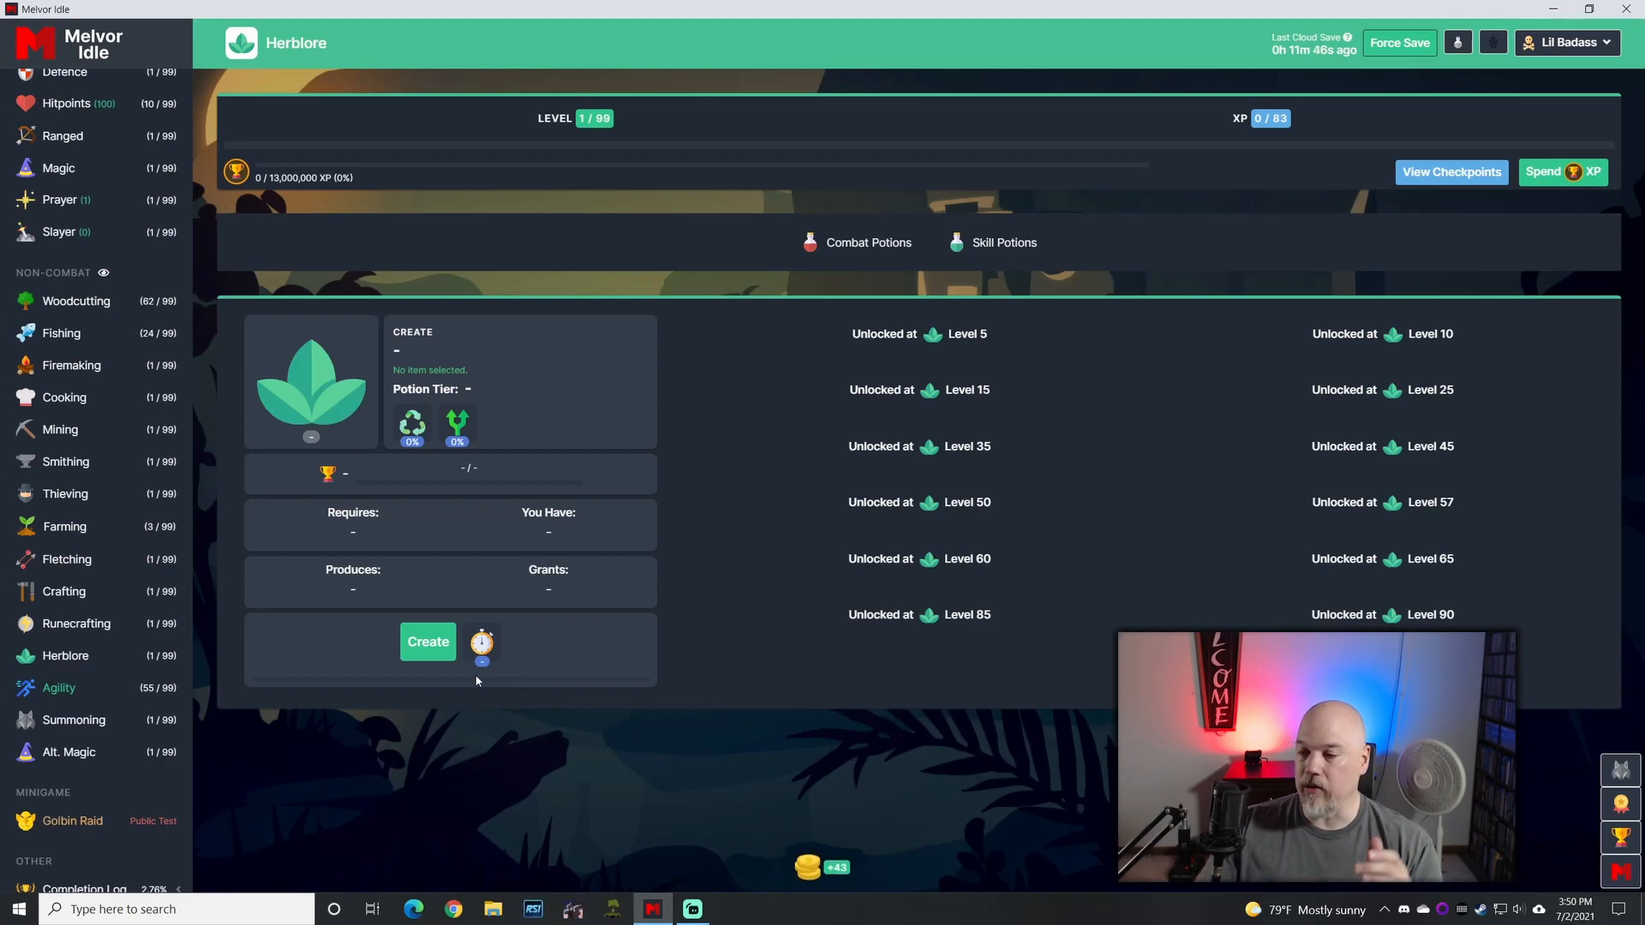
# Step: Go back to the Agility course page, where Balance Beam is in progress
pyautogui.click(58, 687)
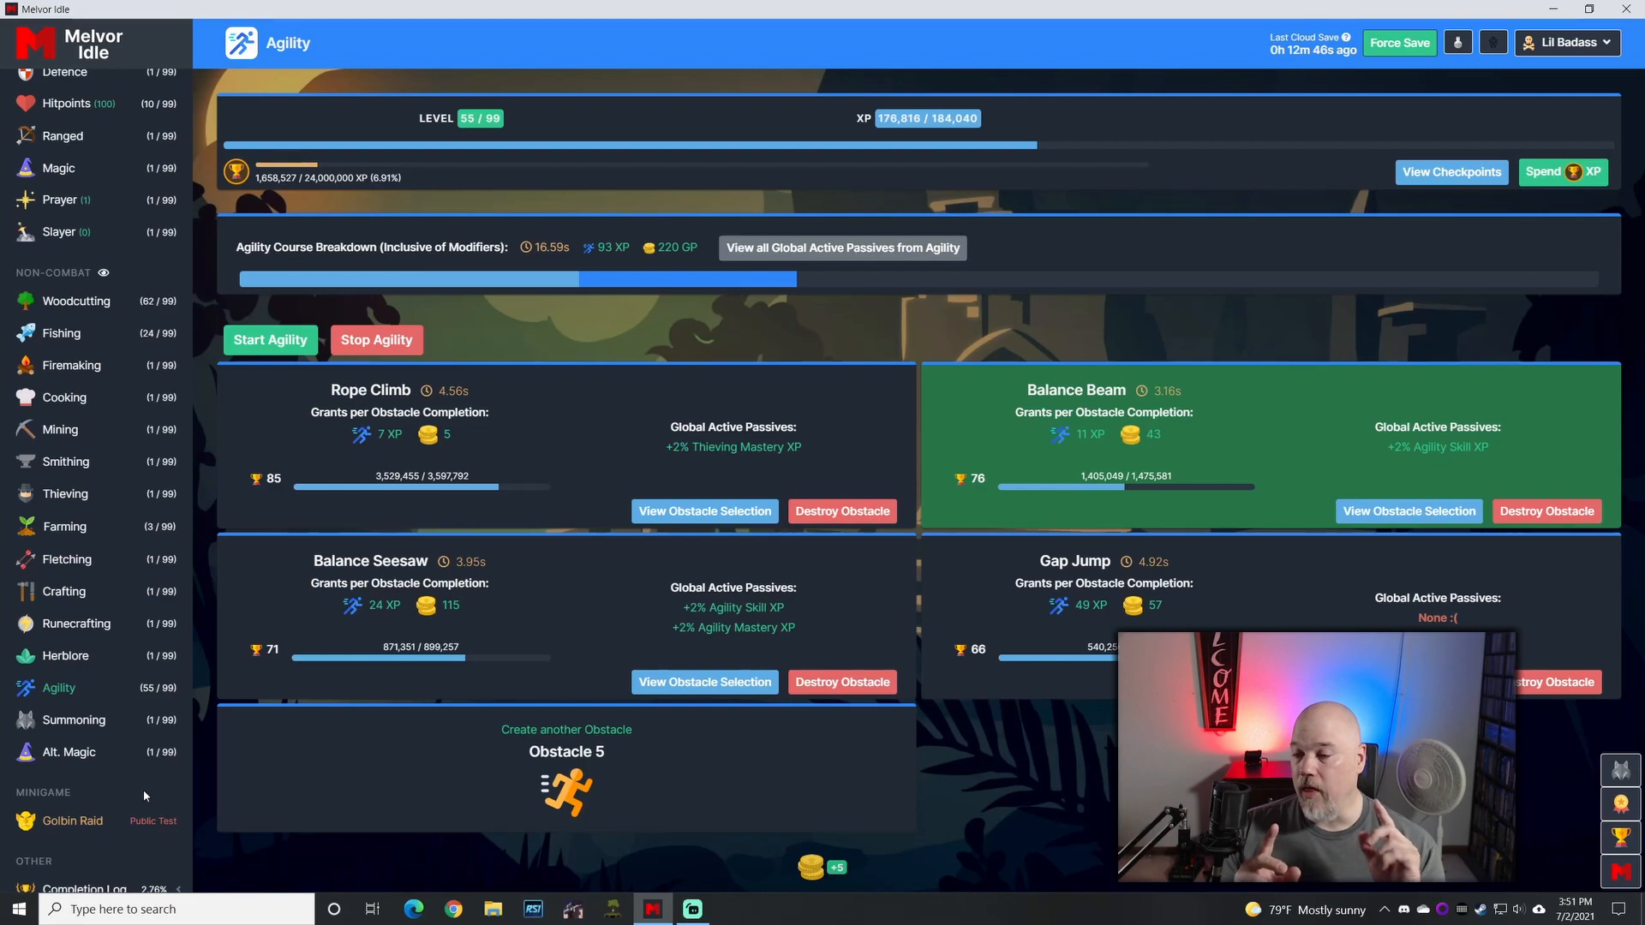
# Step: Review the Summoning Marks, then show the Familiars view with the Ent recipe
pyautogui.click(74, 720)
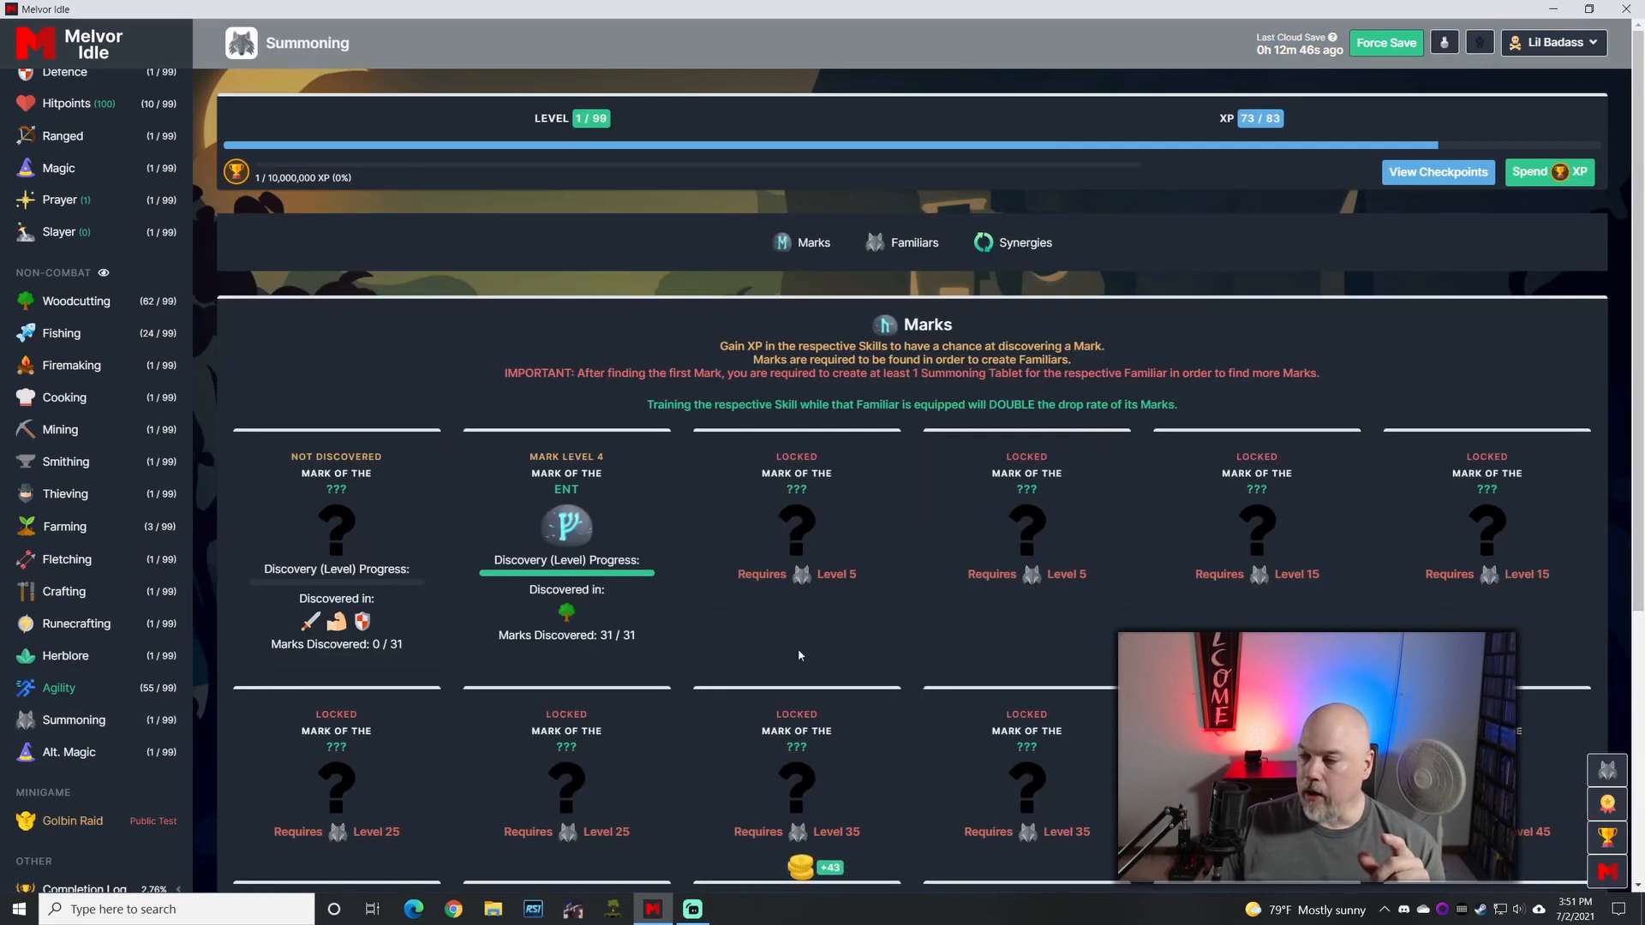
pyautogui.moveTo(596, 576)
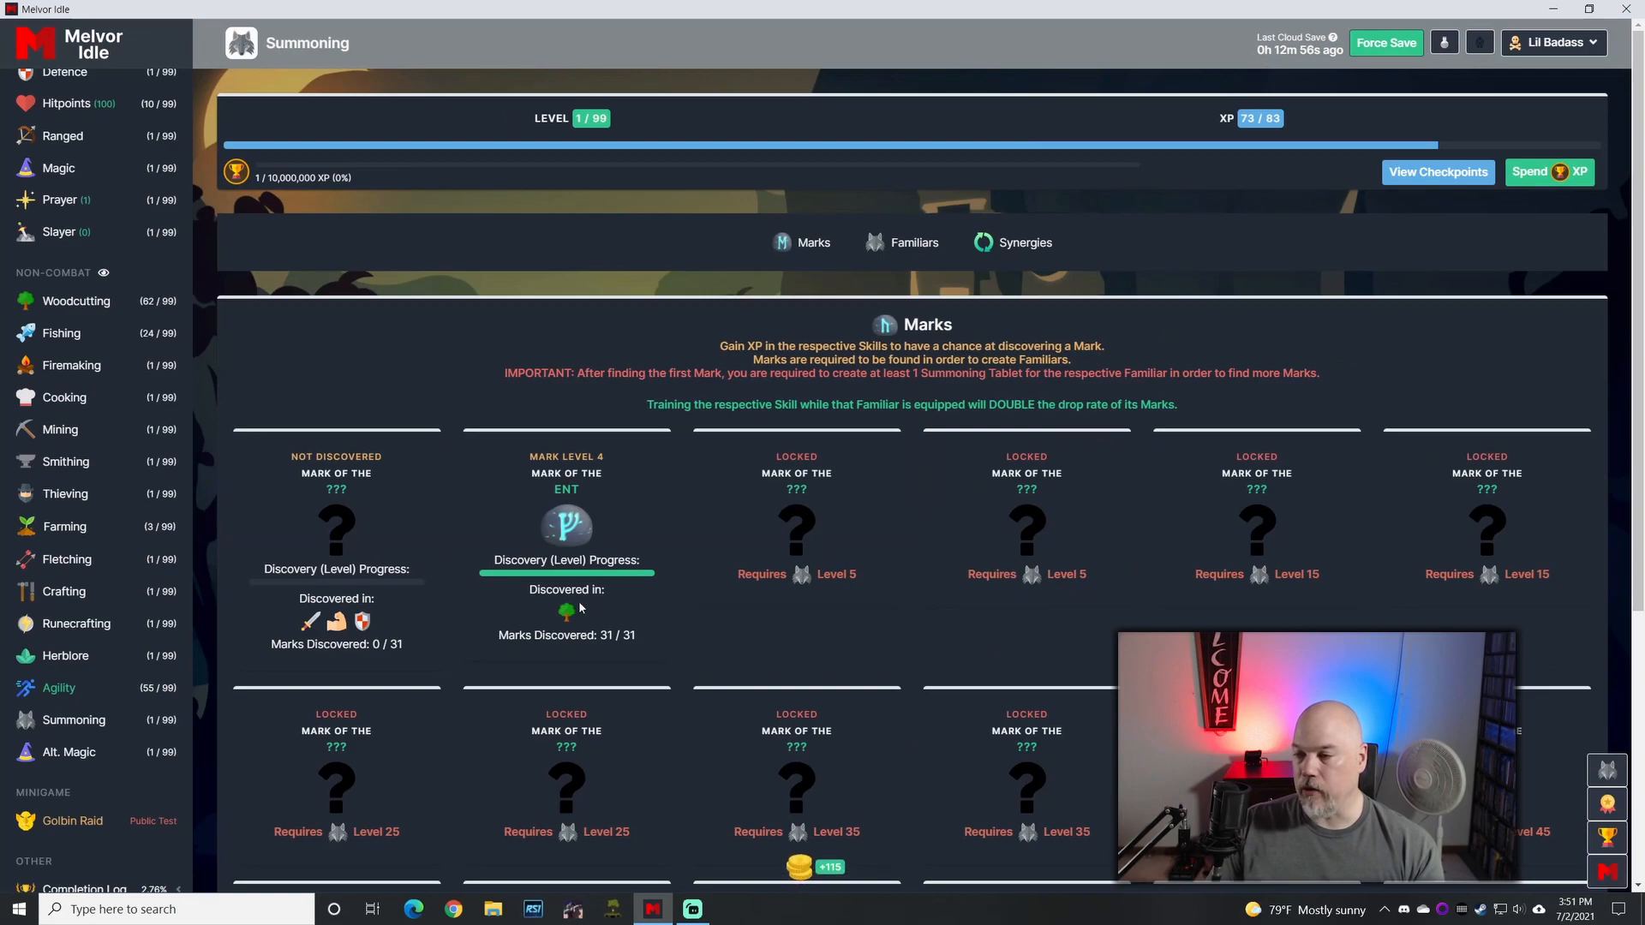
pyautogui.moveTo(634, 602)
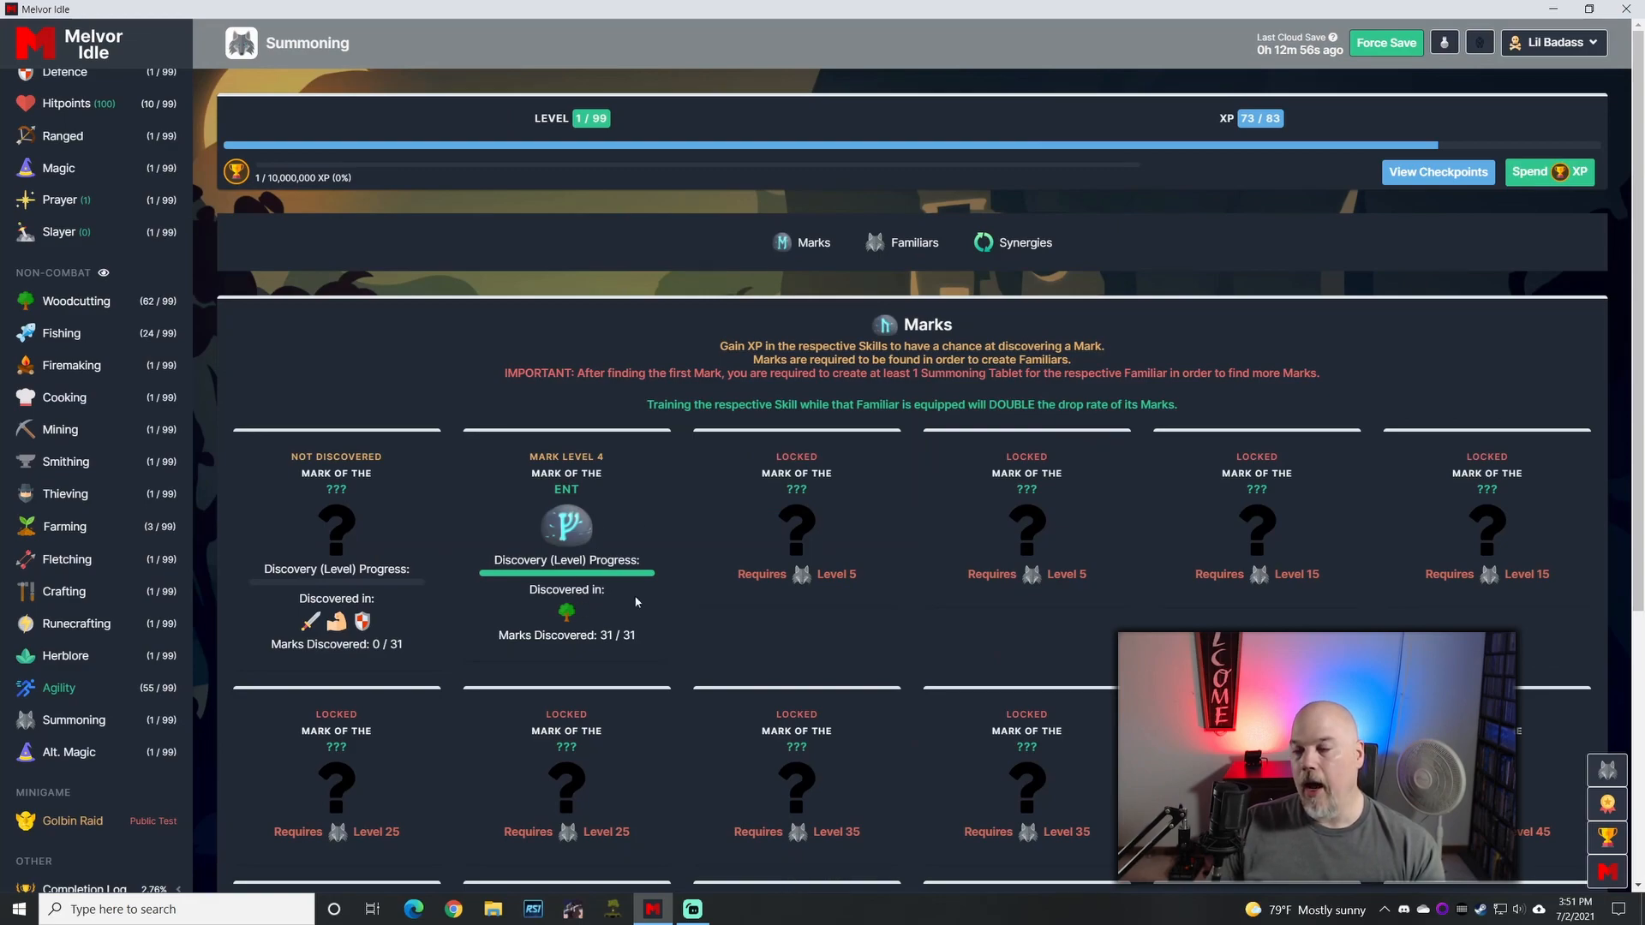
pyautogui.moveTo(446, 587)
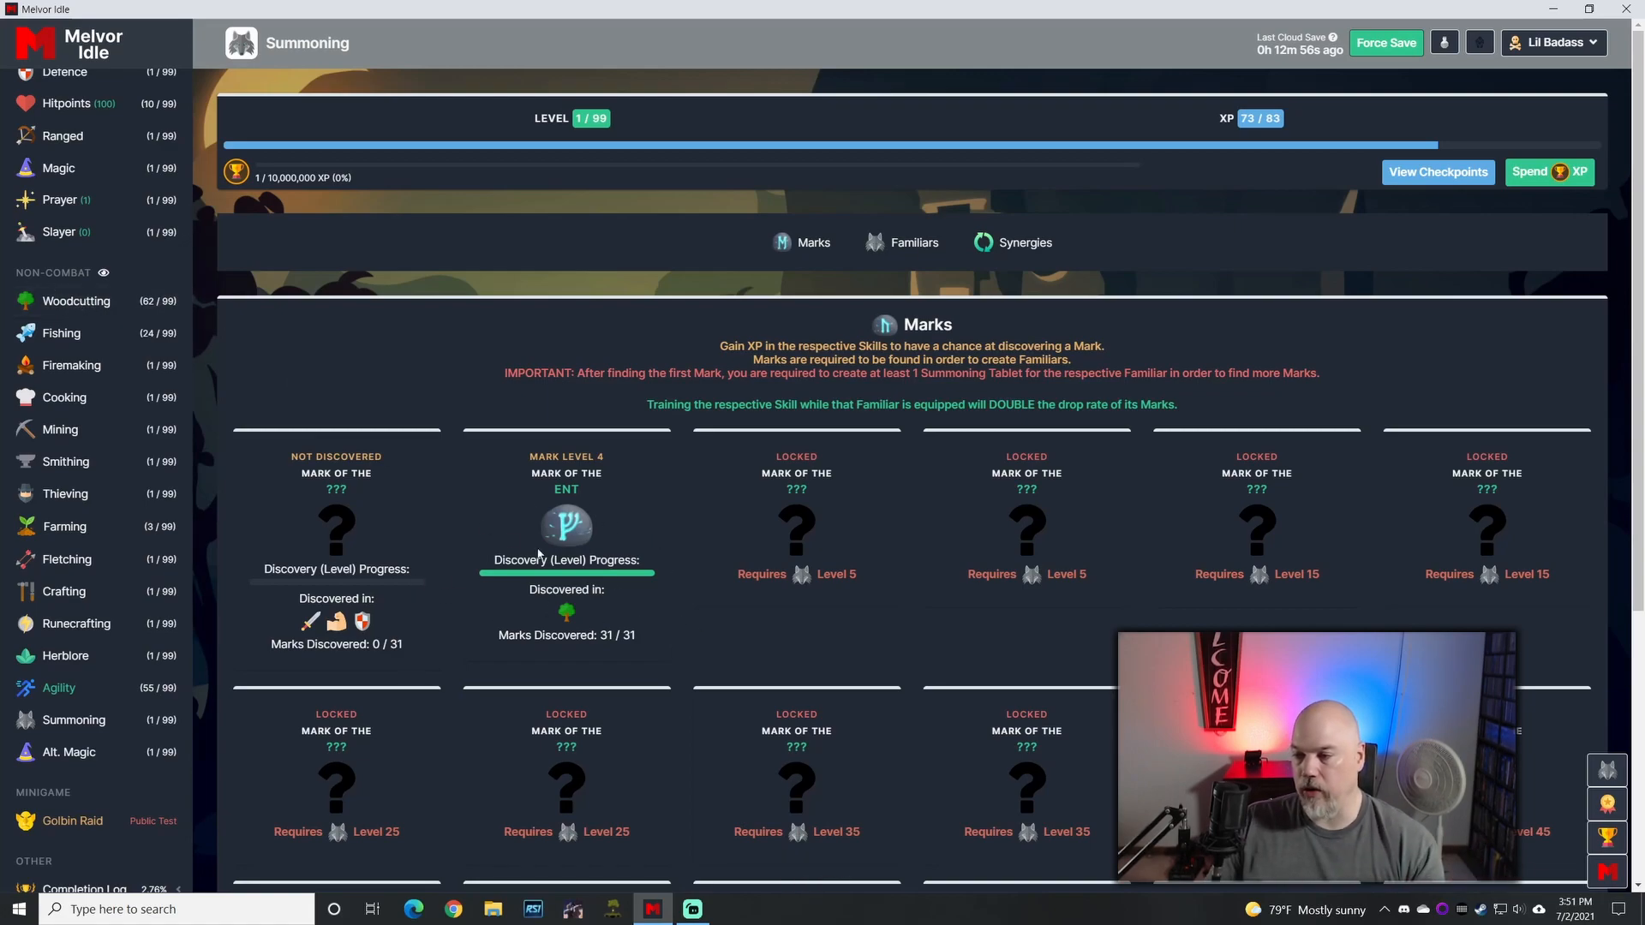
pyautogui.moveTo(515, 502)
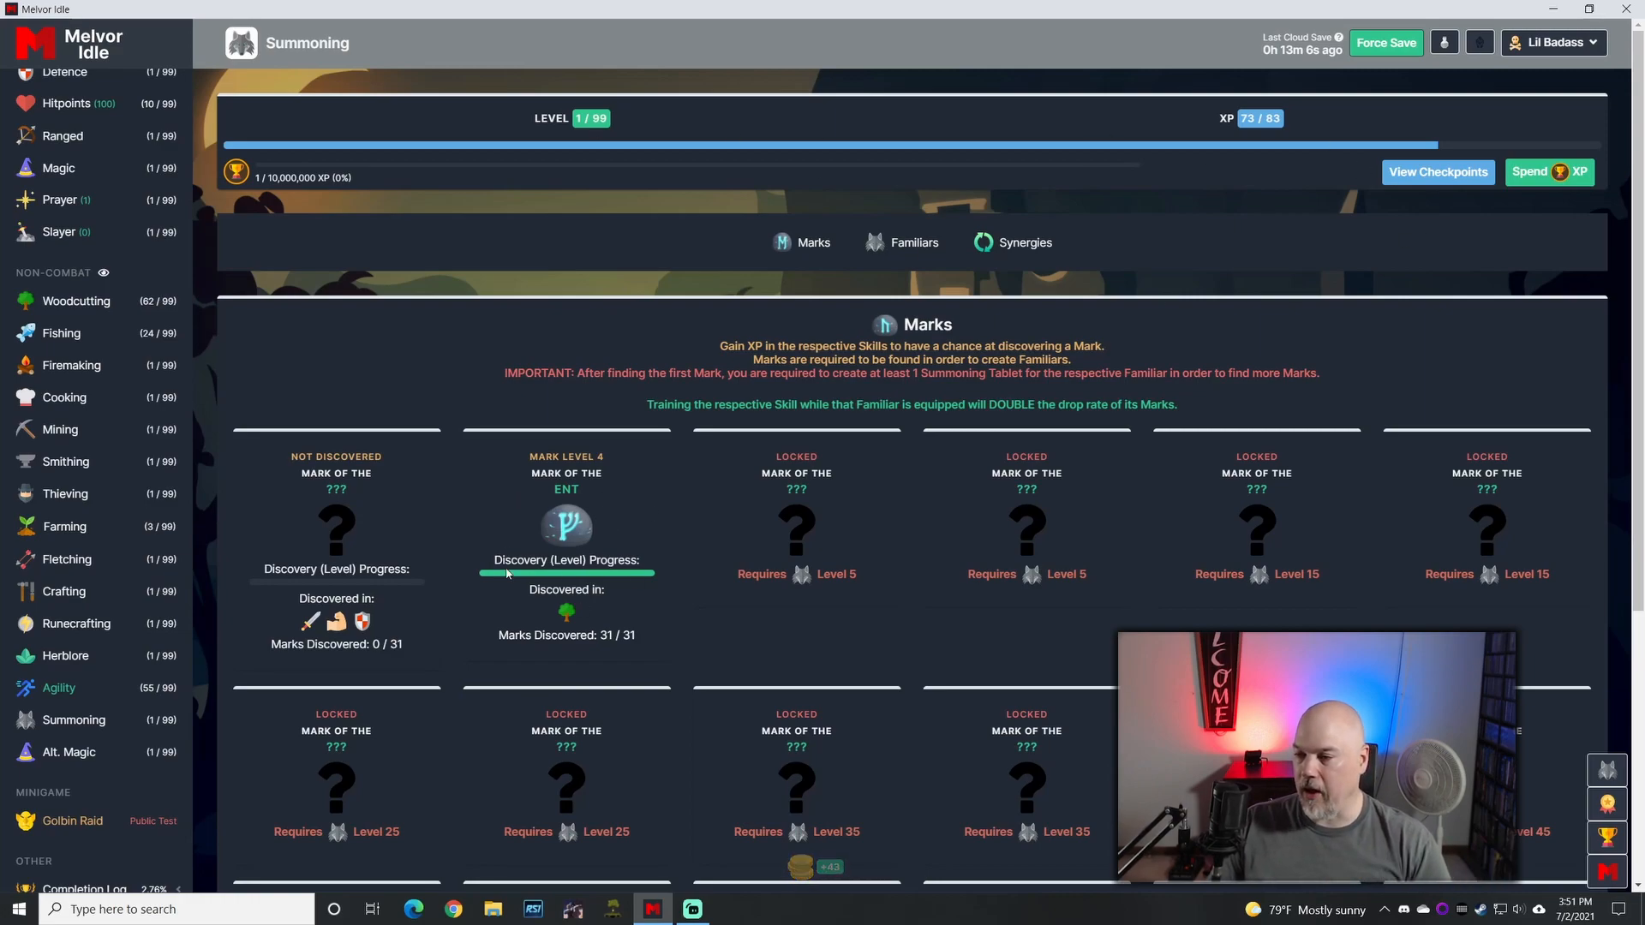
pyautogui.moveTo(1027, 555)
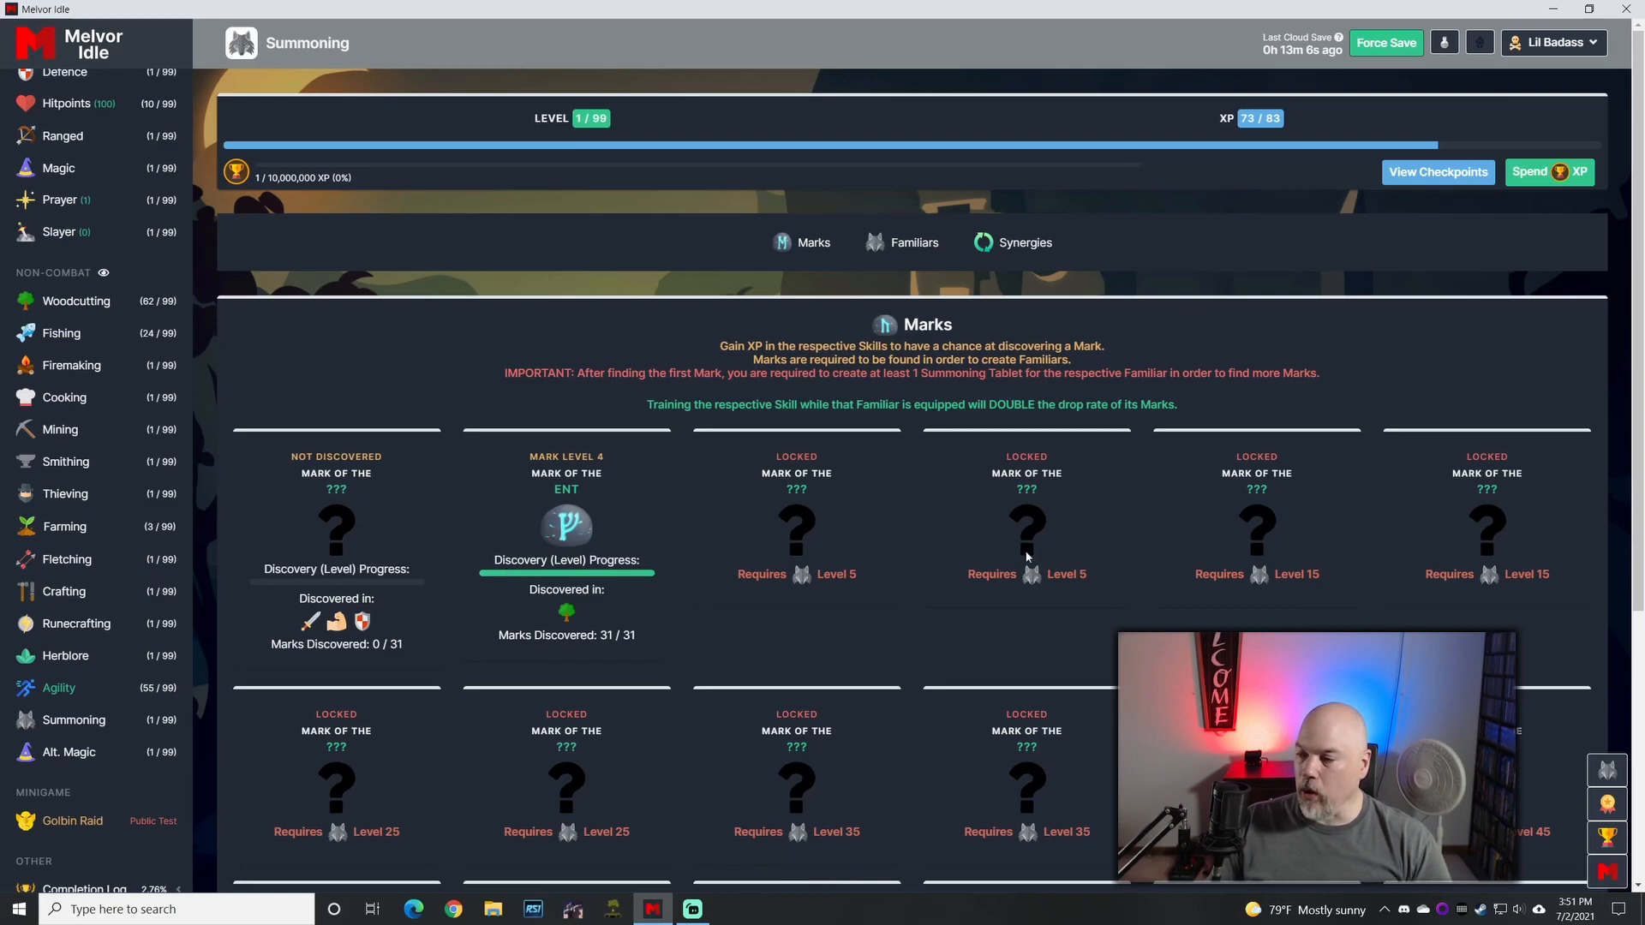
pyautogui.moveTo(588, 548)
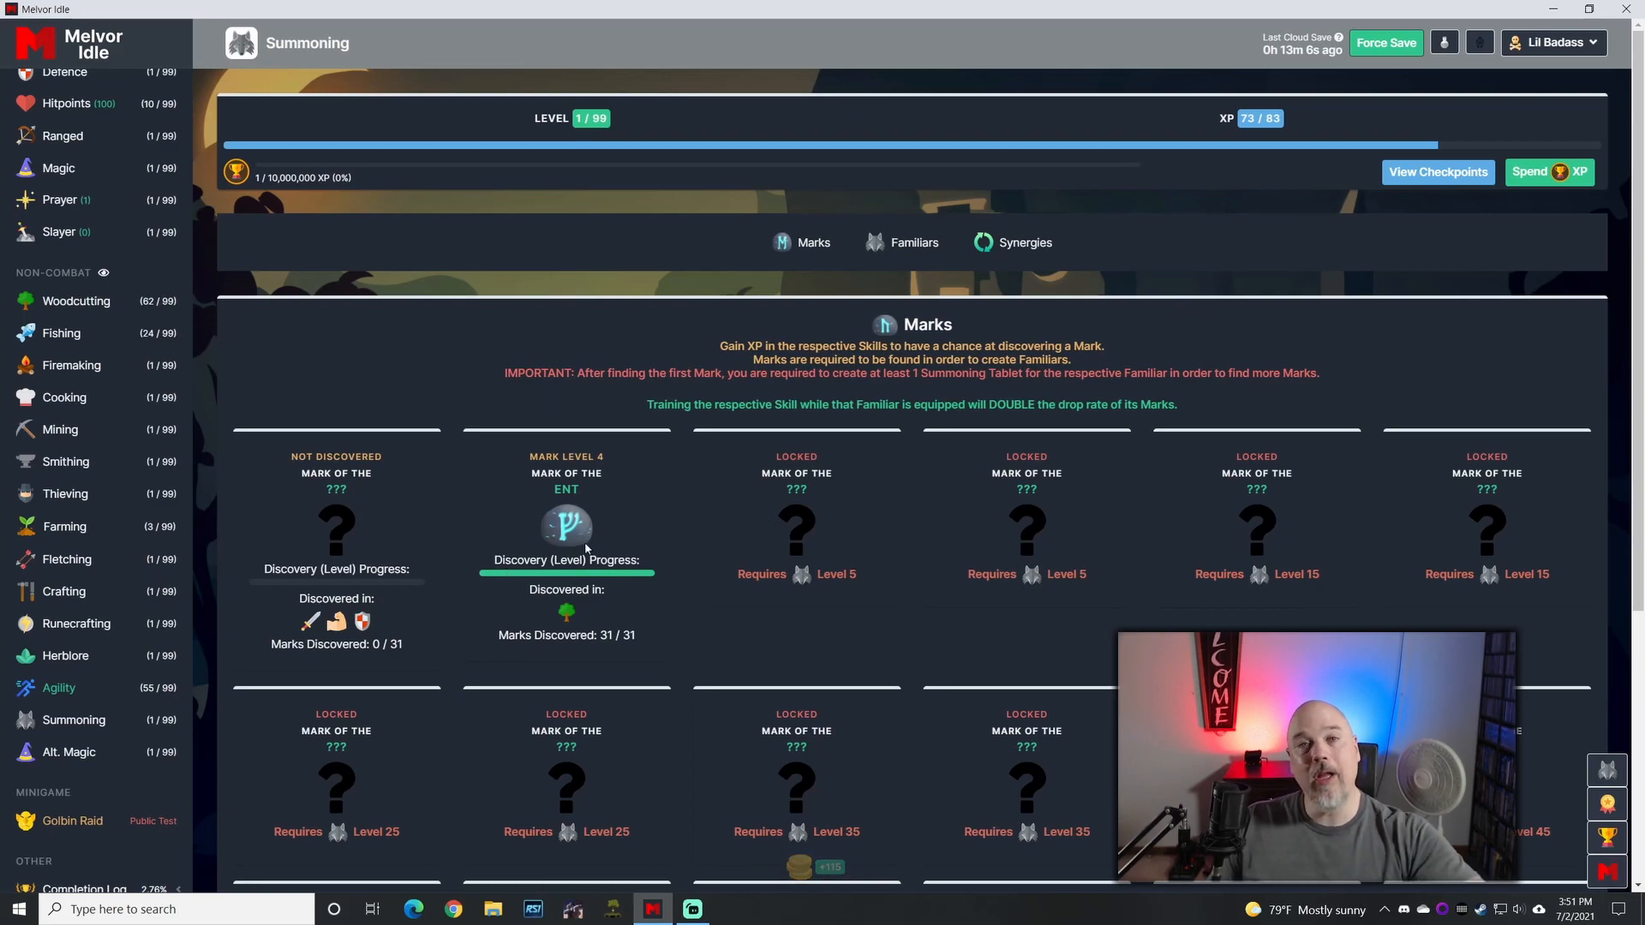
pyautogui.moveTo(607, 536)
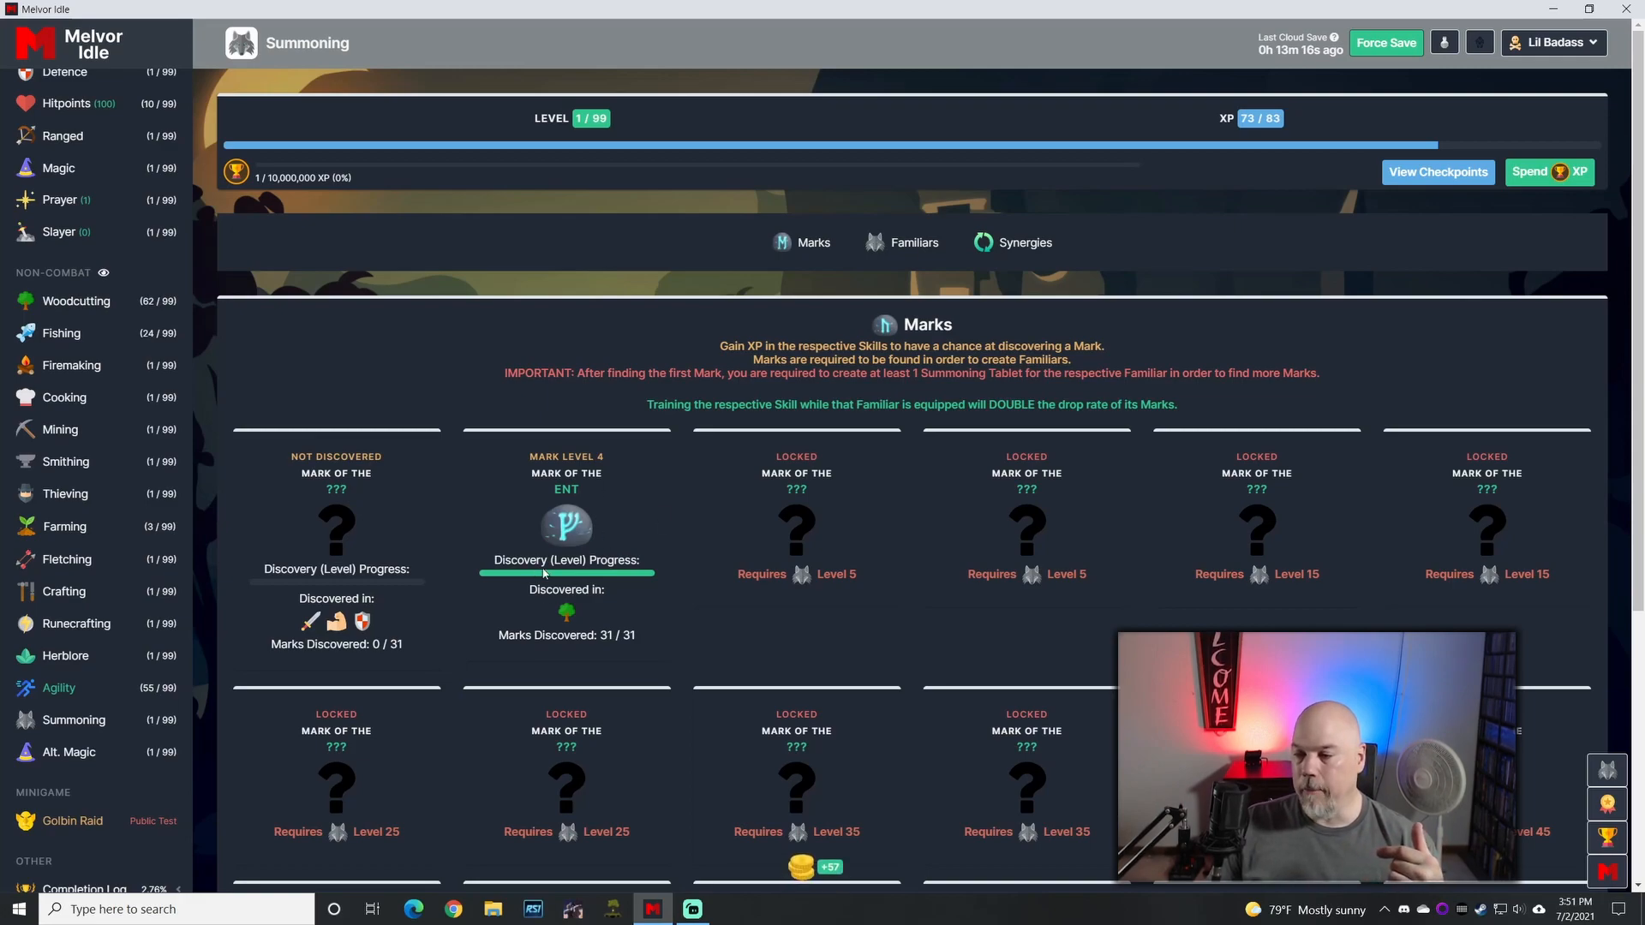
pyautogui.moveTo(914, 241)
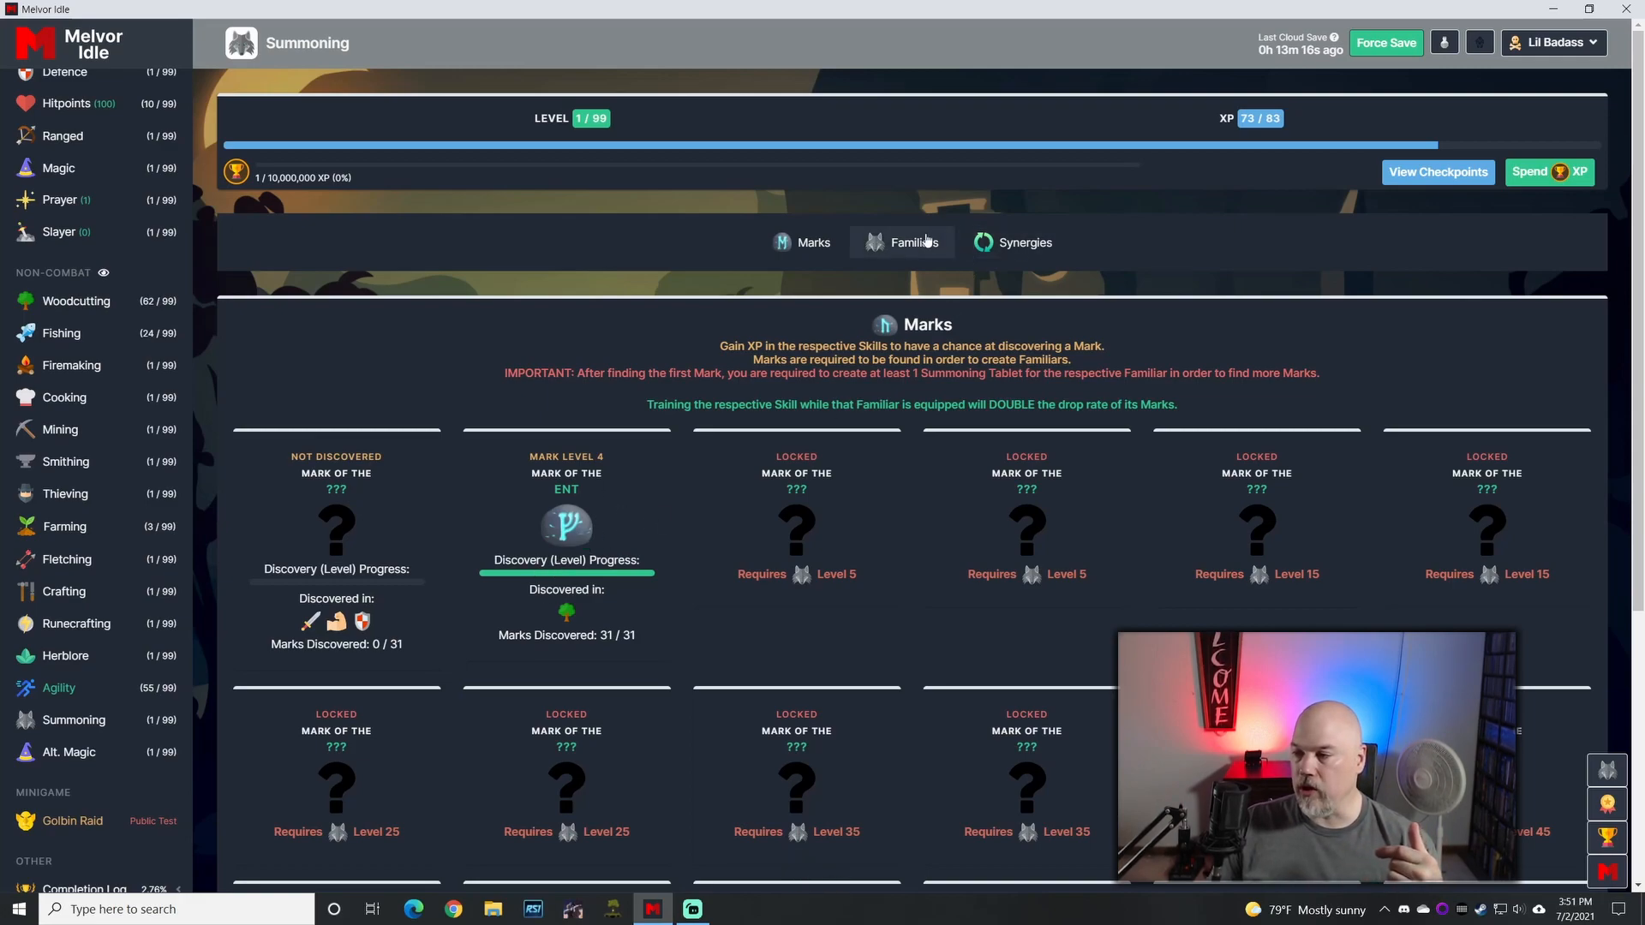
pyautogui.click(913, 242)
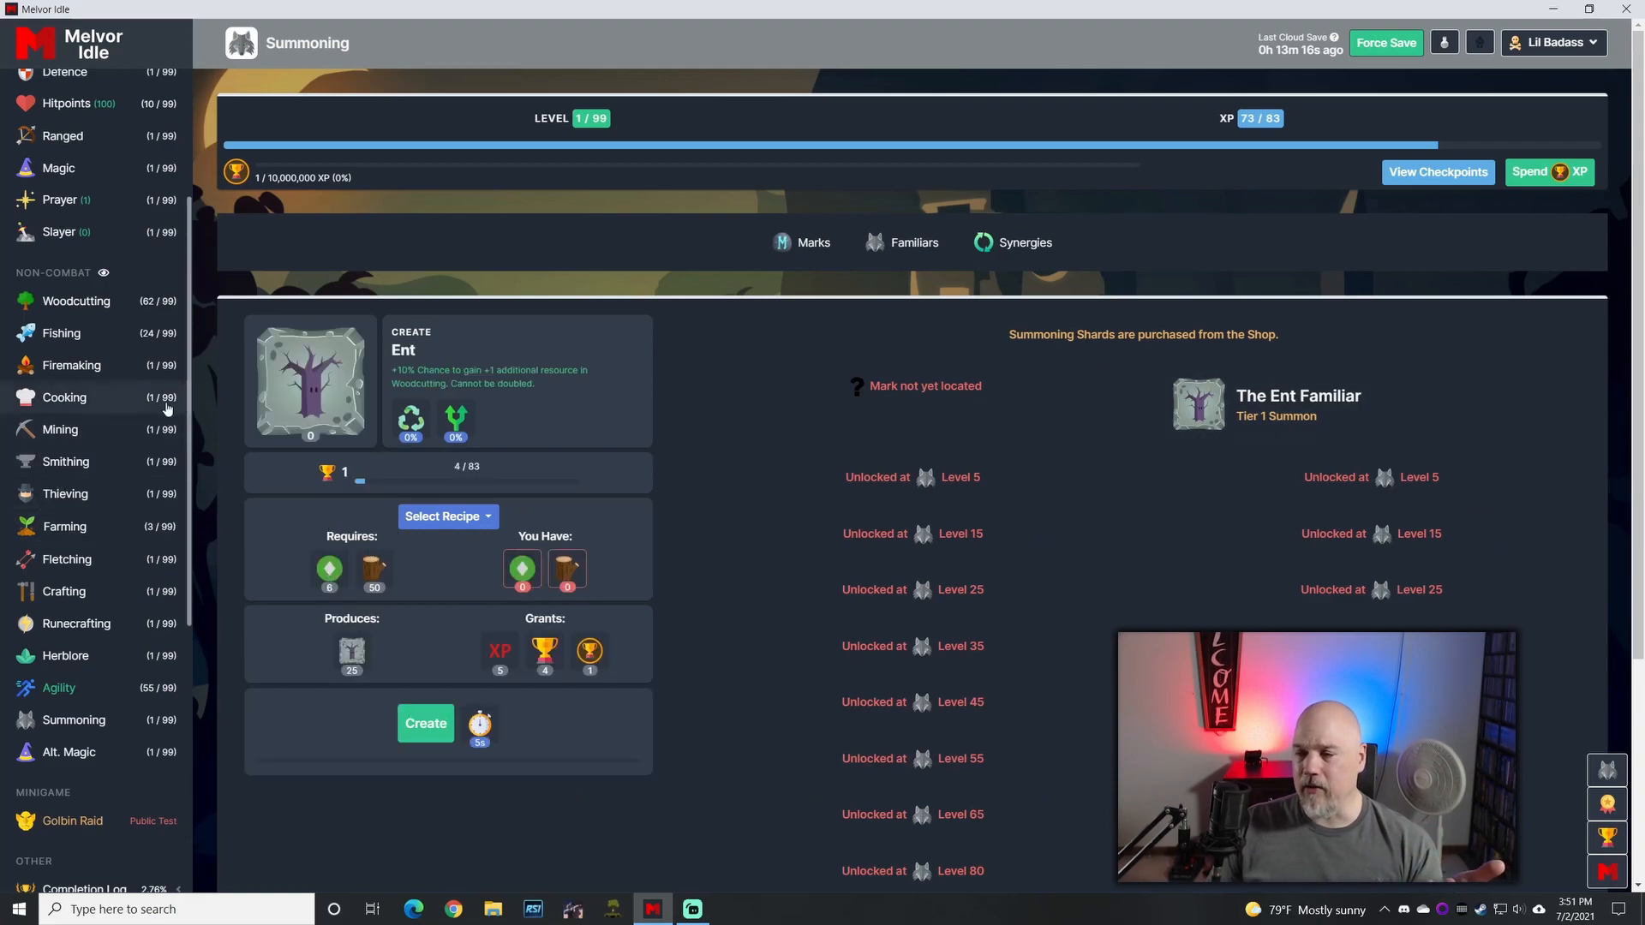
# Step: Filter the Shop to Materials & Items to browse summoning shards, then return to Agility
pyautogui.click(55, 115)
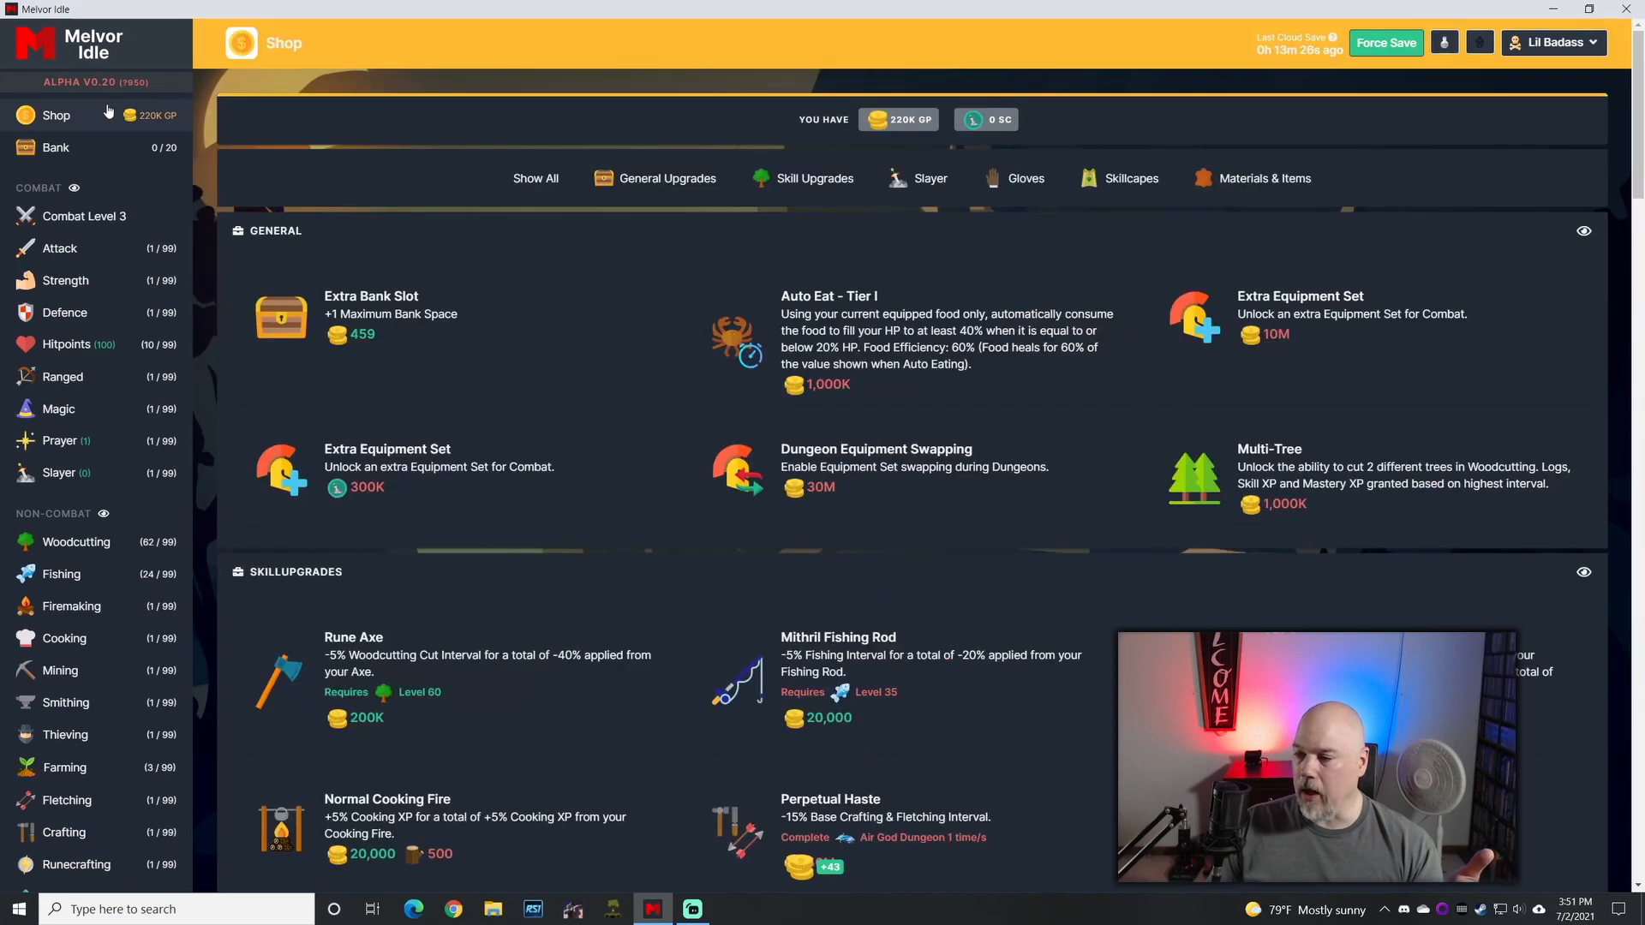
pyautogui.click(1264, 177)
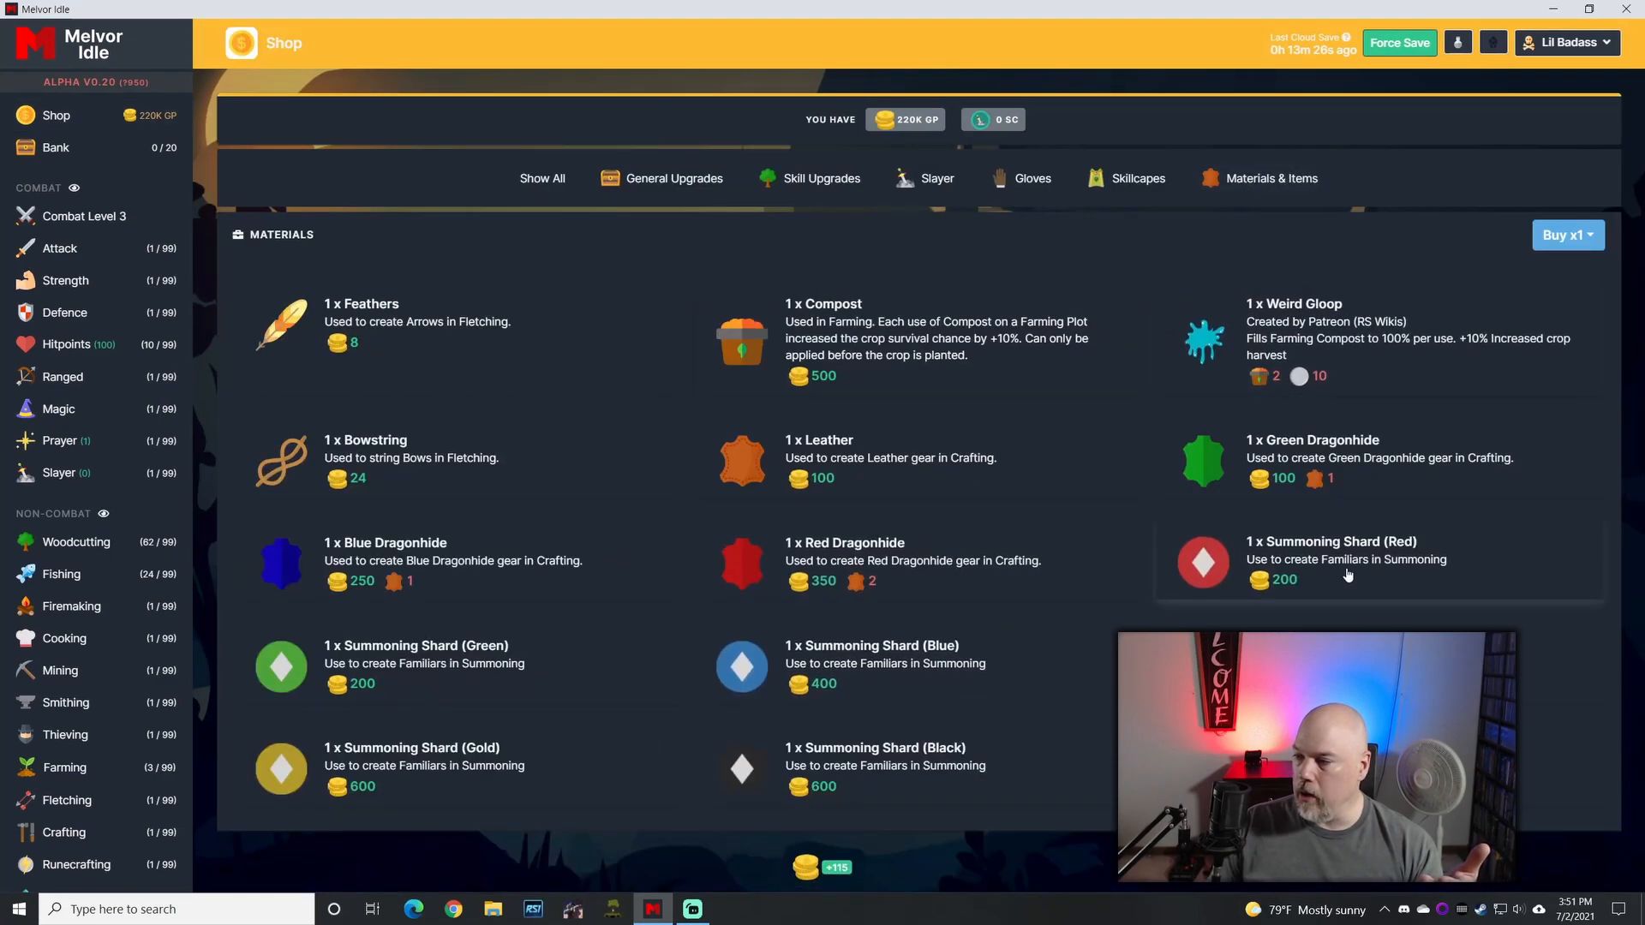
pyautogui.moveTo(1016, 629)
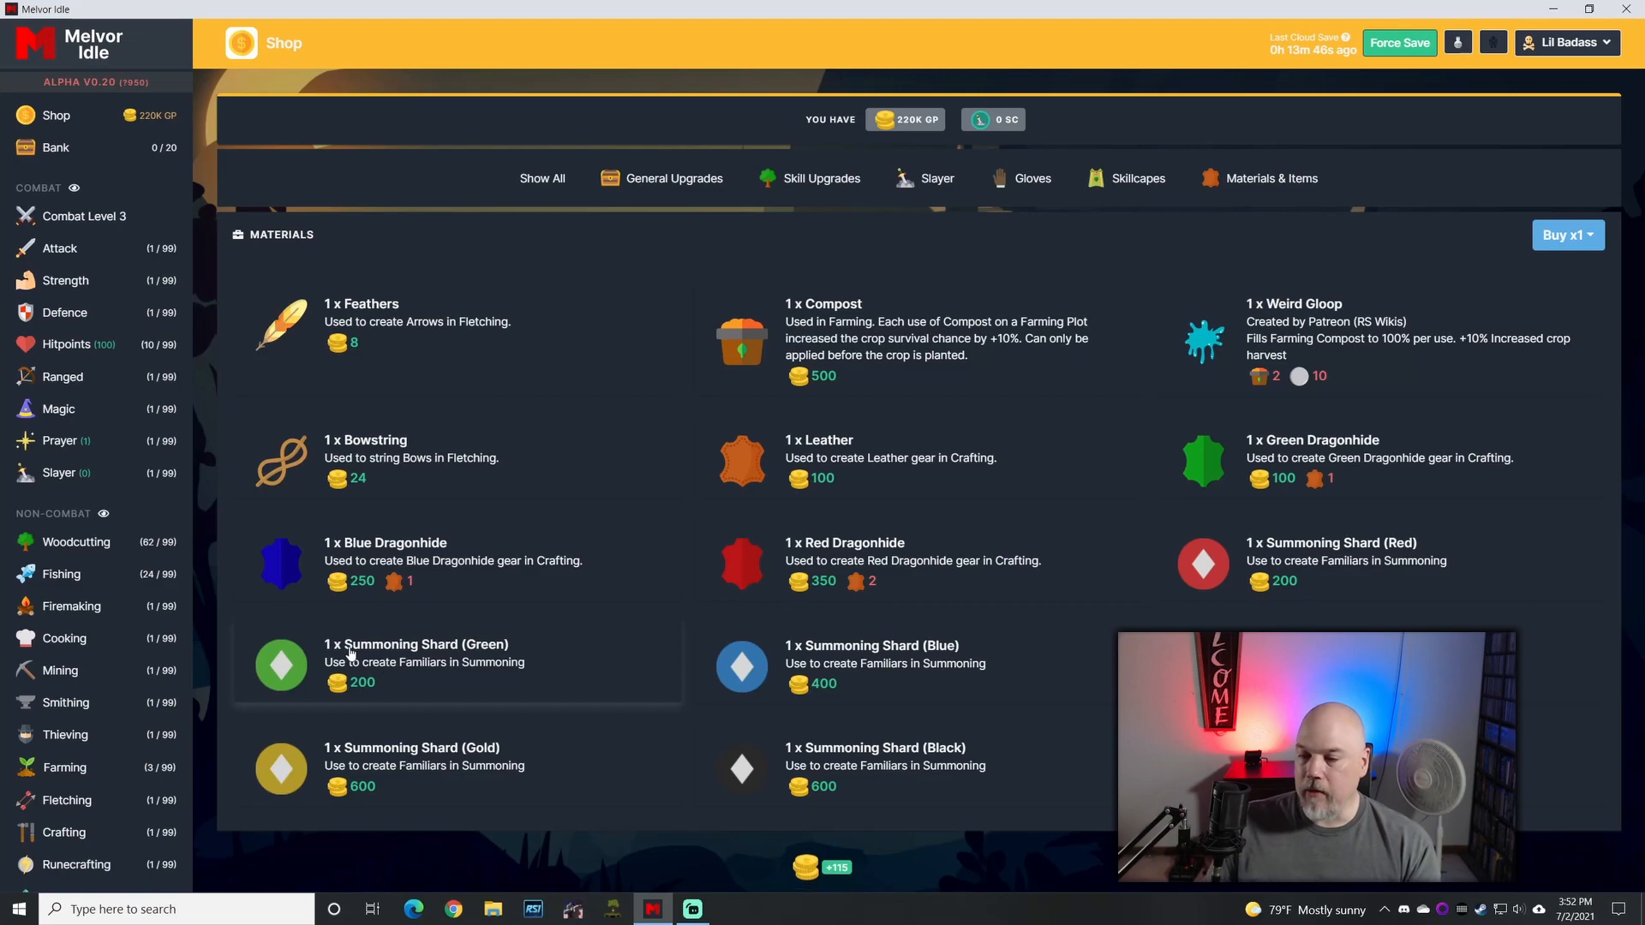
pyautogui.click(58, 768)
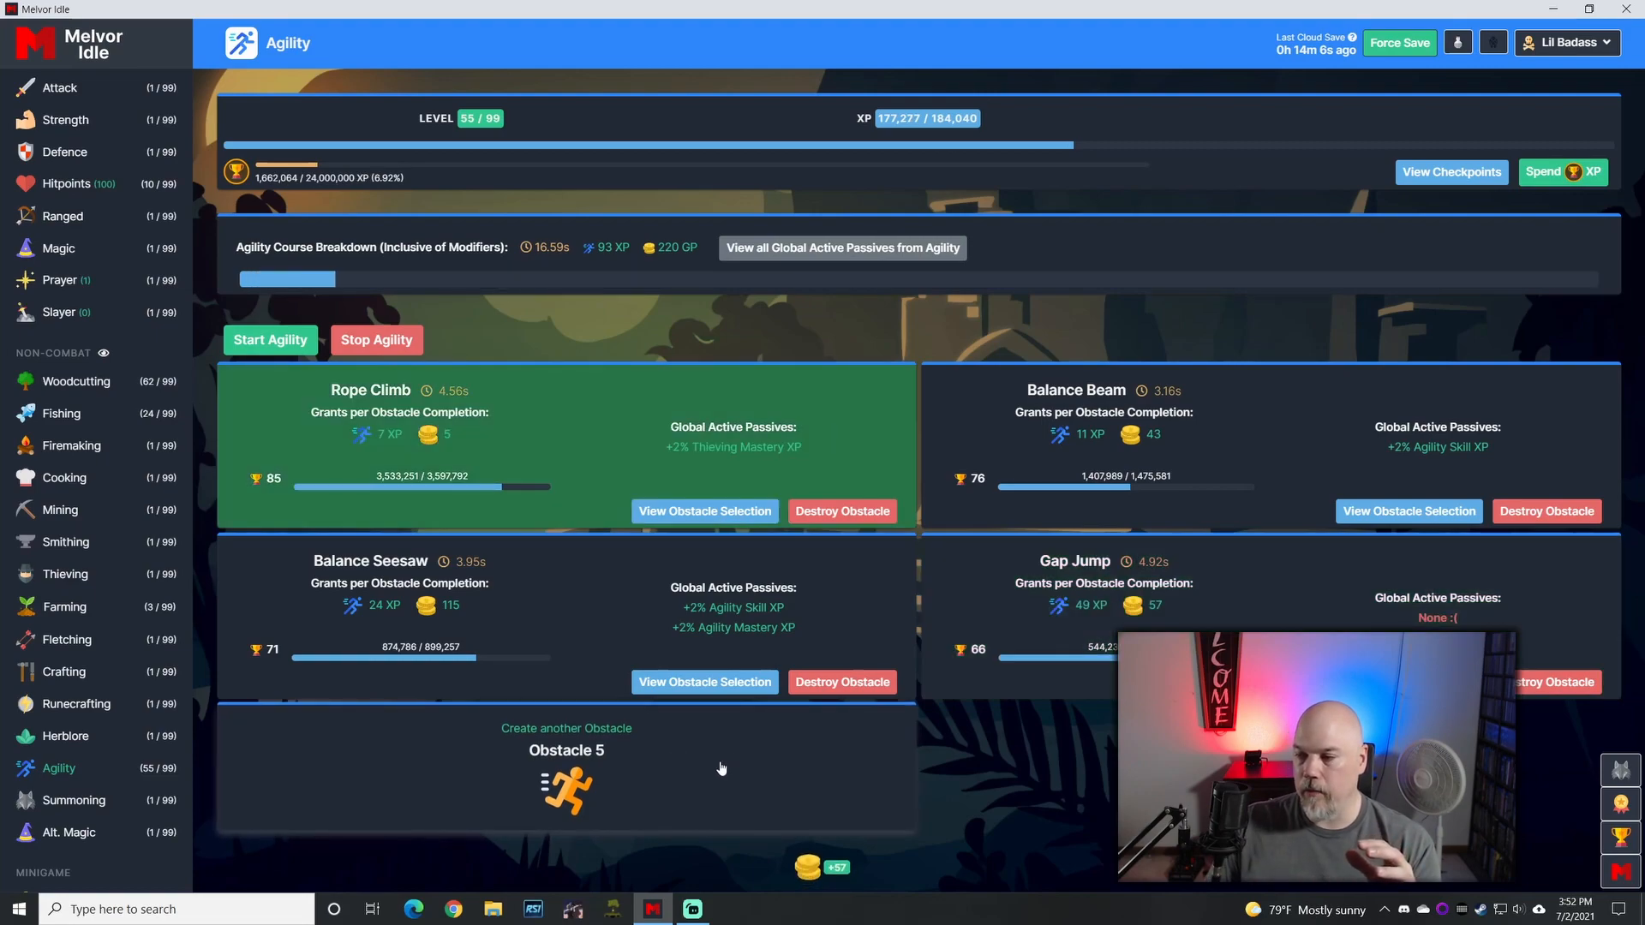
pyautogui.moveTo(114, 601)
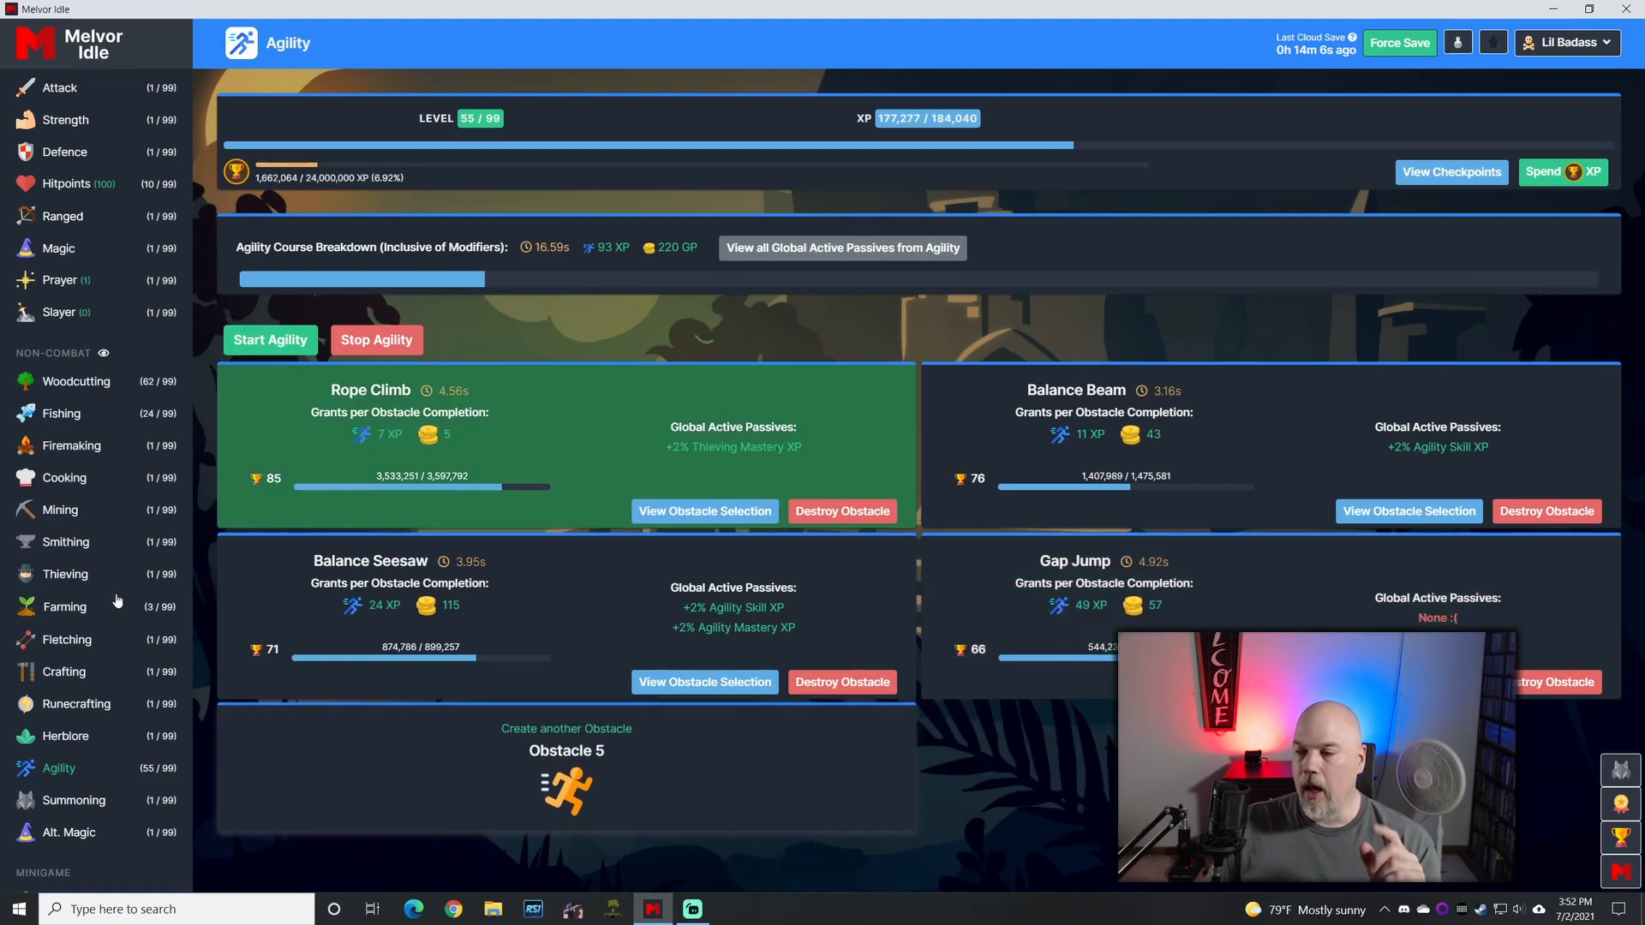
pyautogui.click(55, 115)
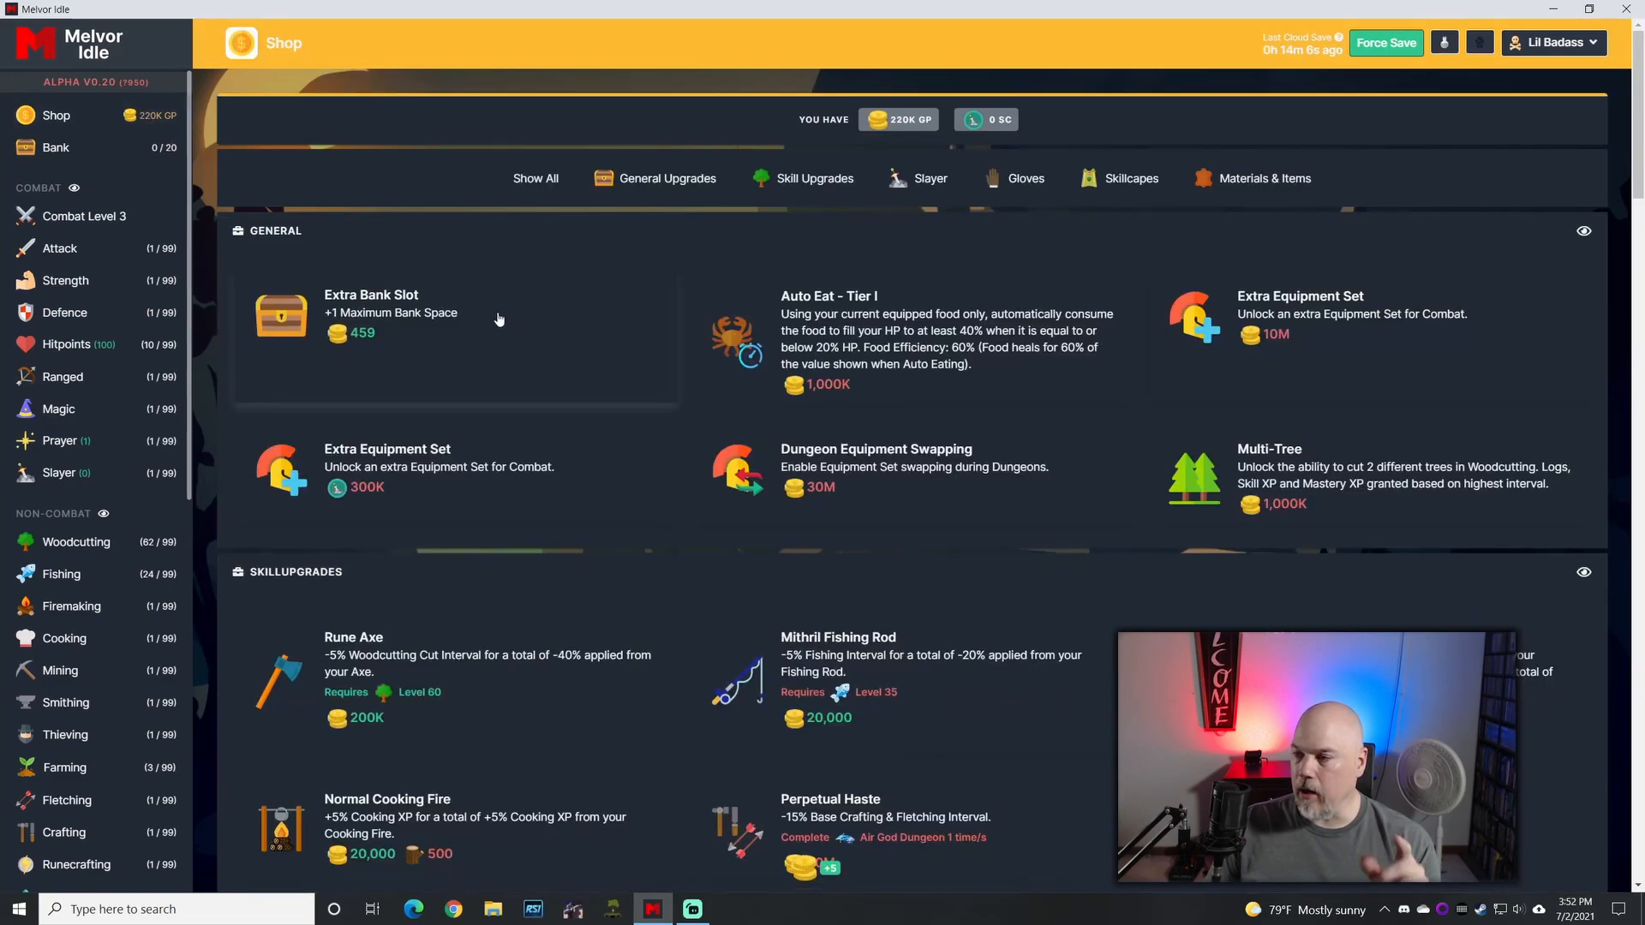
pyautogui.moveTo(802, 311)
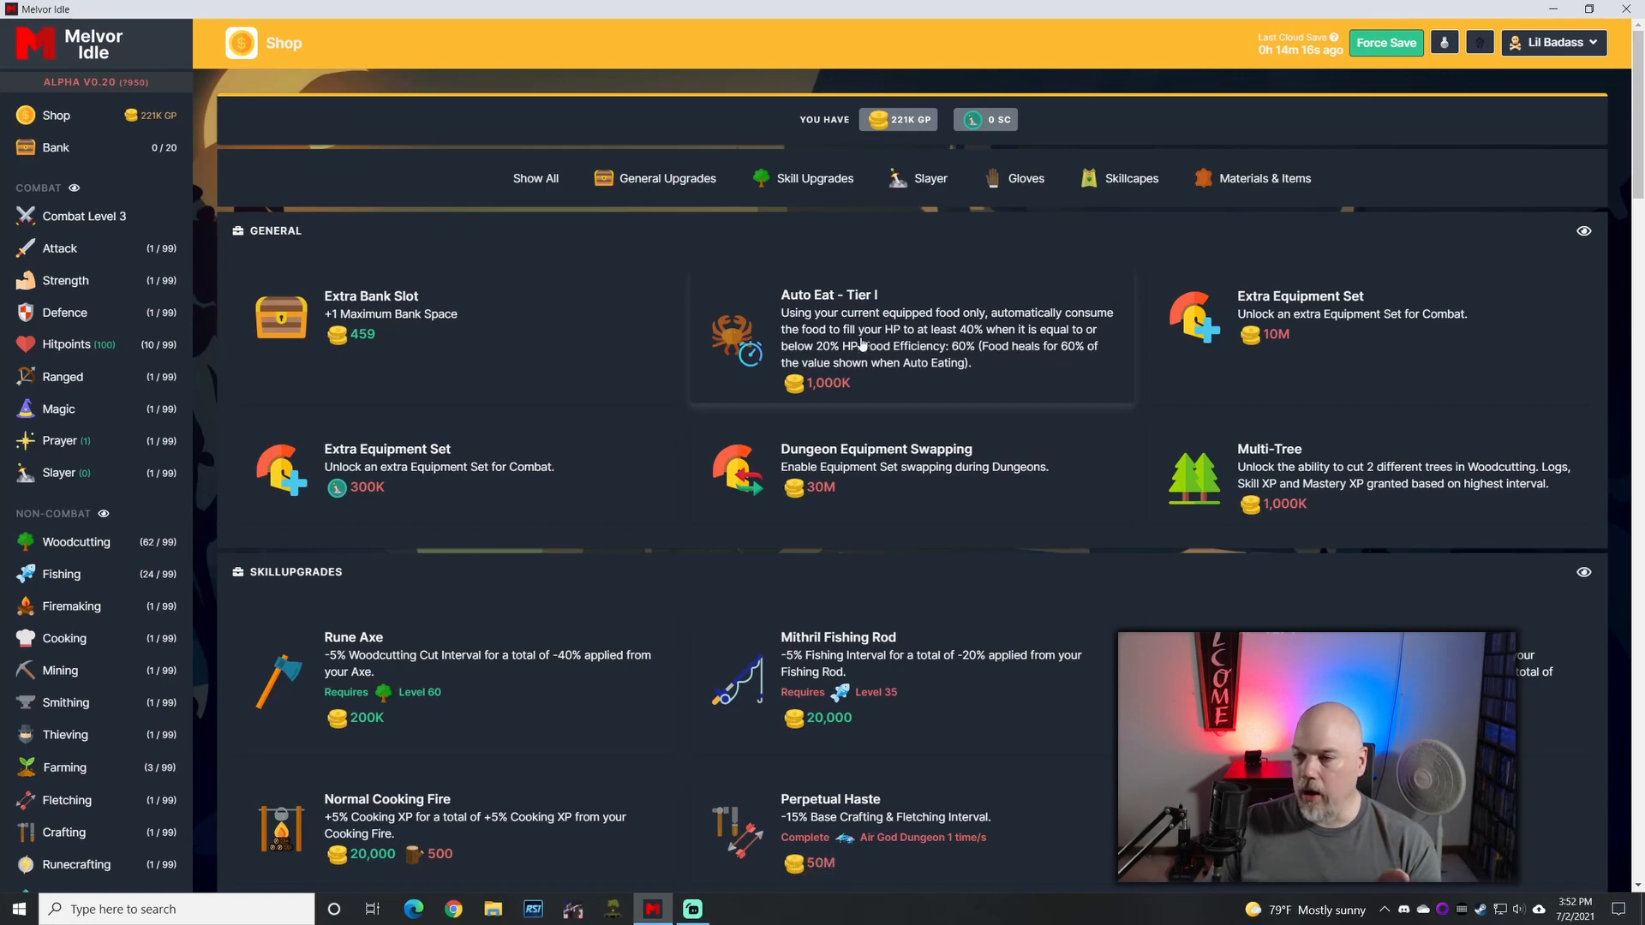
pyautogui.click(58, 687)
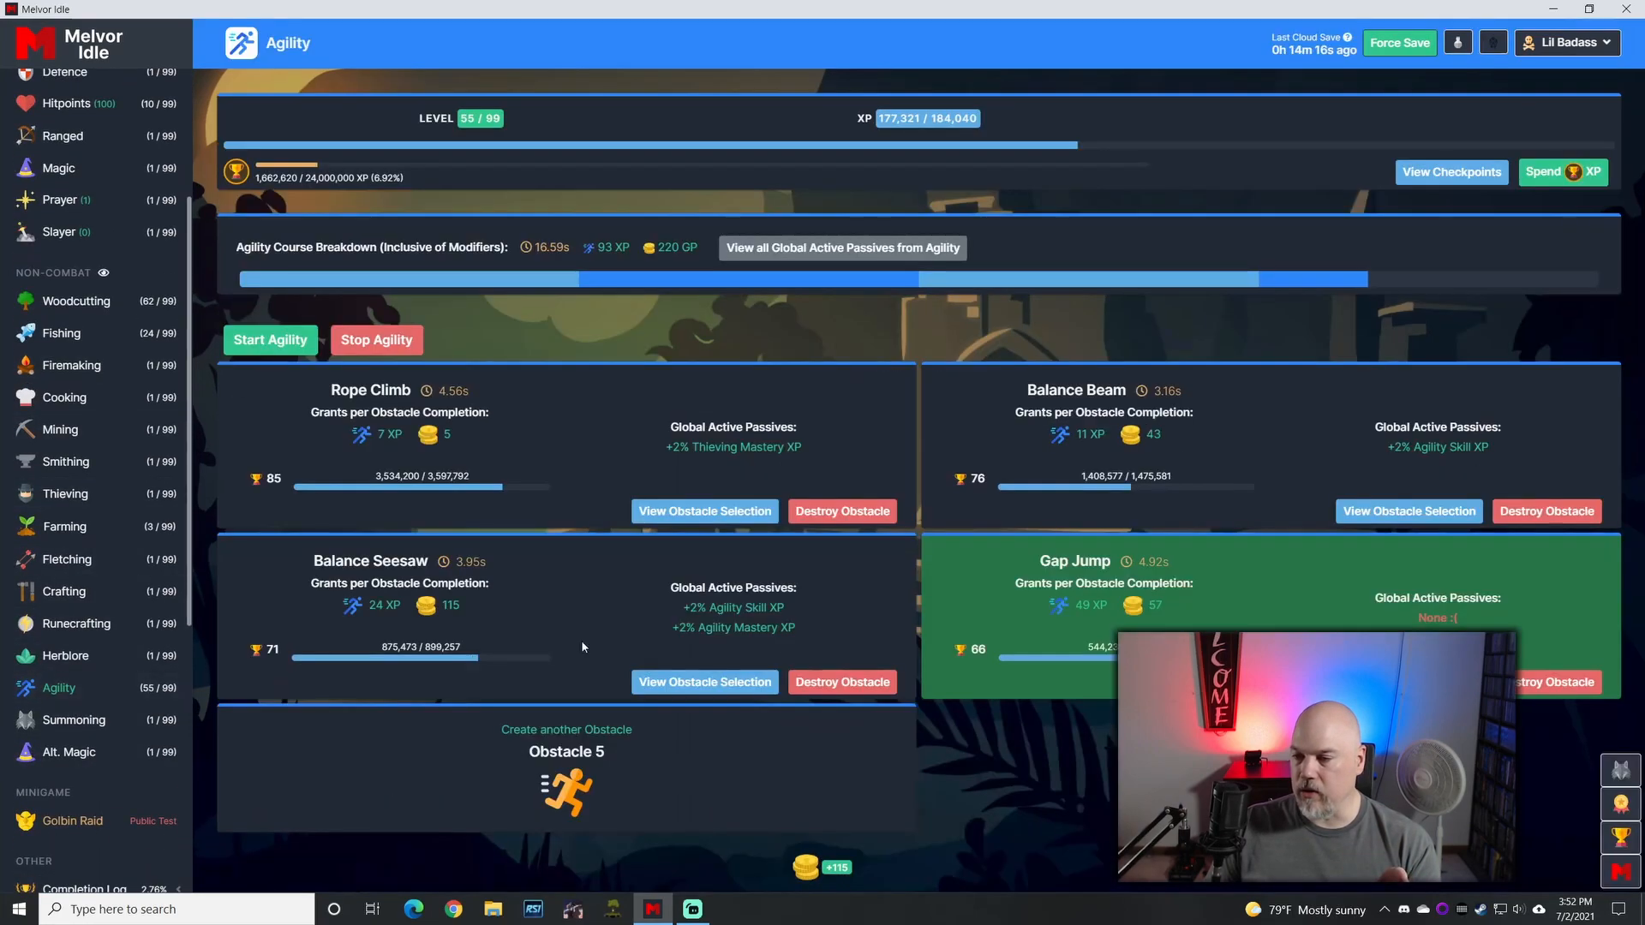
# Step: View the obstacle selection list and scroll to Cliff Climb, Mountain Climb and Tree Climb
pyautogui.click(565, 730)
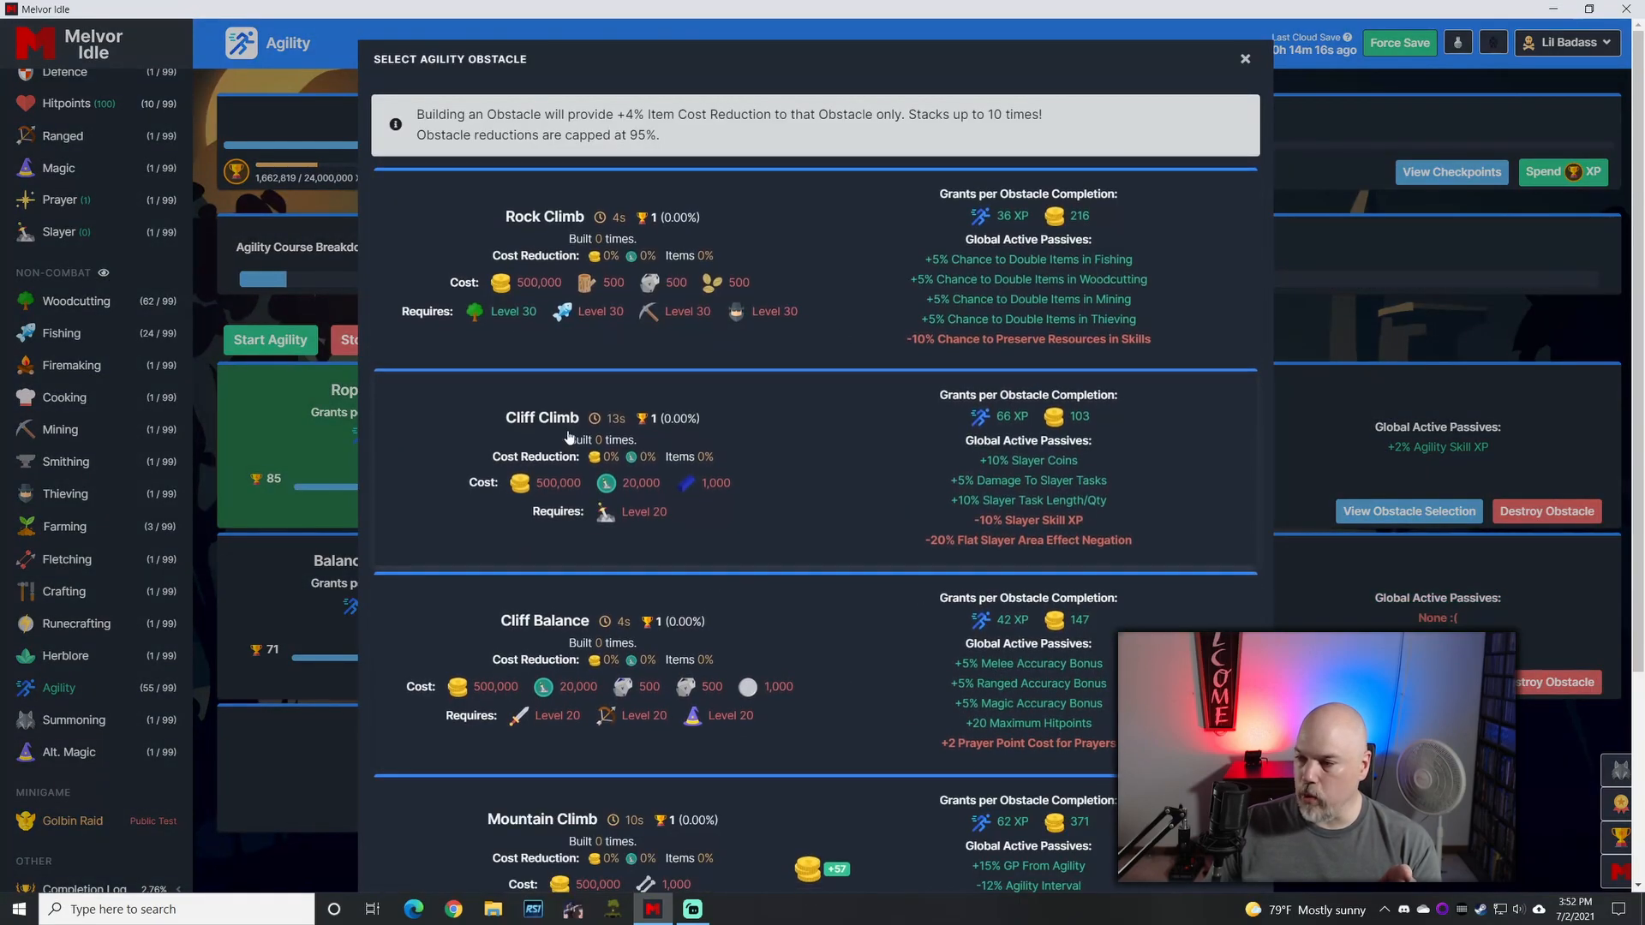
pyautogui.scroll(-3)
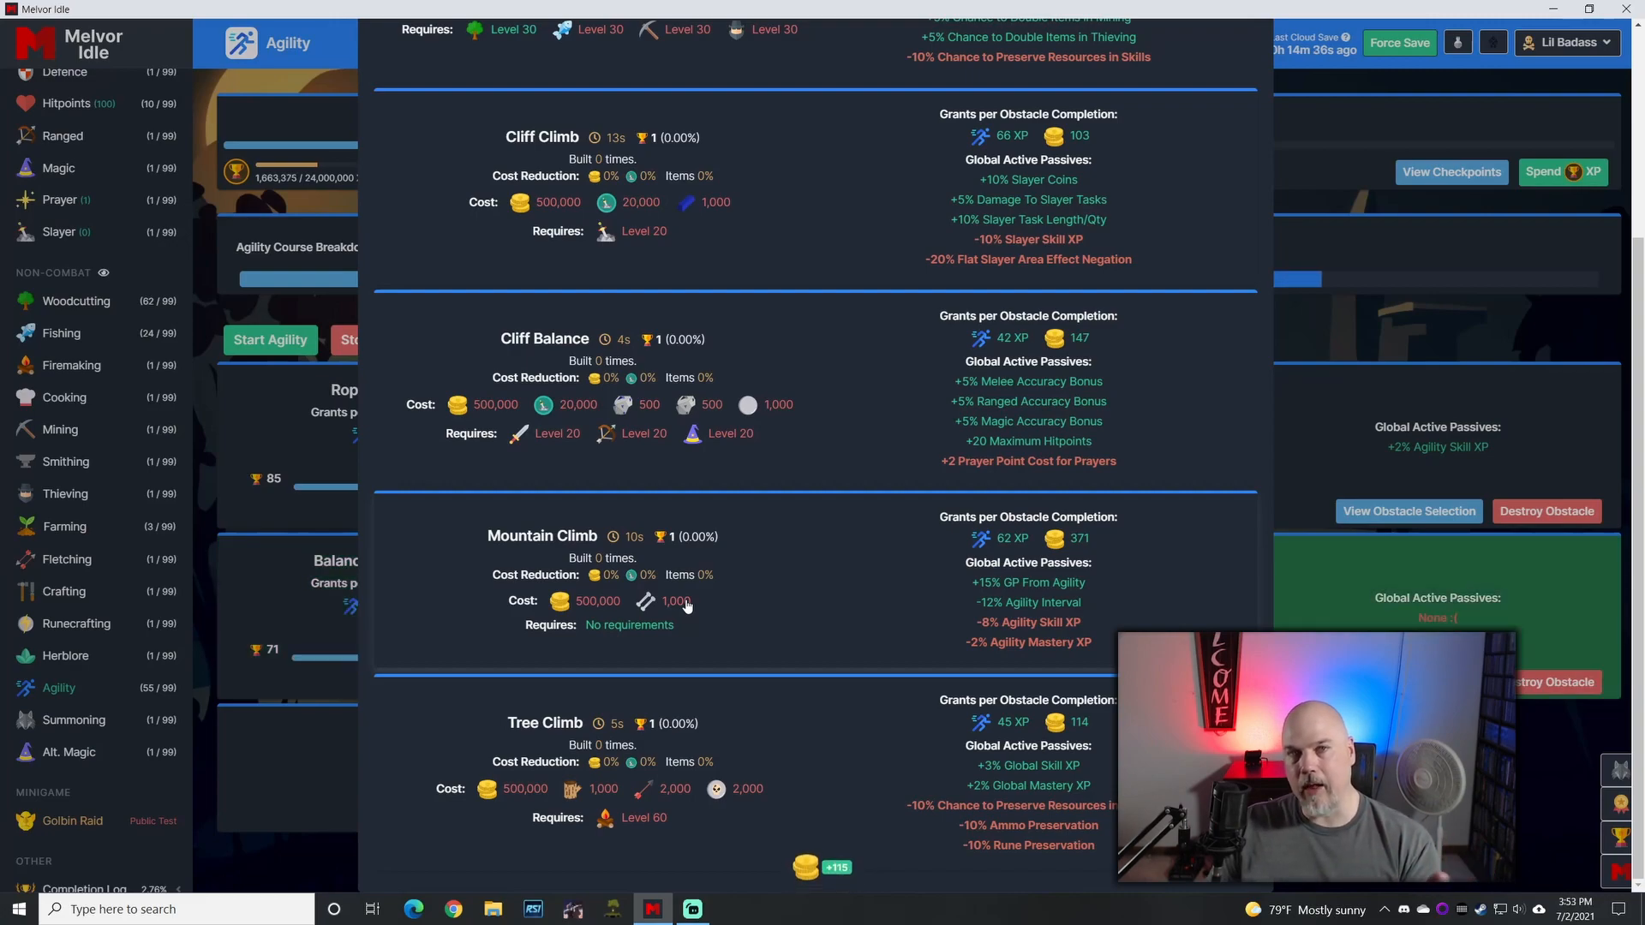
pyautogui.moveTo(824, 588)
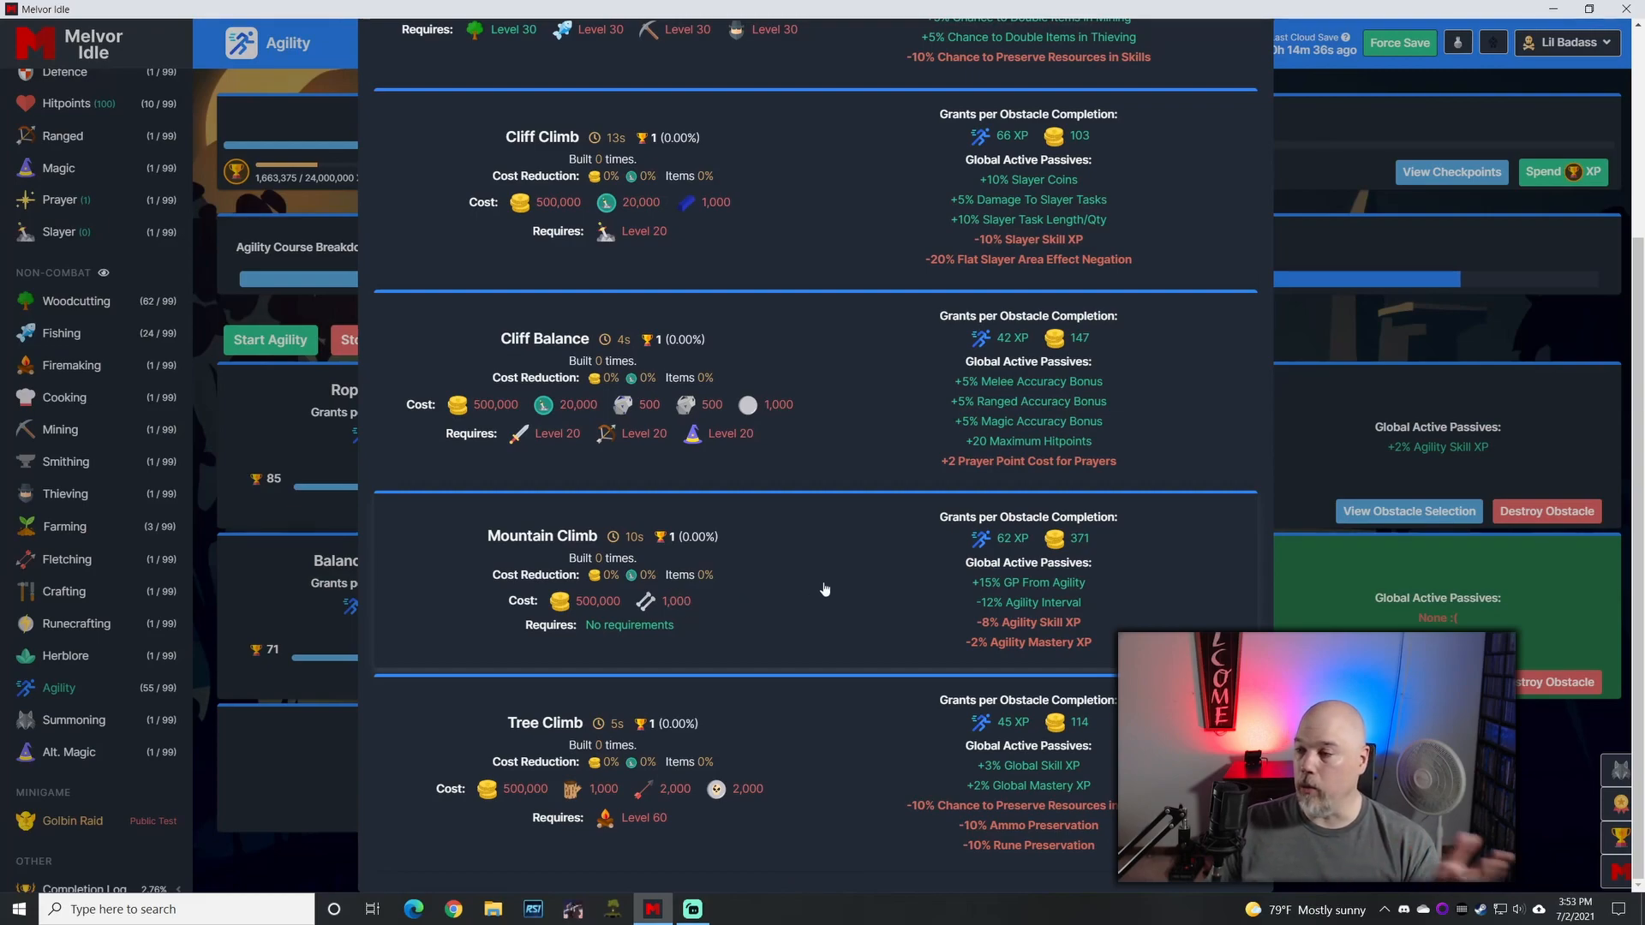
pyautogui.moveTo(769, 609)
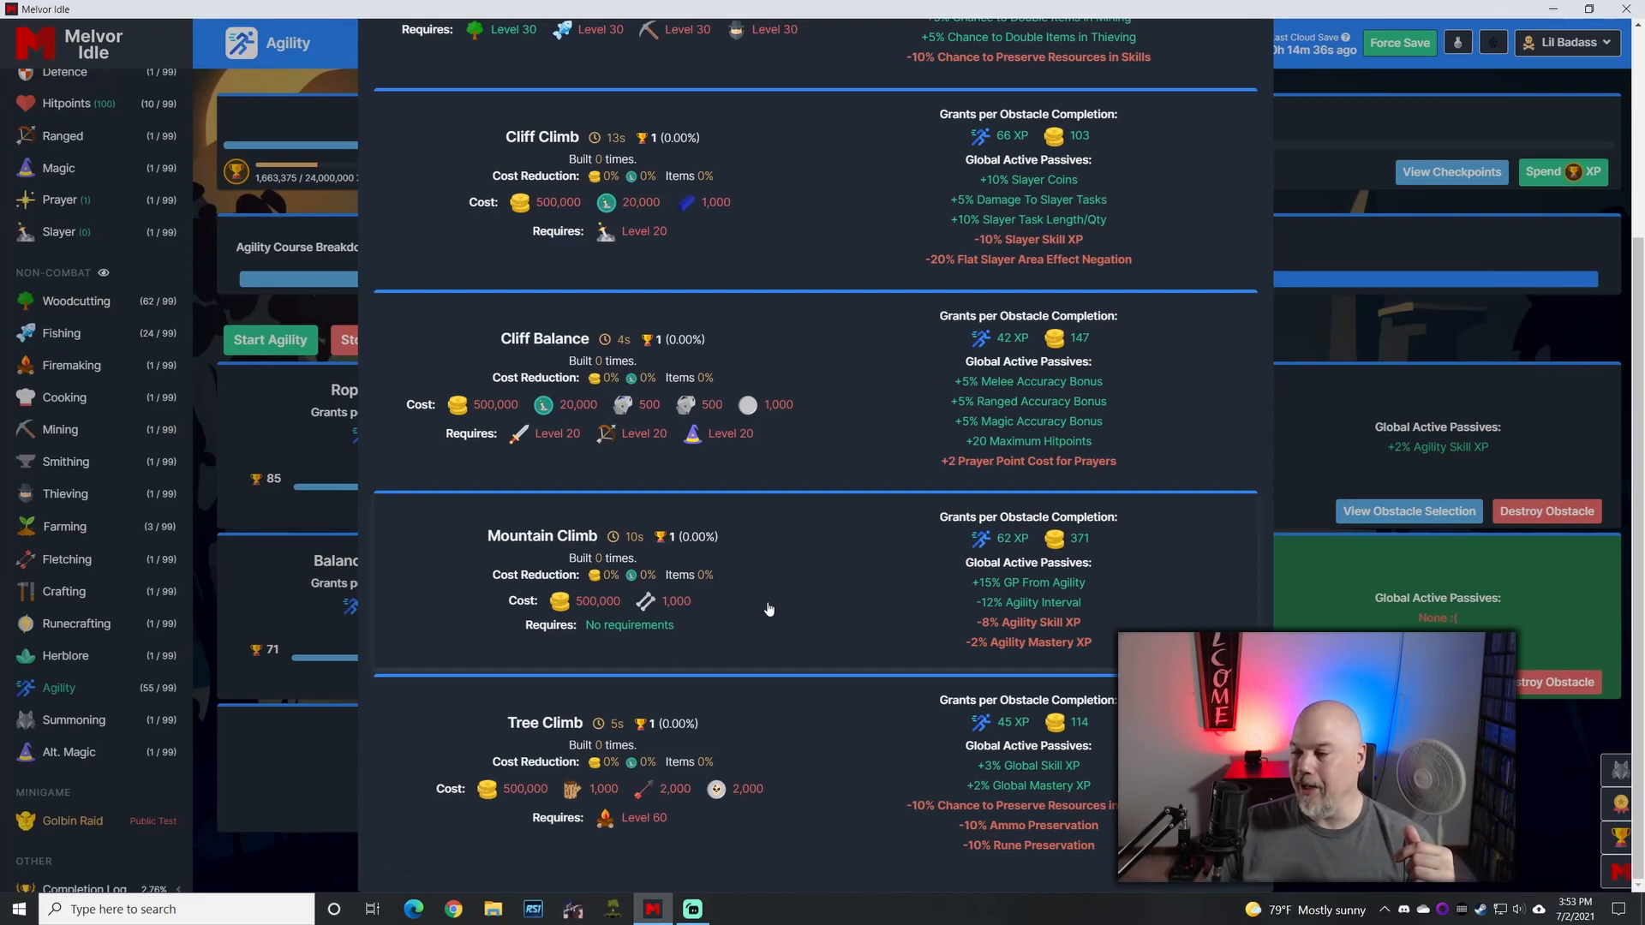